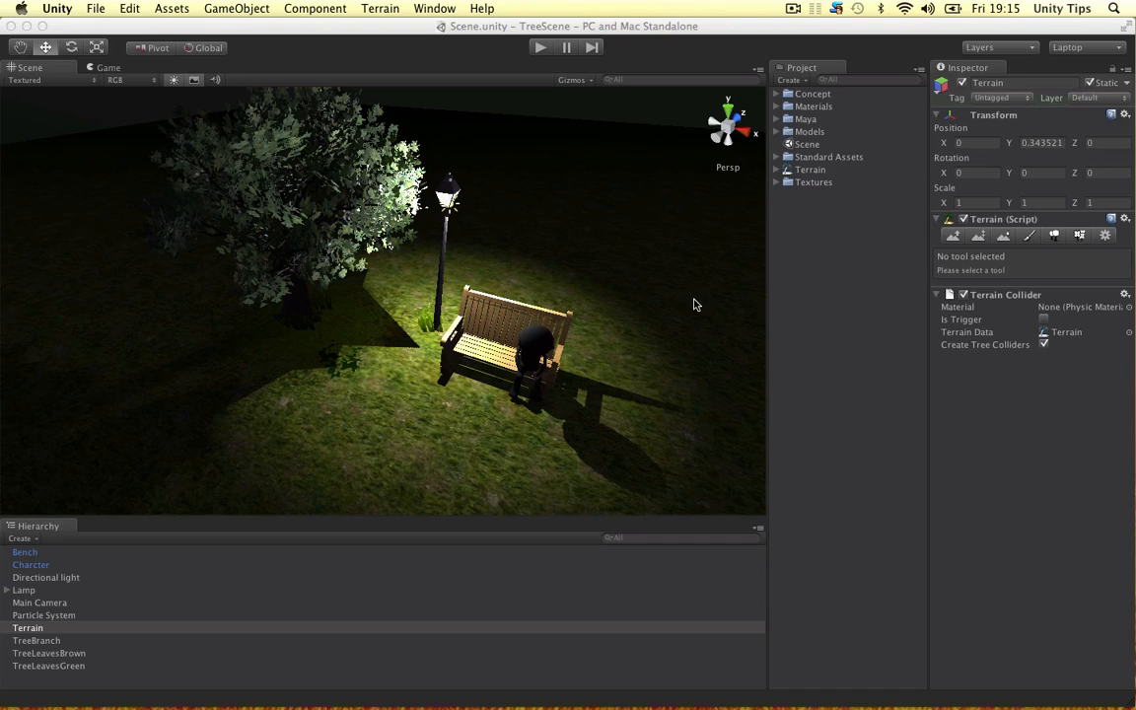
mouse_move(449, 185)
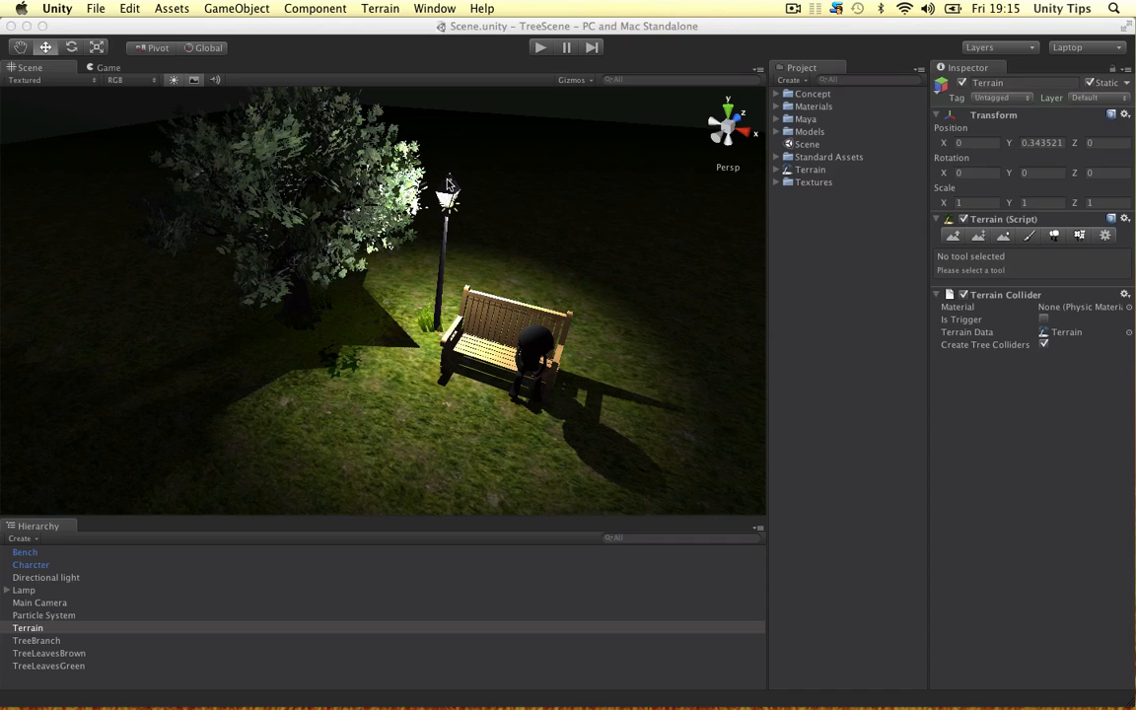
mouse_move(600, 204)
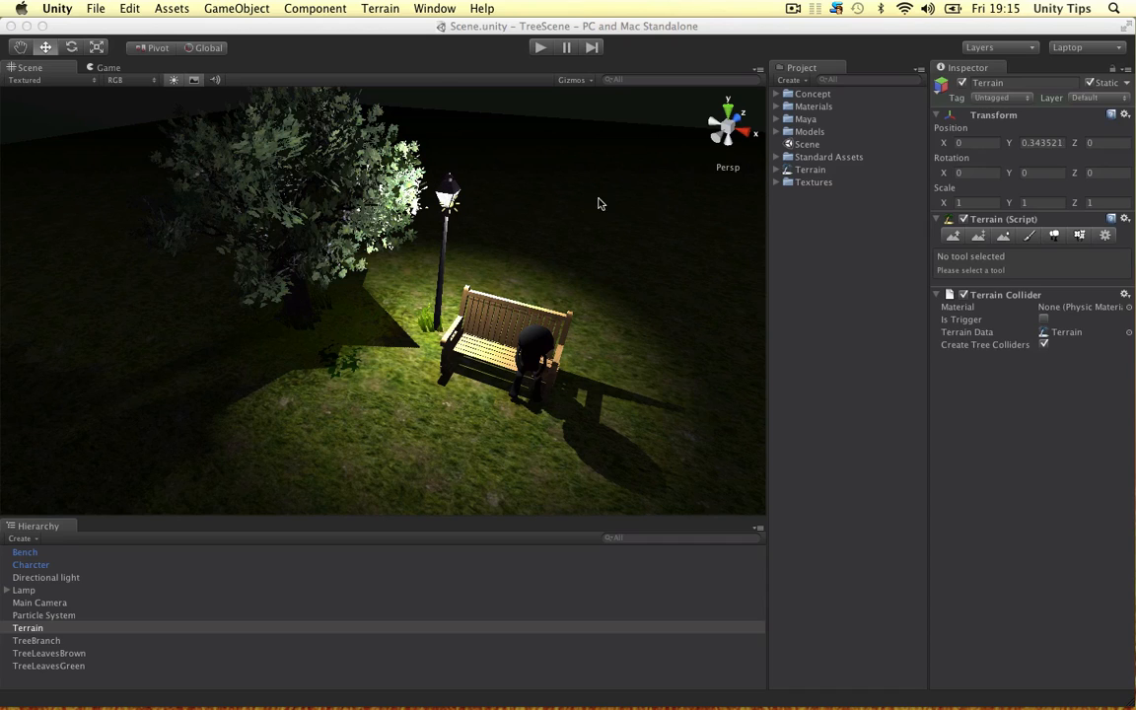
mouse_move(598, 286)
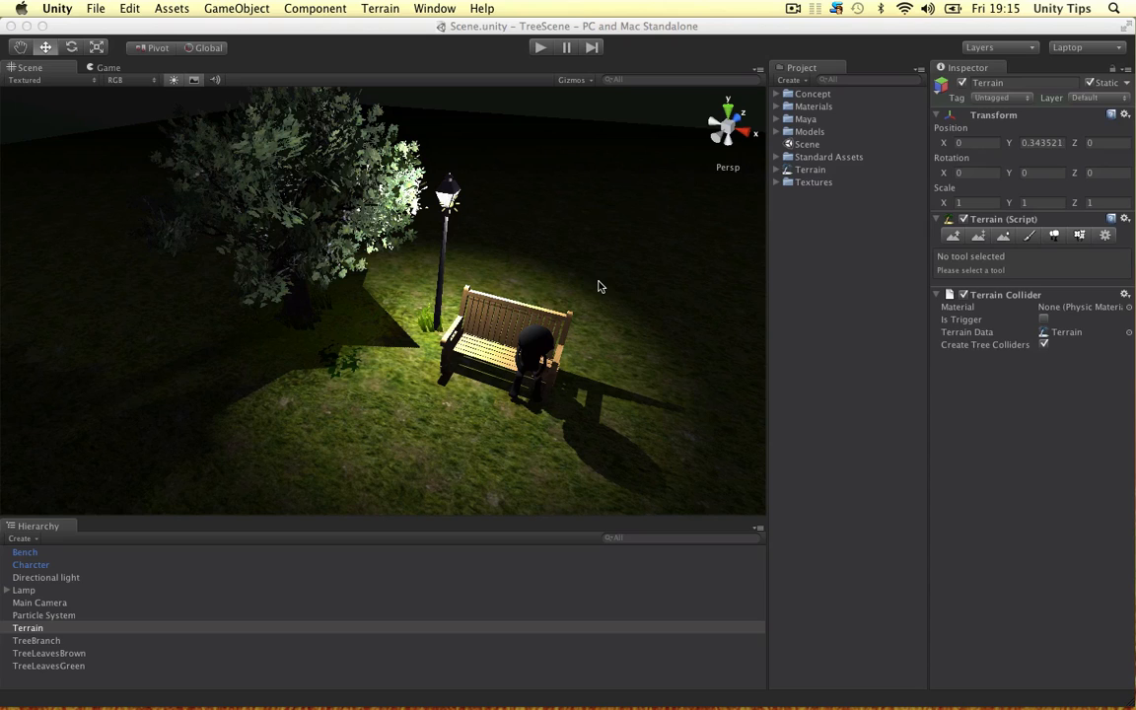
mouse_move(291, 288)
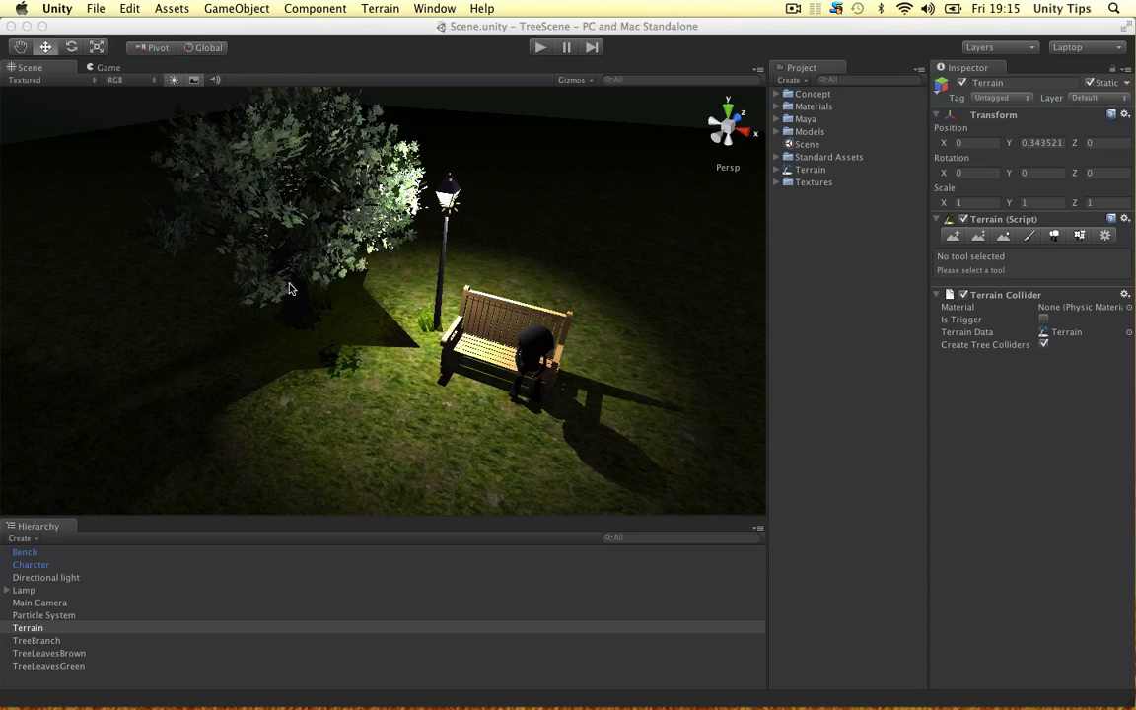
mouse_move(527, 184)
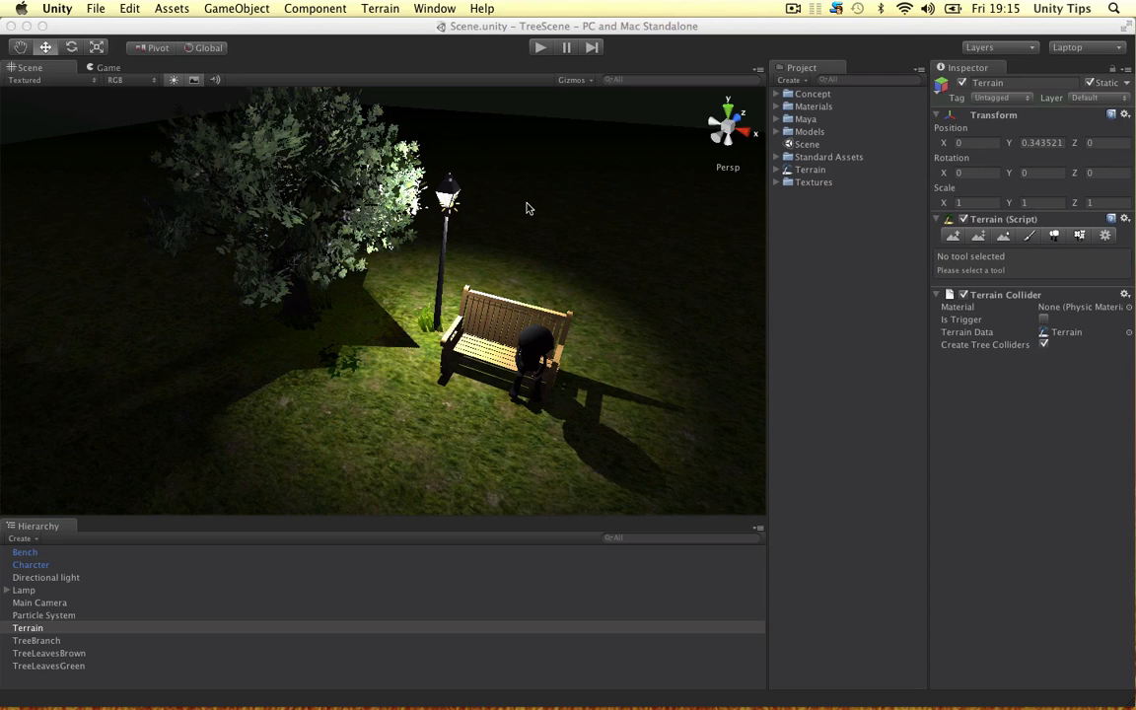
mouse_move(533, 206)
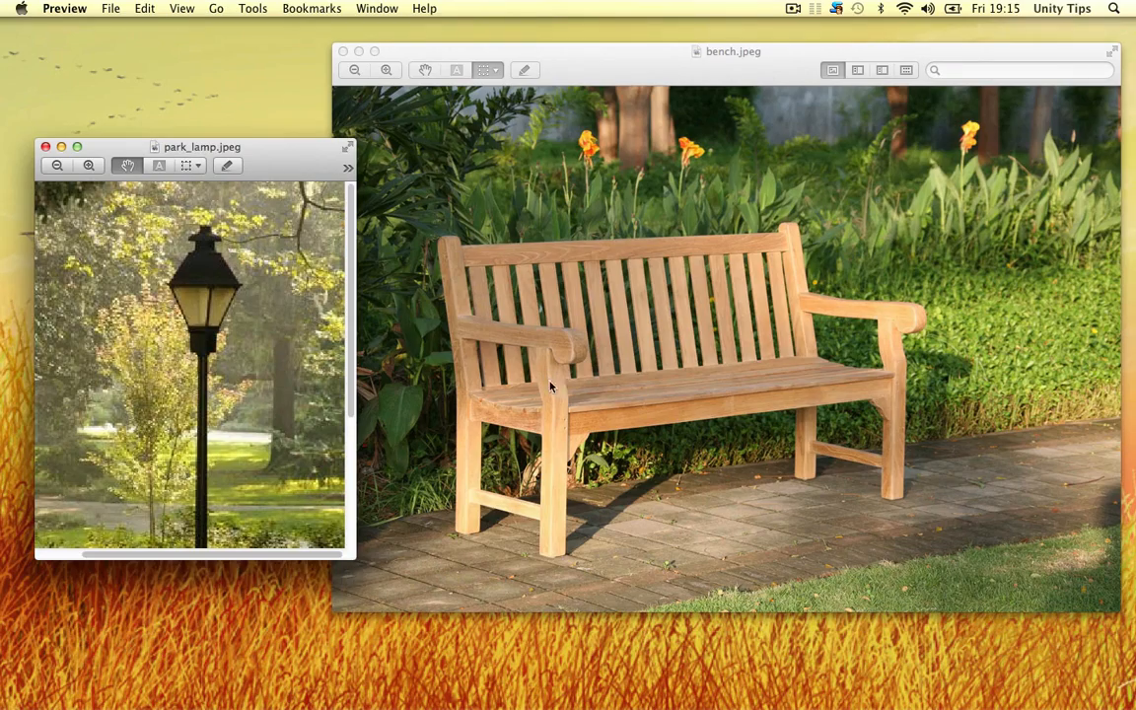
mouse_move(550, 287)
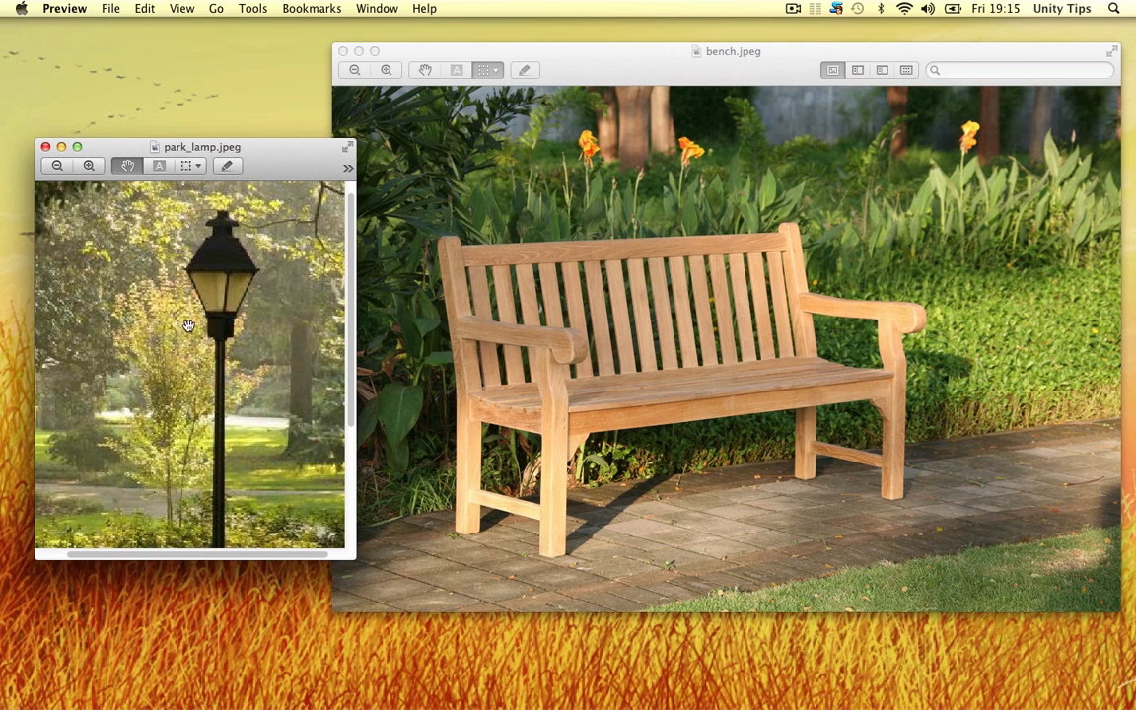
mouse_move(177, 338)
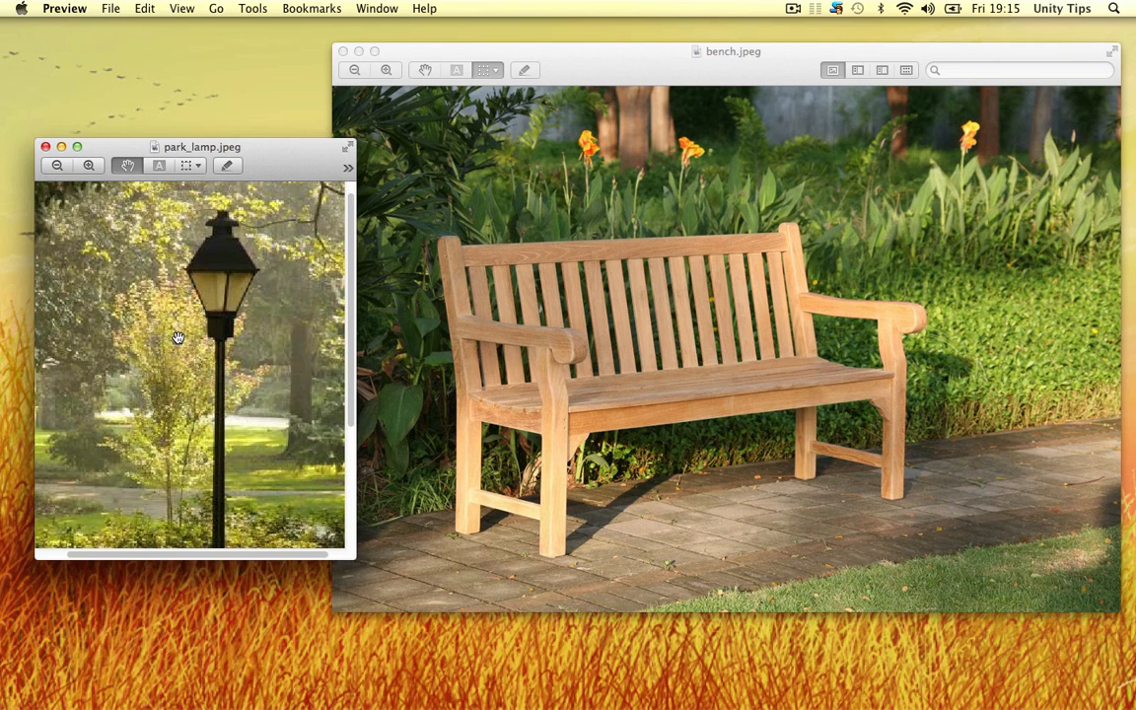
Zoom into the lamp head in park_lamp.jpeg, then zoom back to fit the whole photo
scroll("down", 3)
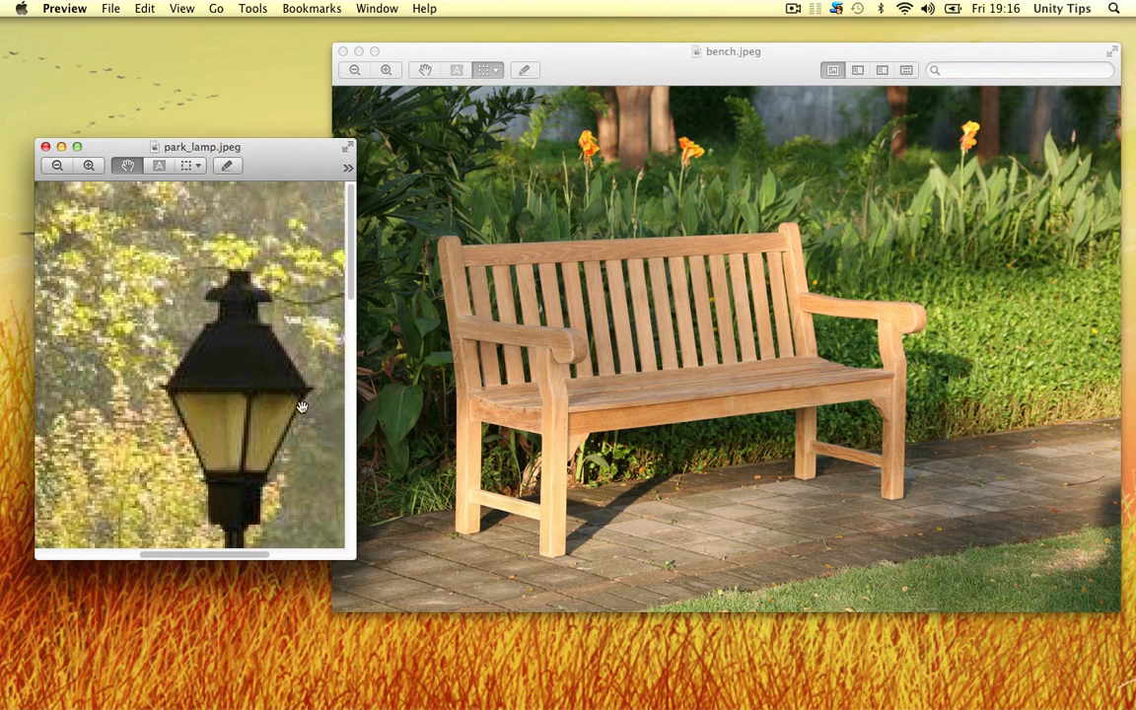
mouse_move(204, 345)
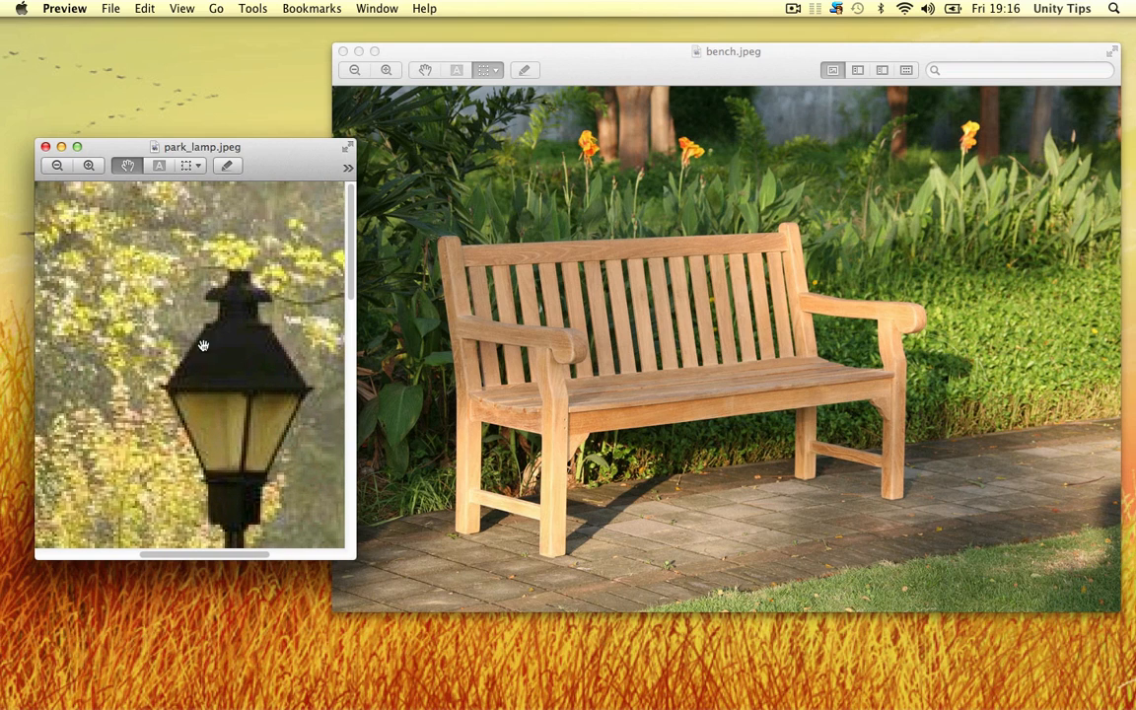
mouse_move(248, 279)
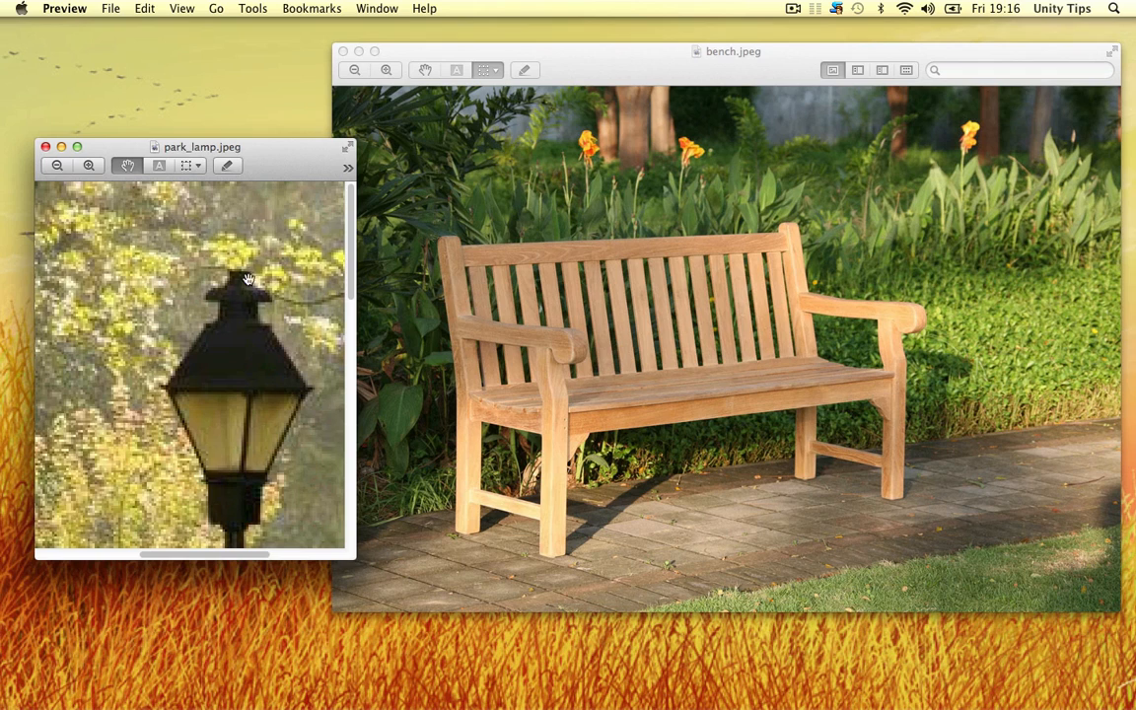
mouse_move(227, 288)
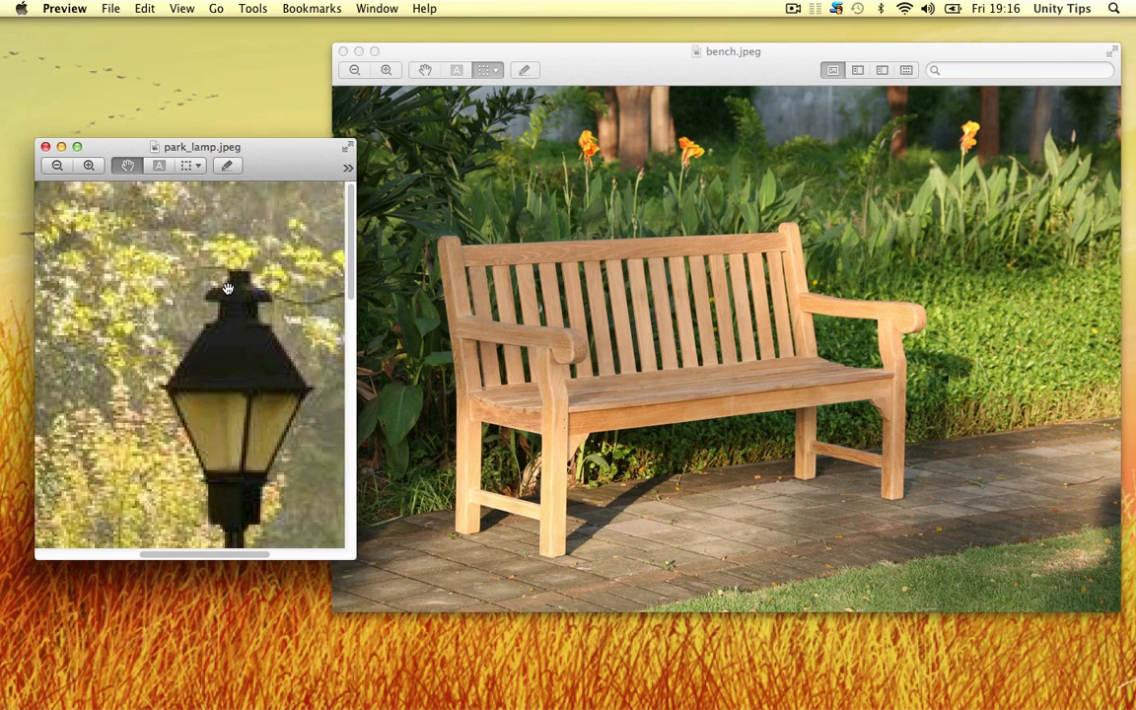
mouse_move(252, 326)
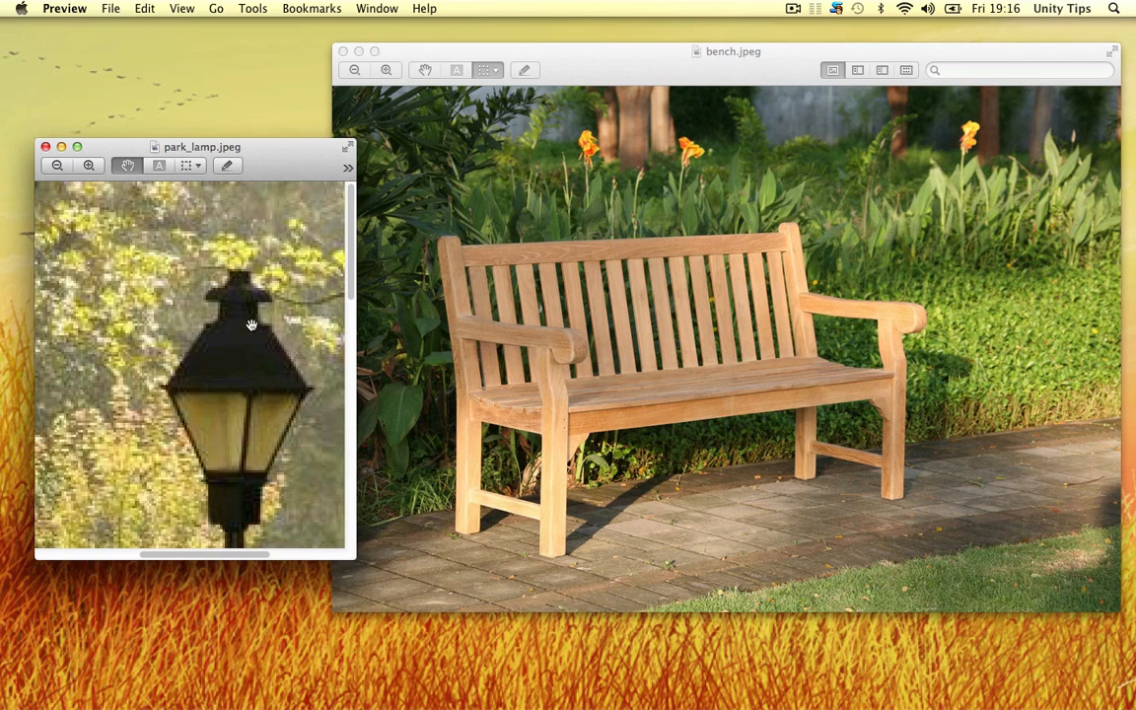
mouse_move(246, 374)
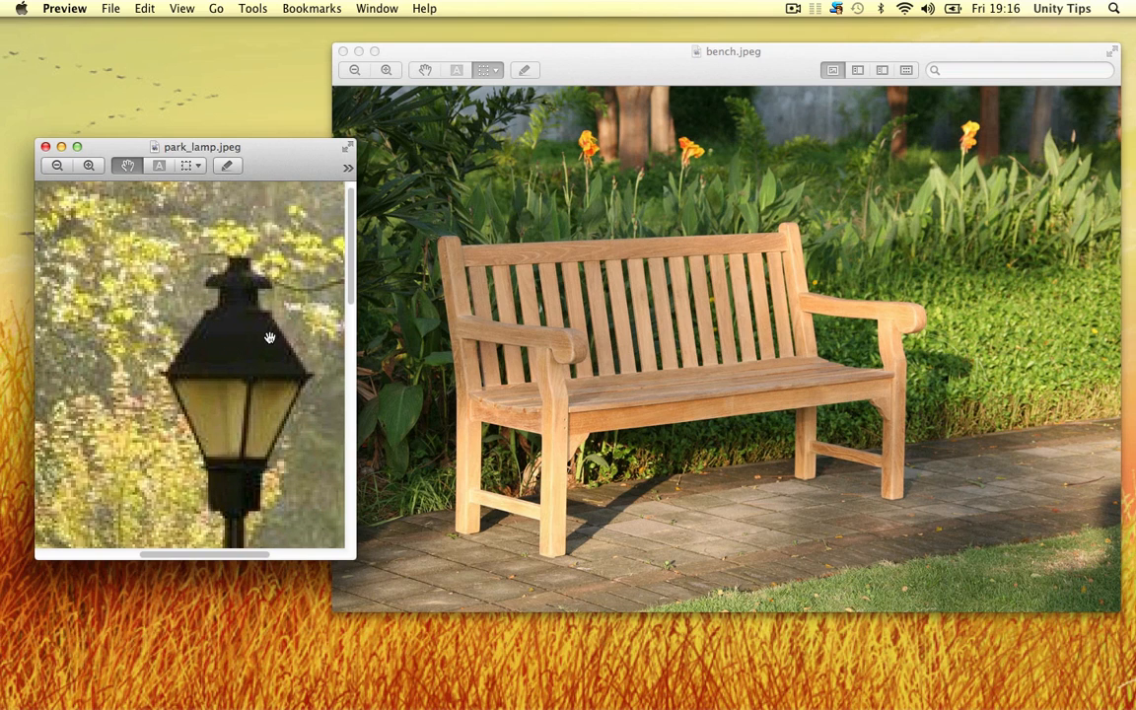
left_click(57, 165)
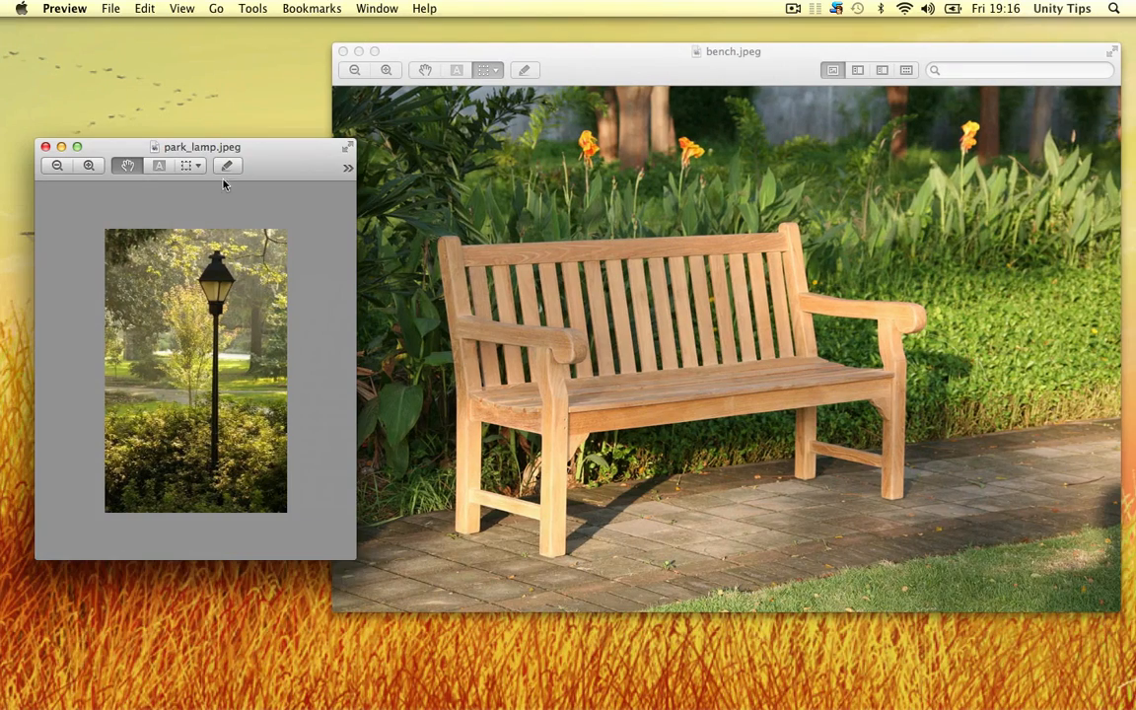
mouse_move(203, 357)
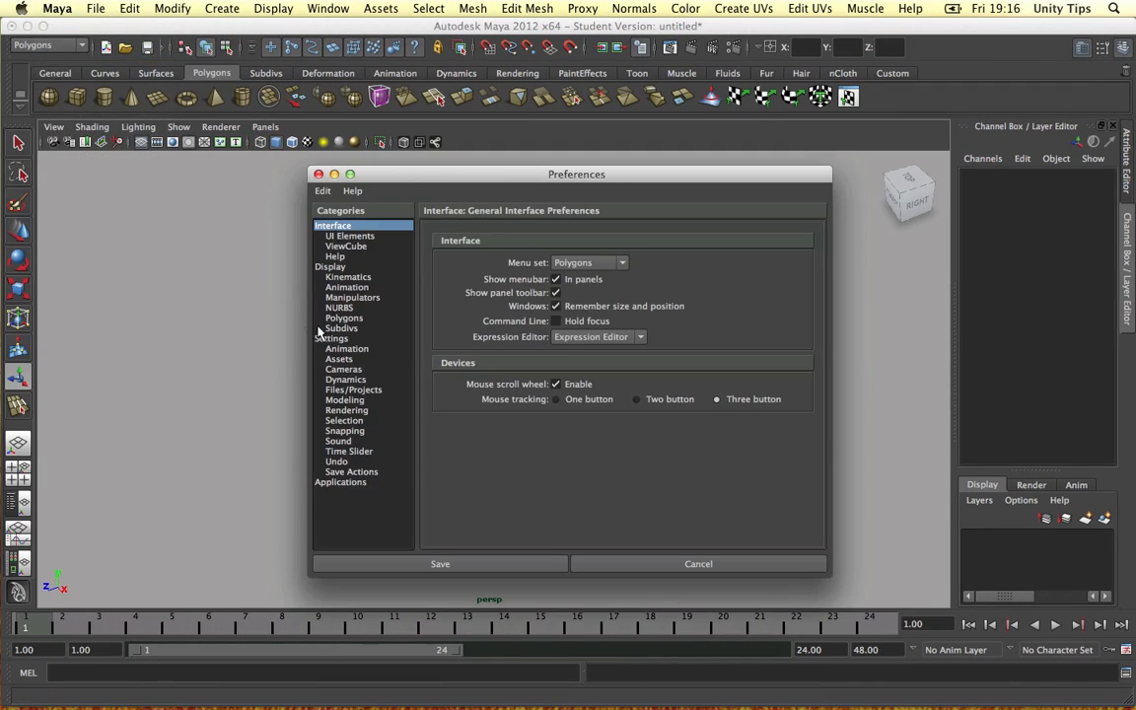
Review Maya's Interface preferences and three-button mouse tracking, then close Preferences
left_click(330, 338)
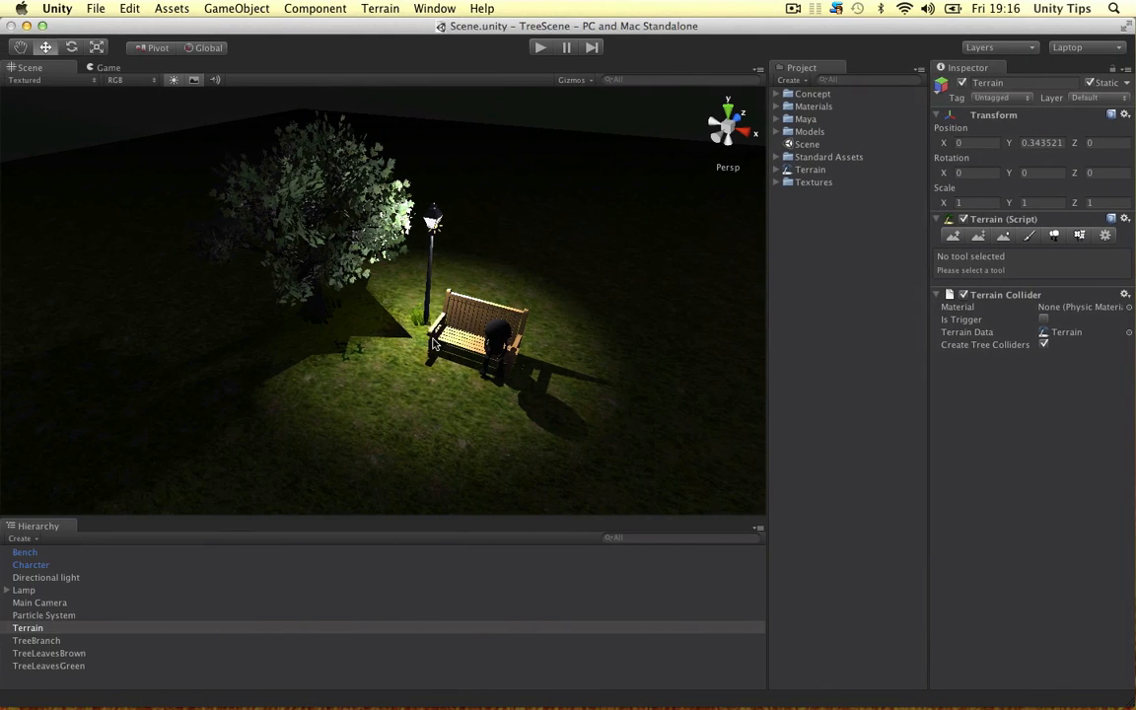
mouse_move(599, 145)
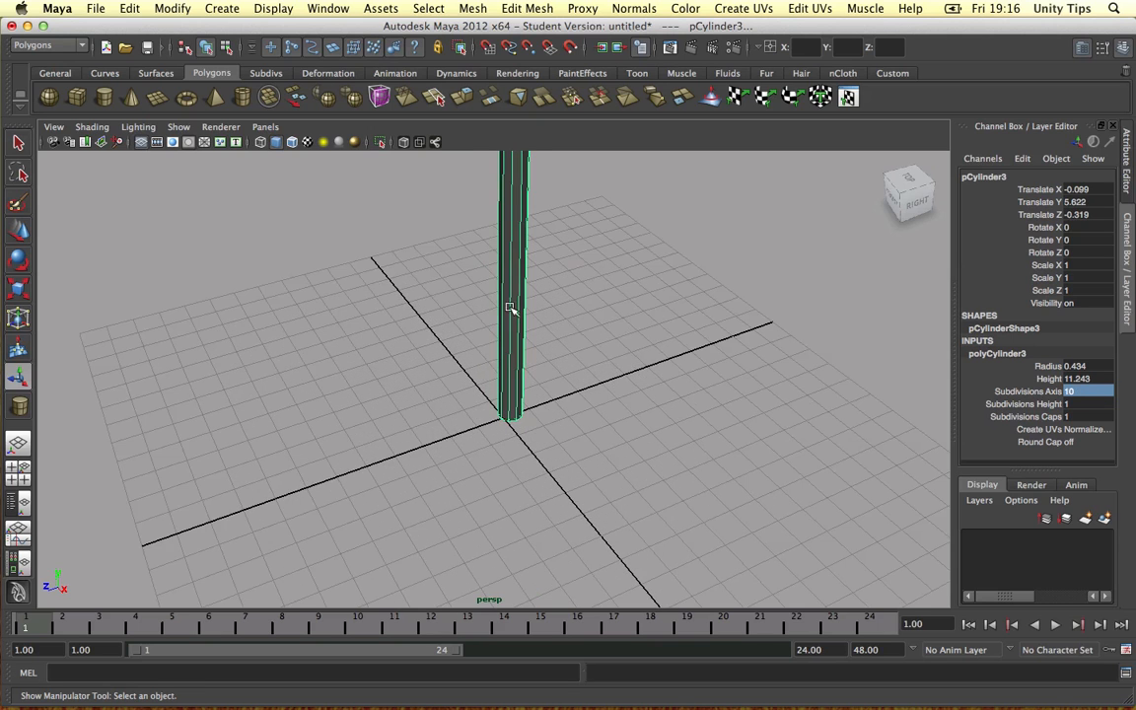
right_click(511, 308)
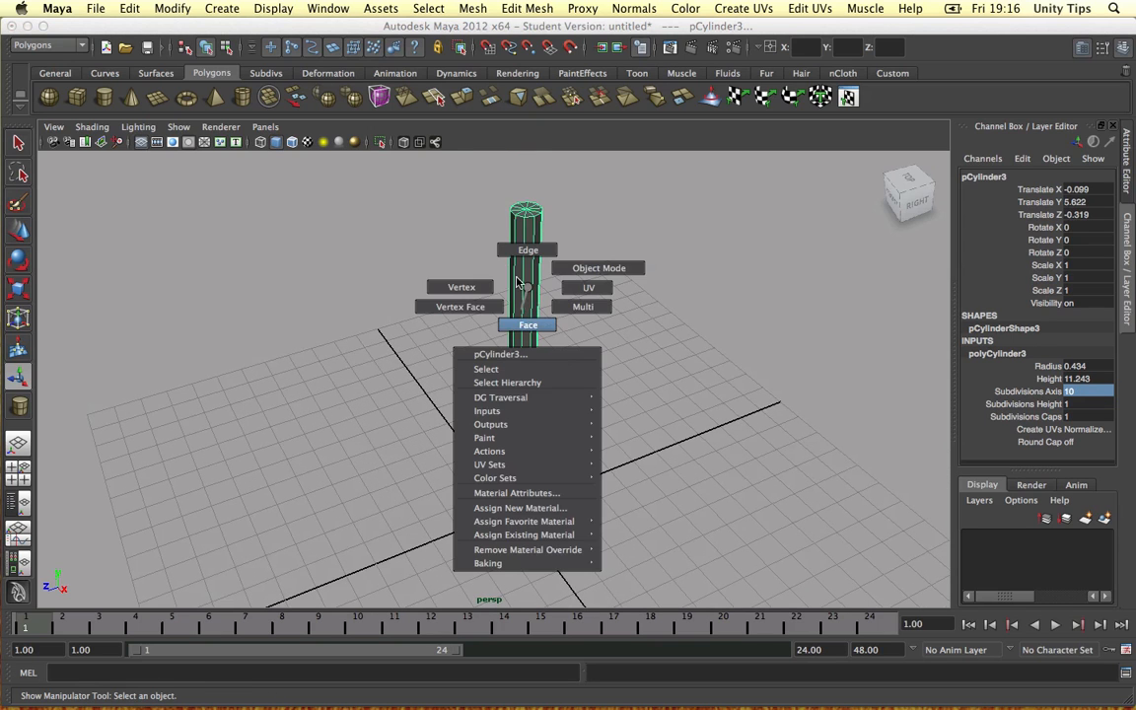
left_click(461, 287)
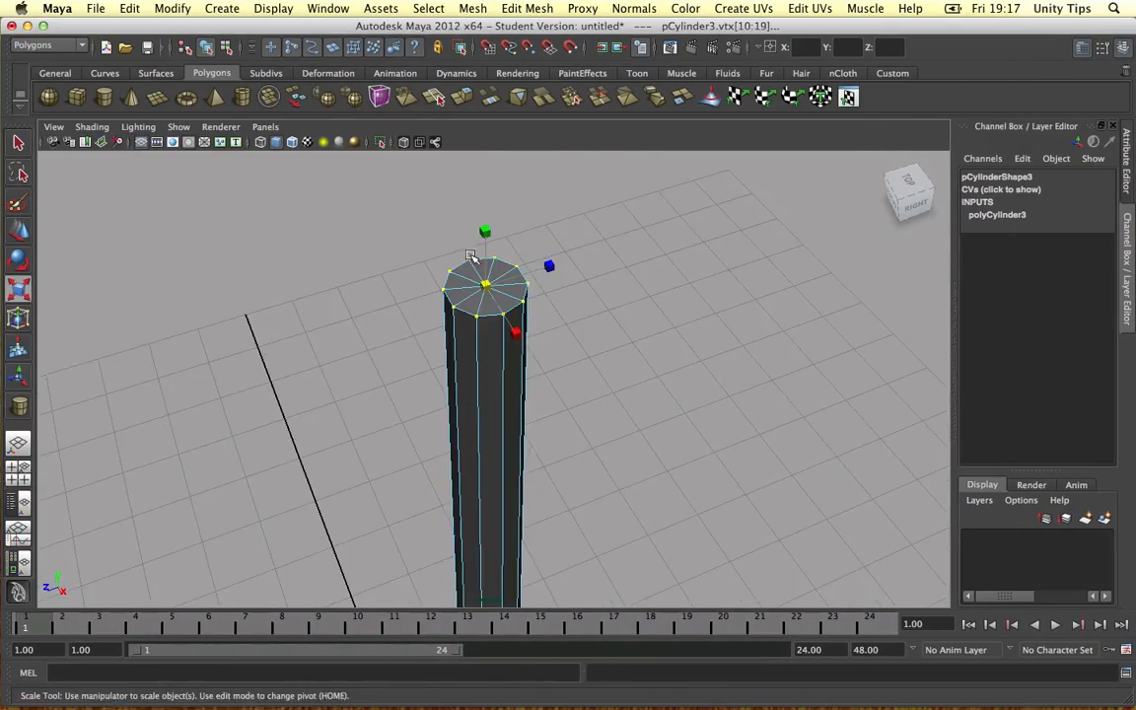
right_click(486, 286)
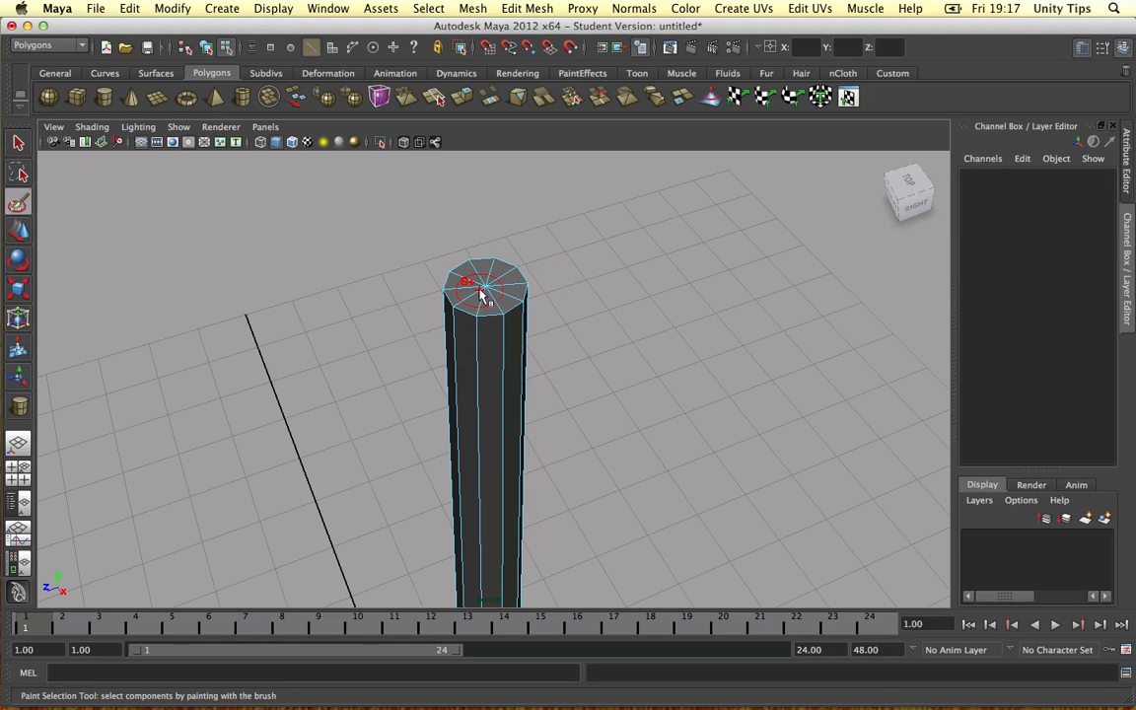
mouse_move(528, 288)
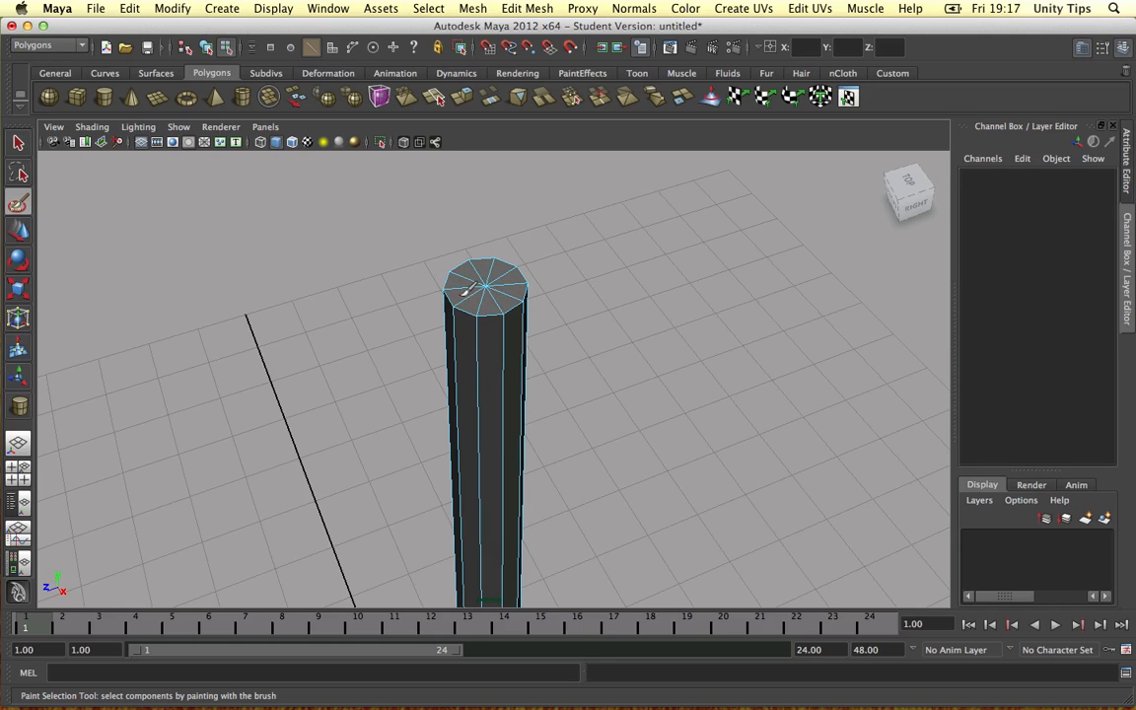
right_click(483, 286)
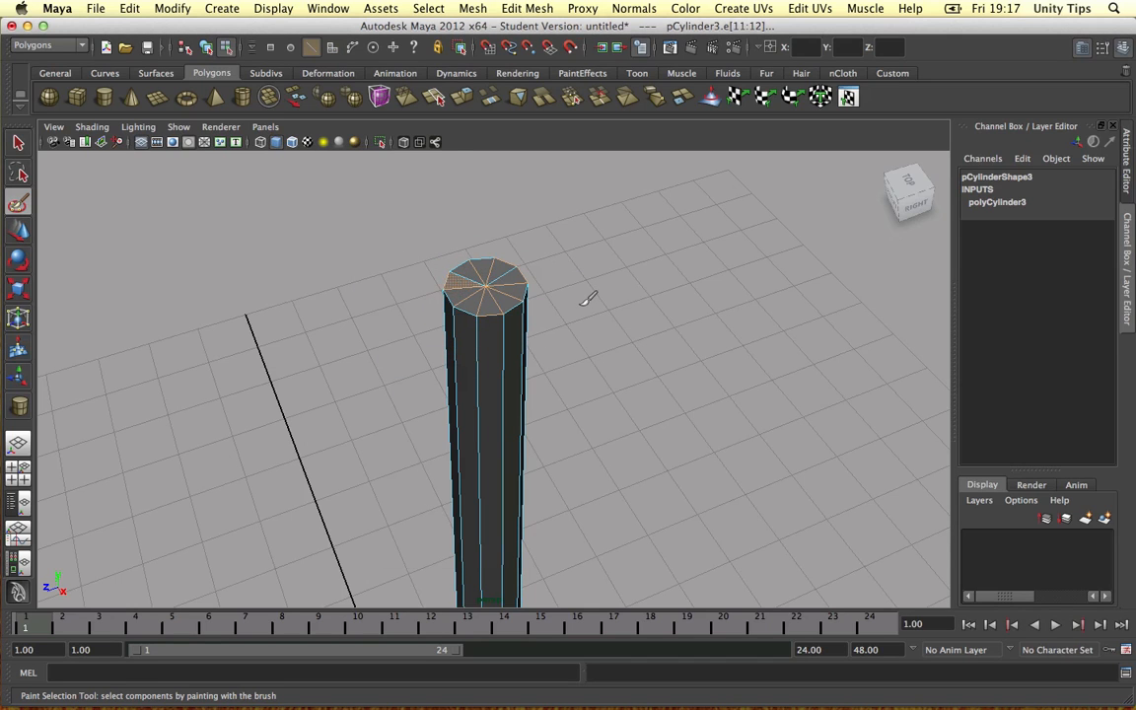
right_click(483, 286)
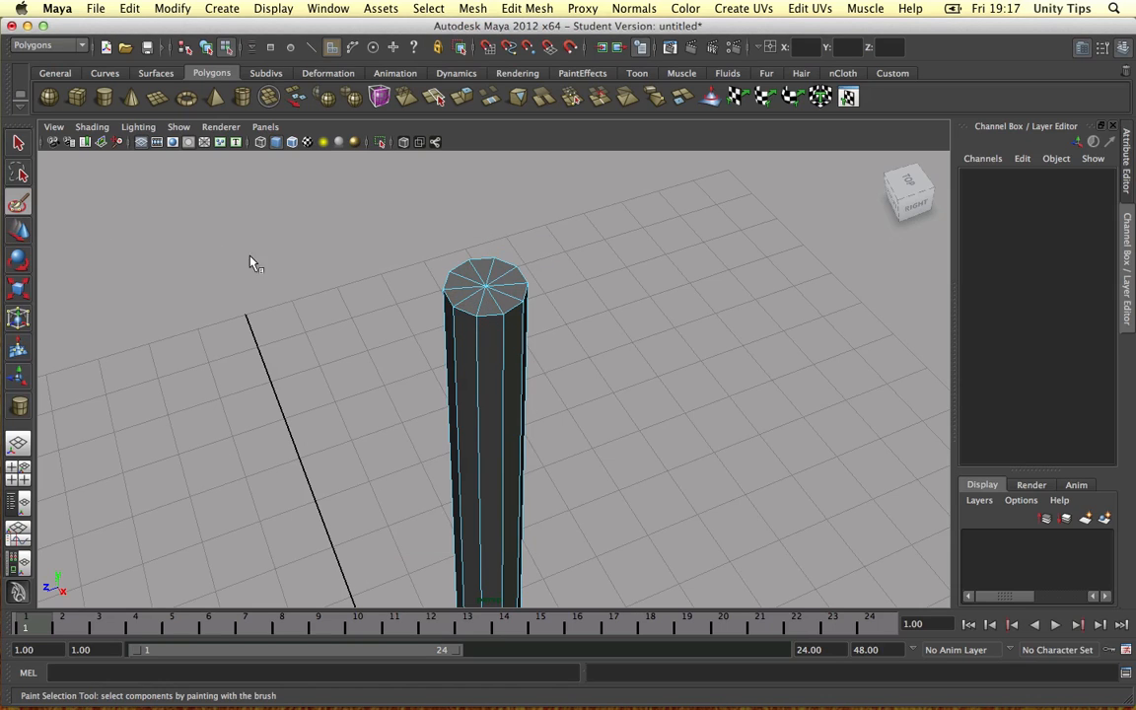
Extrude and scale the pole's top faces into a wide flat cap, then return to Object Mode
left_click(485, 289)
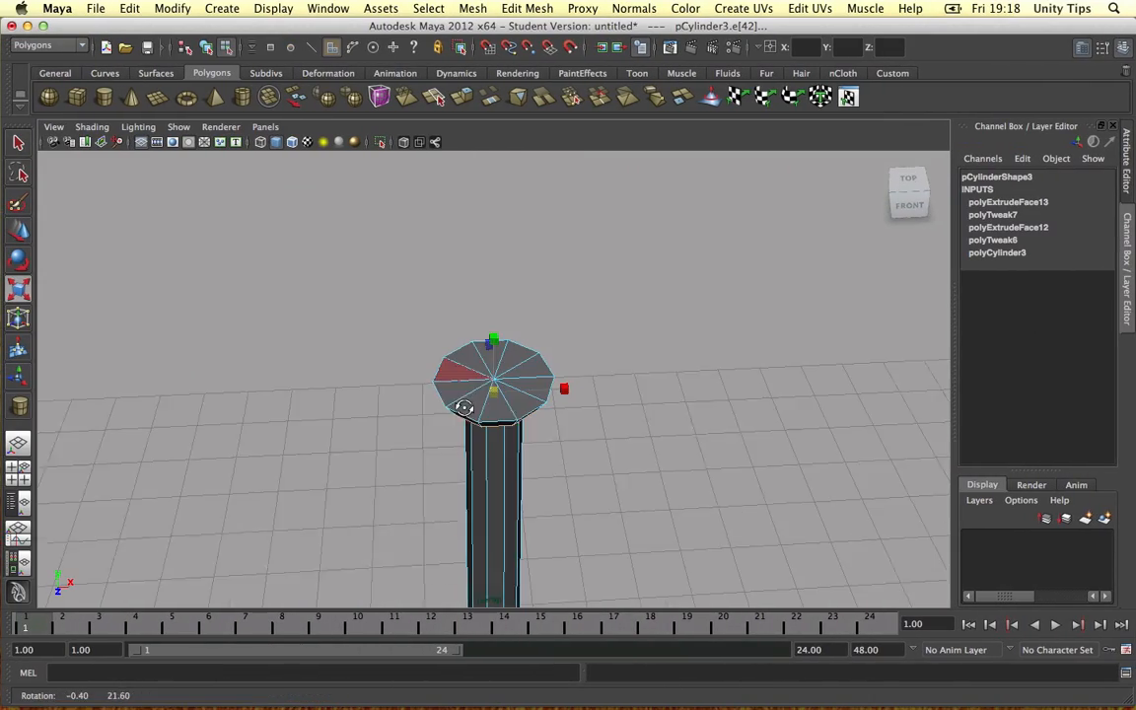
right_click(473, 395)
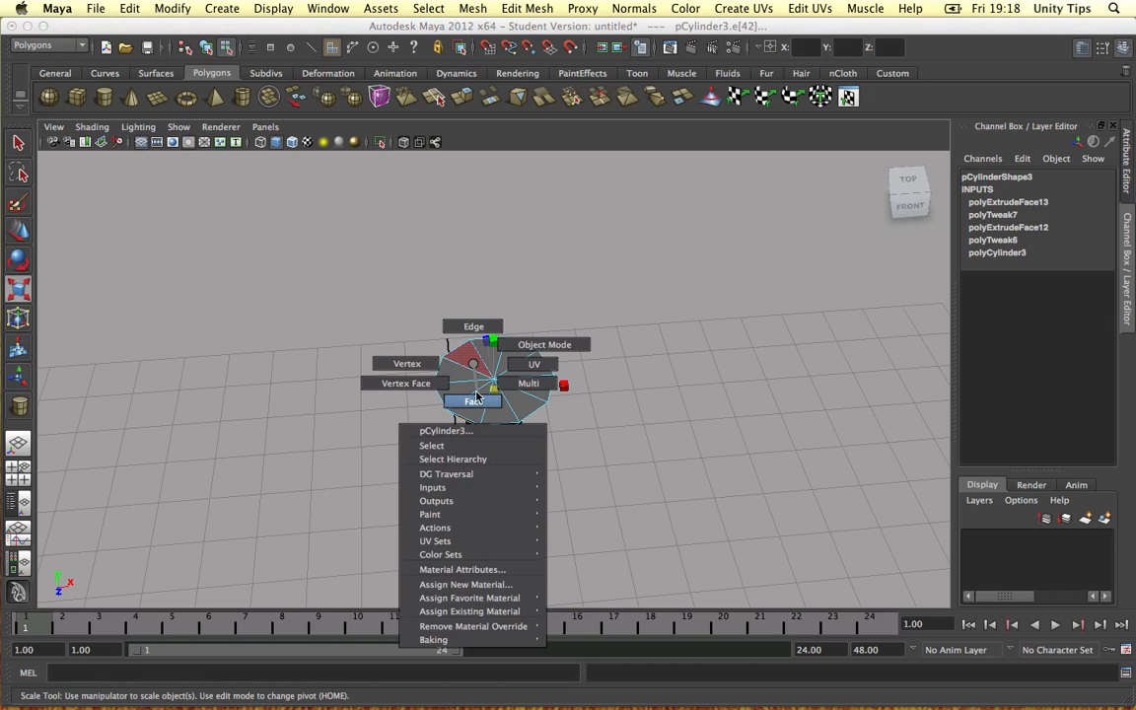
left_click(474, 400)
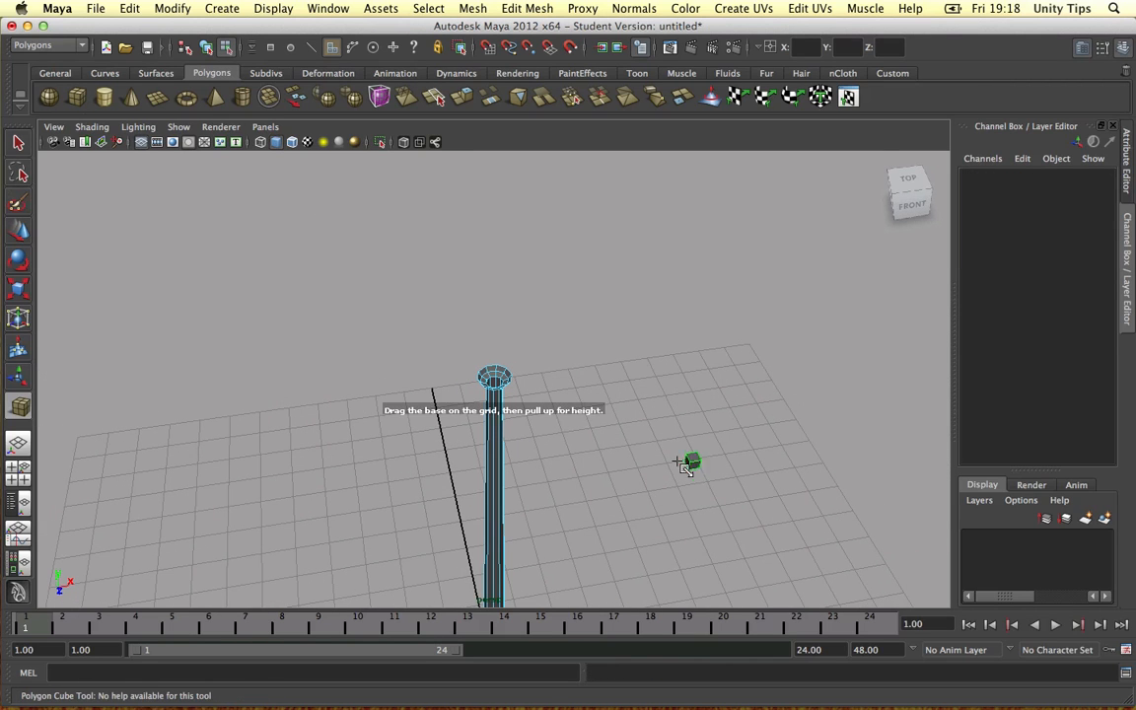
Create a polygon cube and center it above the lamp post in side view
left_click(686, 462)
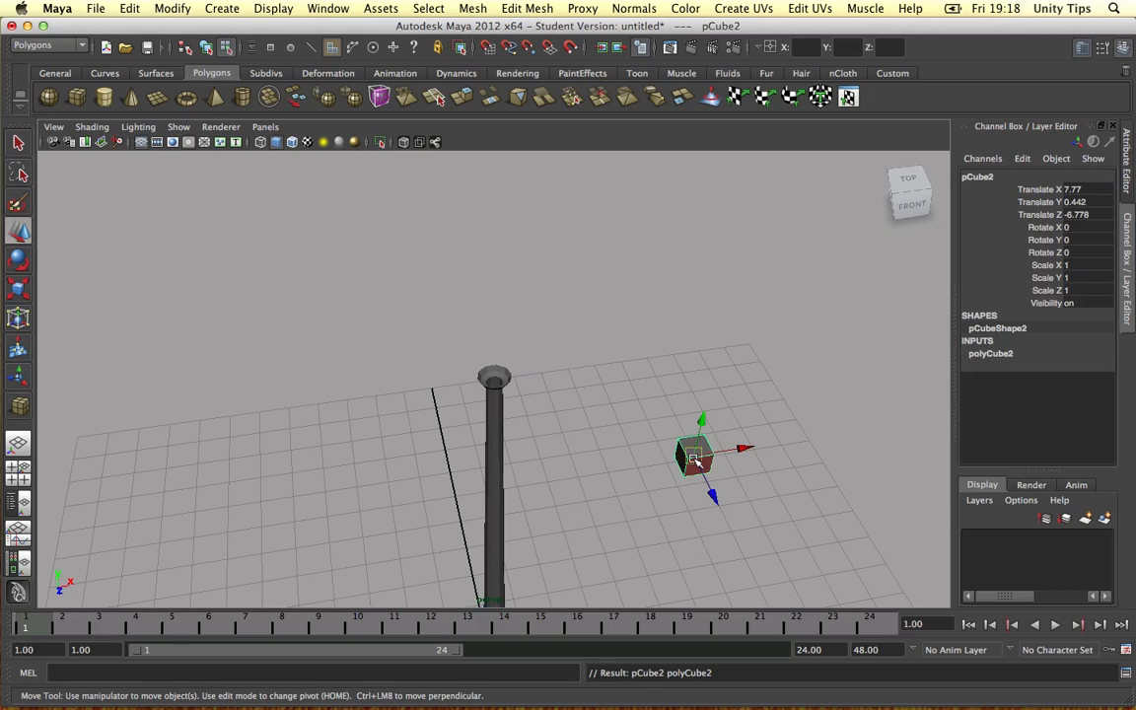
mouse_move(700, 493)
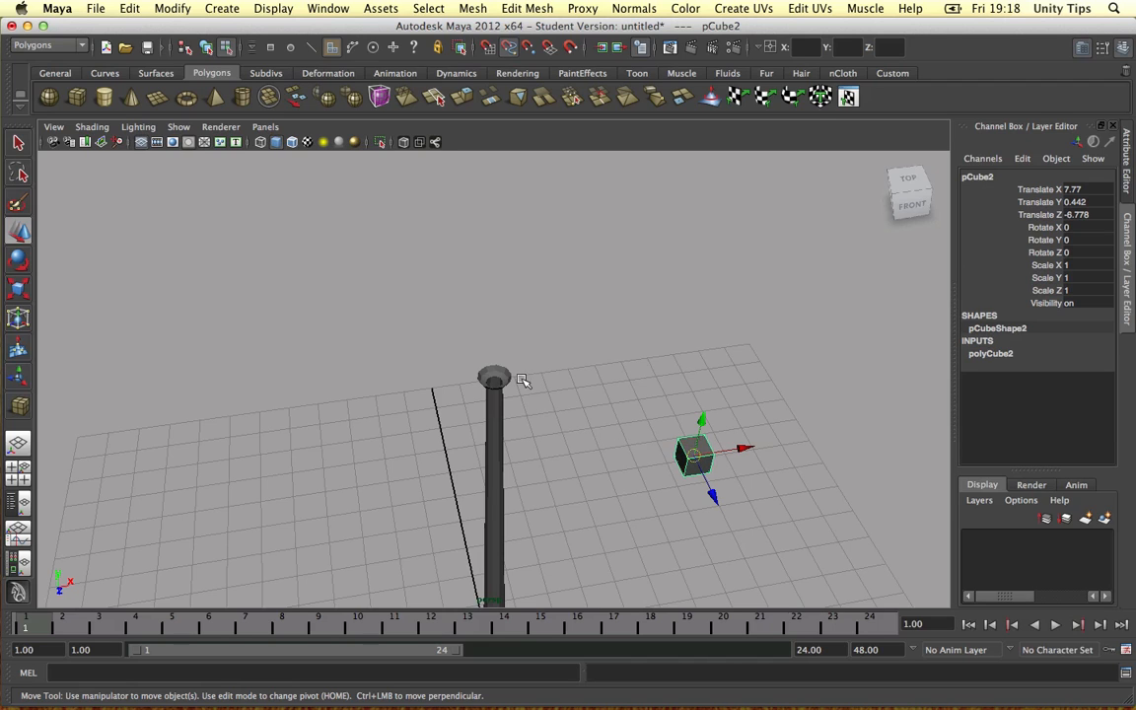
mouse_move(503, 384)
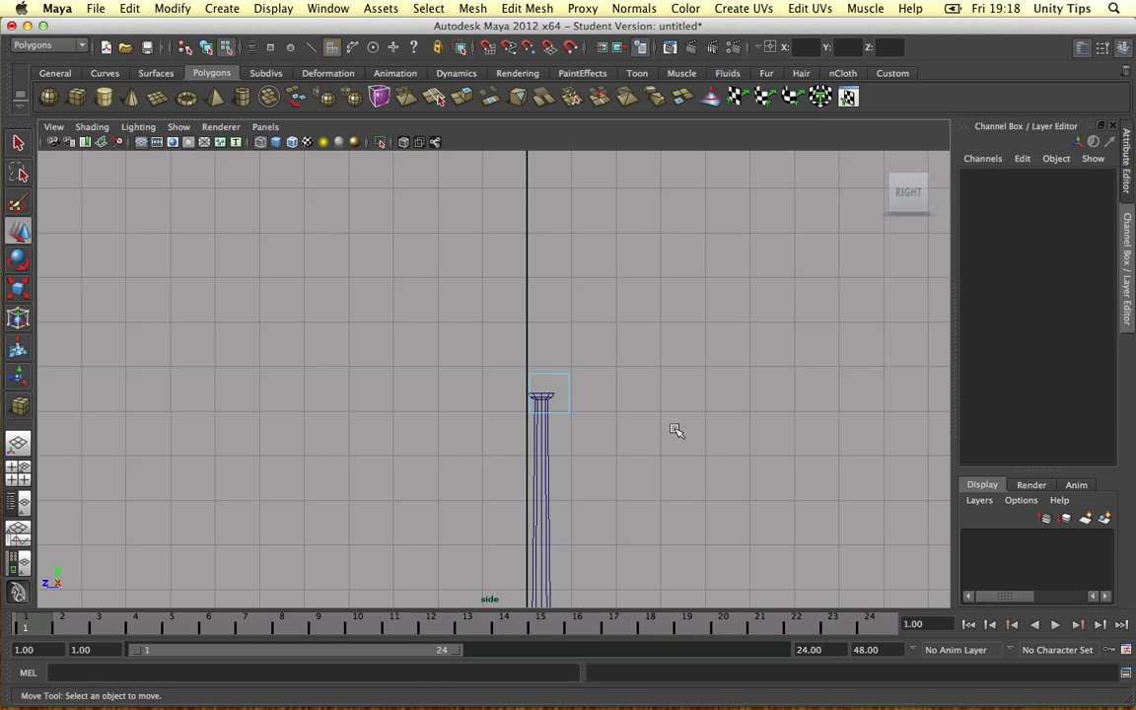
left_click(548, 395)
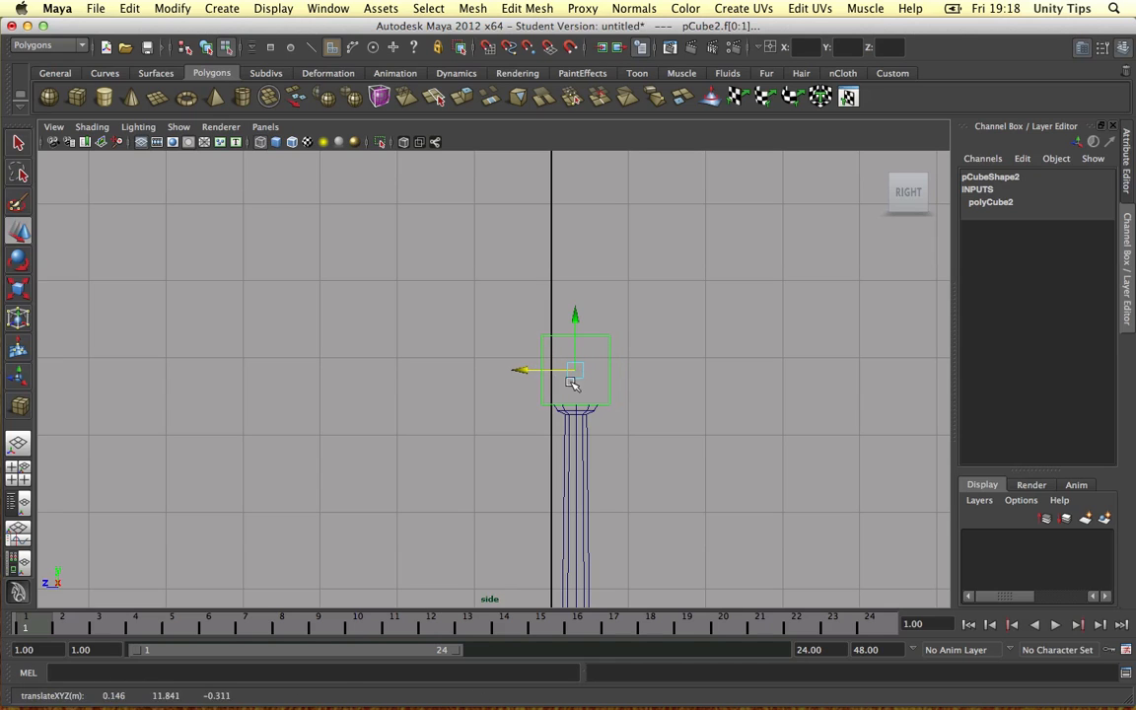
left_click(18, 288)
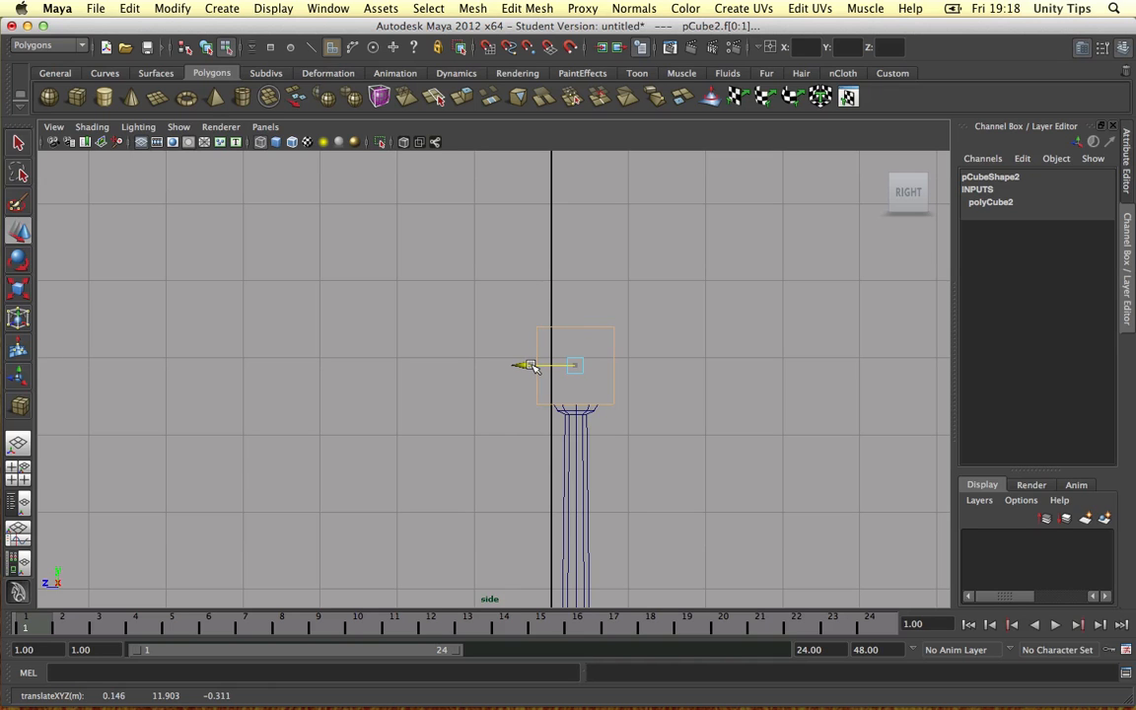
left_click_drag(575, 366, 523, 373)
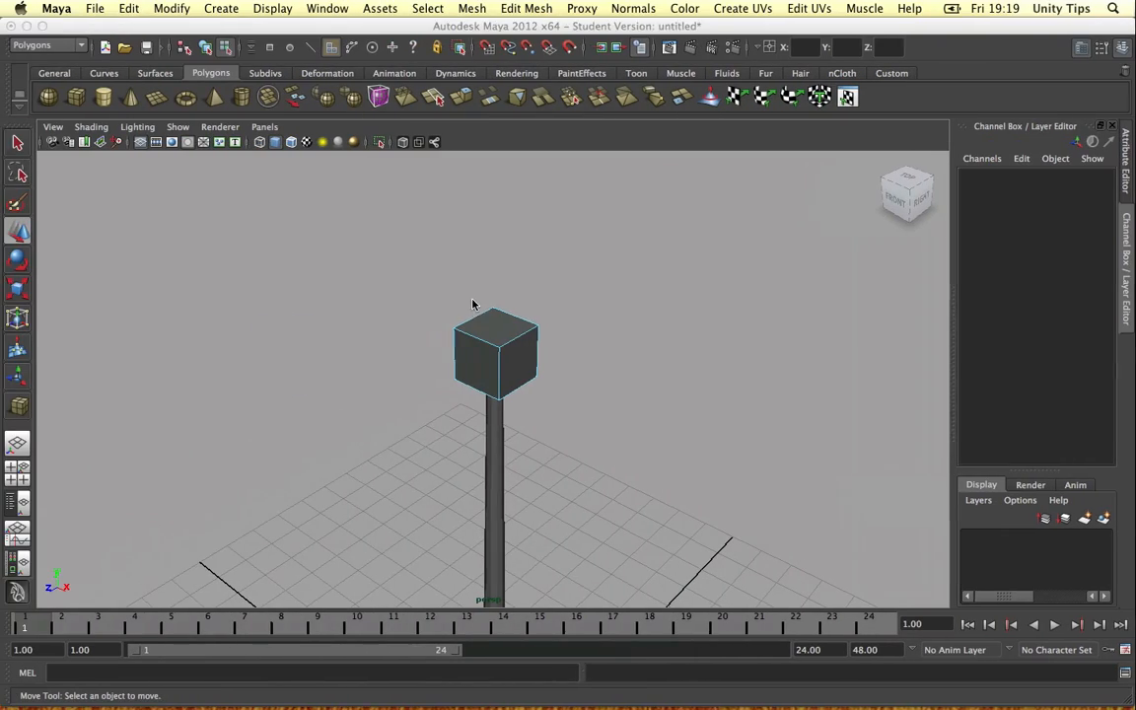
left_click(496, 355)
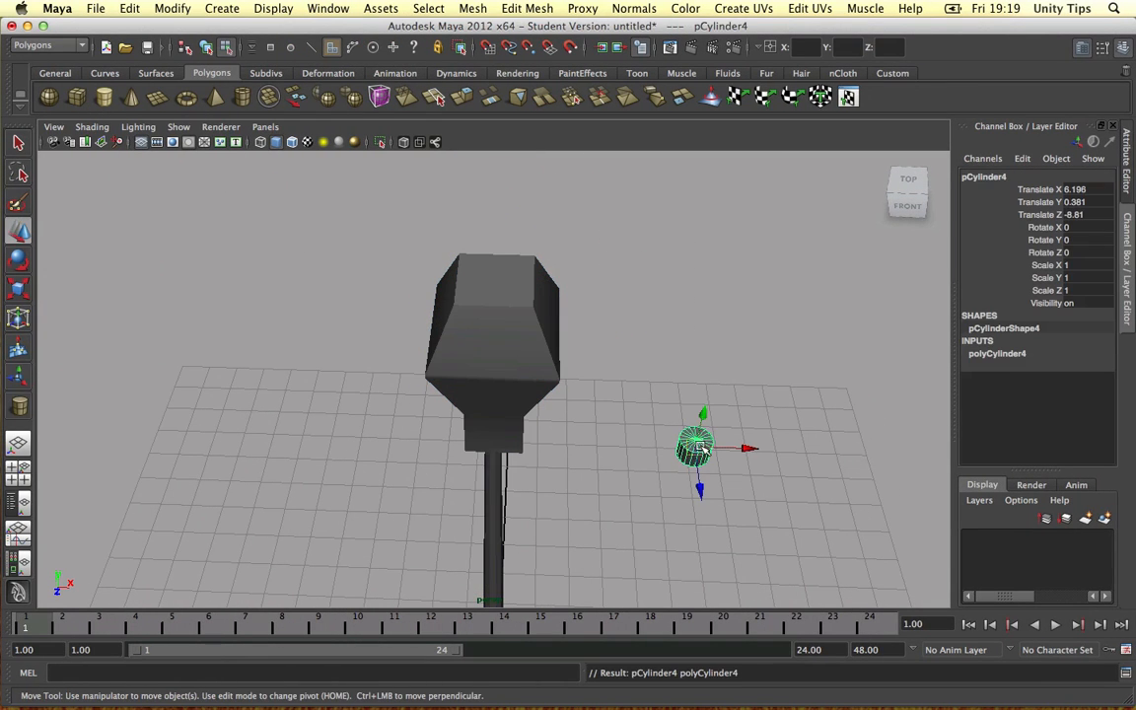
mouse_move(535, 300)
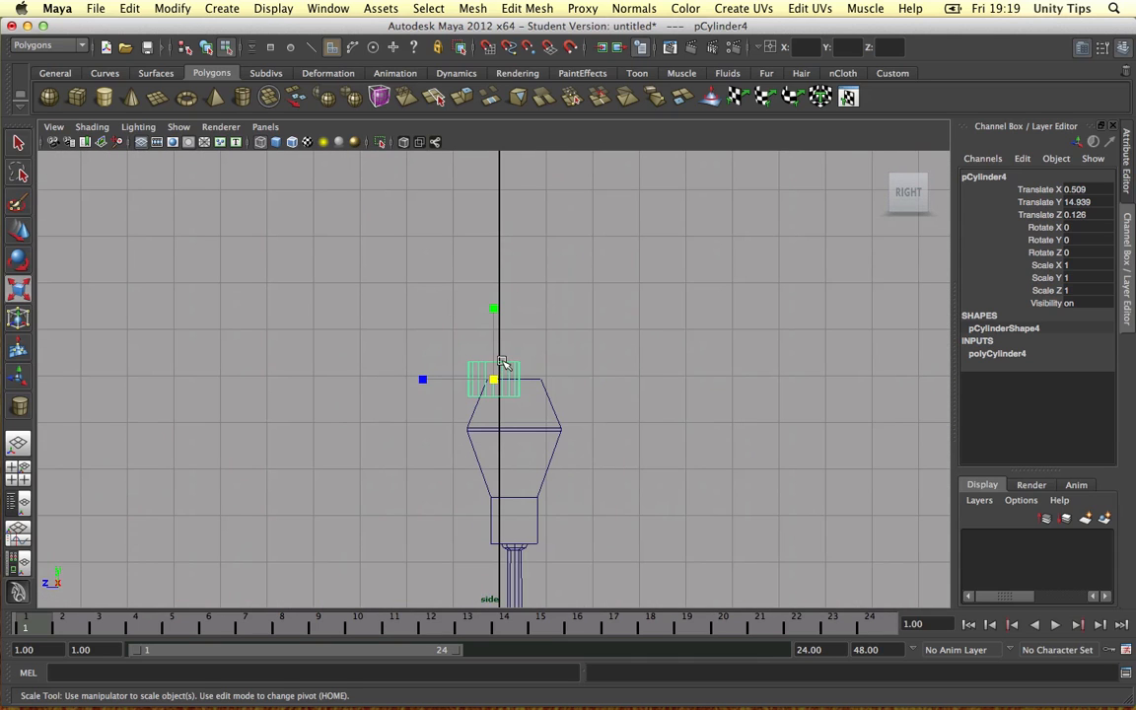
Shrink a new cylinder onto the housing top and set its Subdivisions Axis to 10
left_click_drag(493, 380, 488, 383)
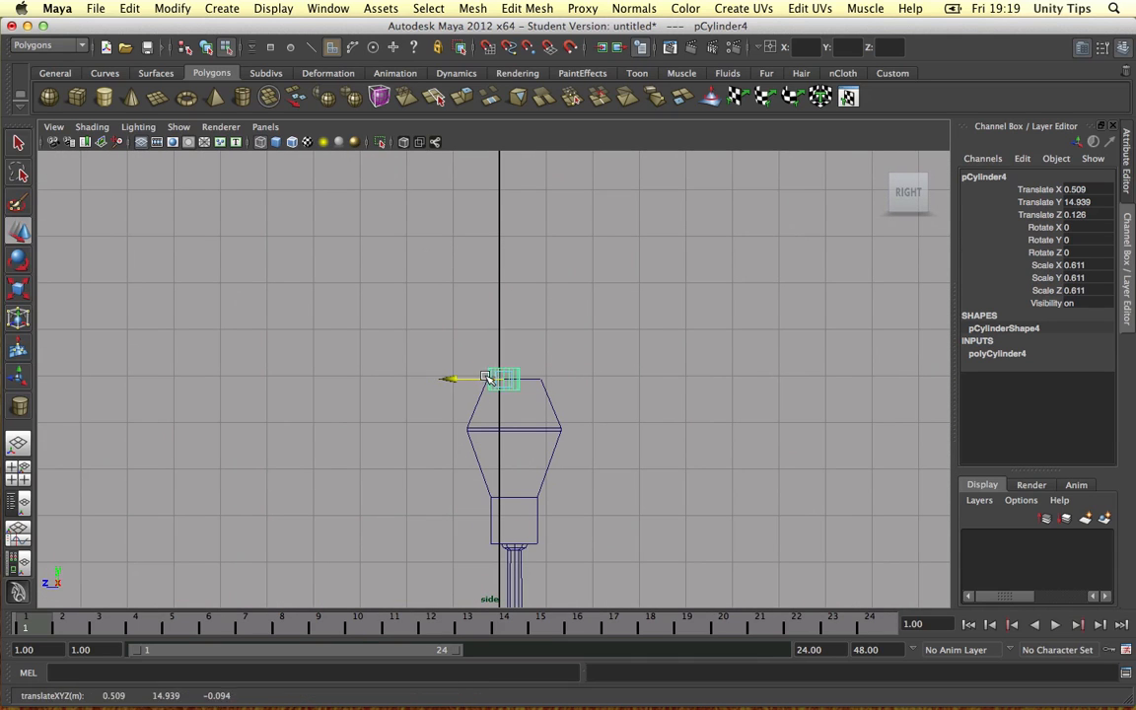
left_click_drag(489, 380, 512, 330)
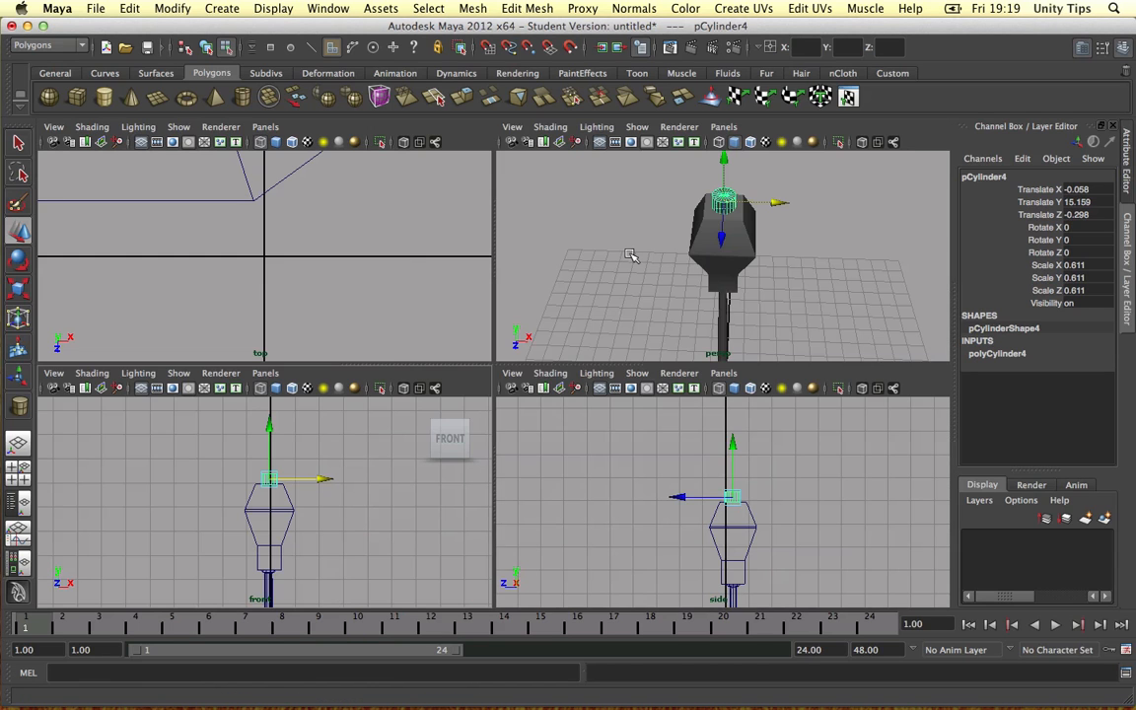
key("space")
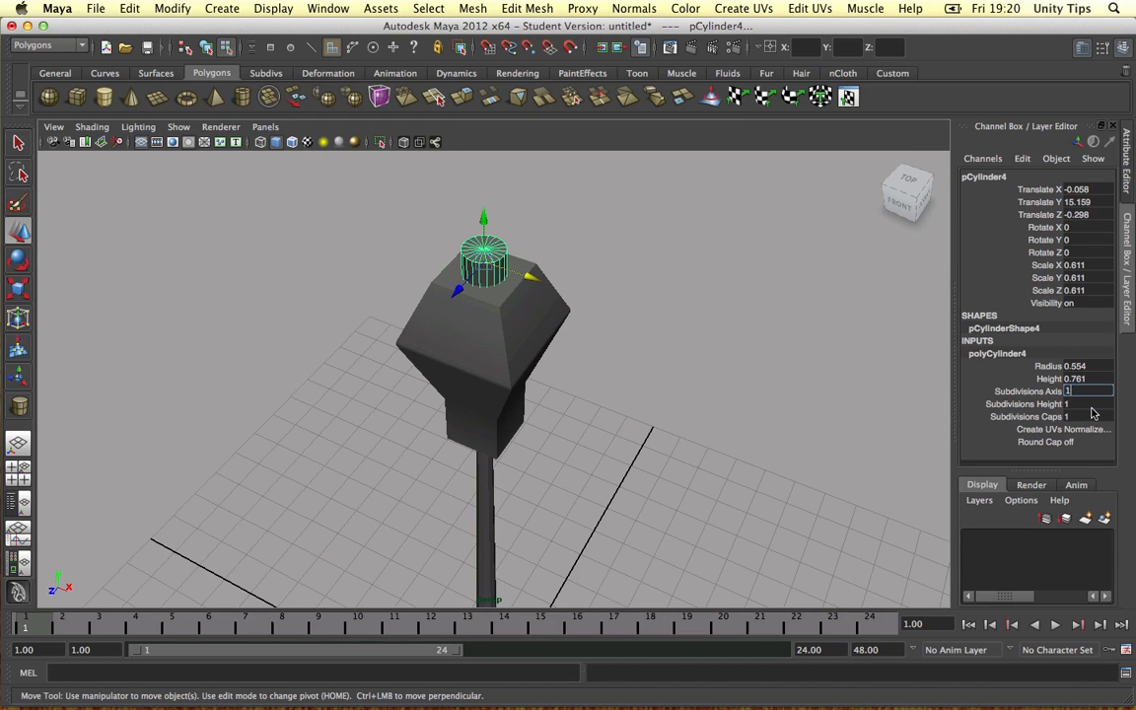
type("10")
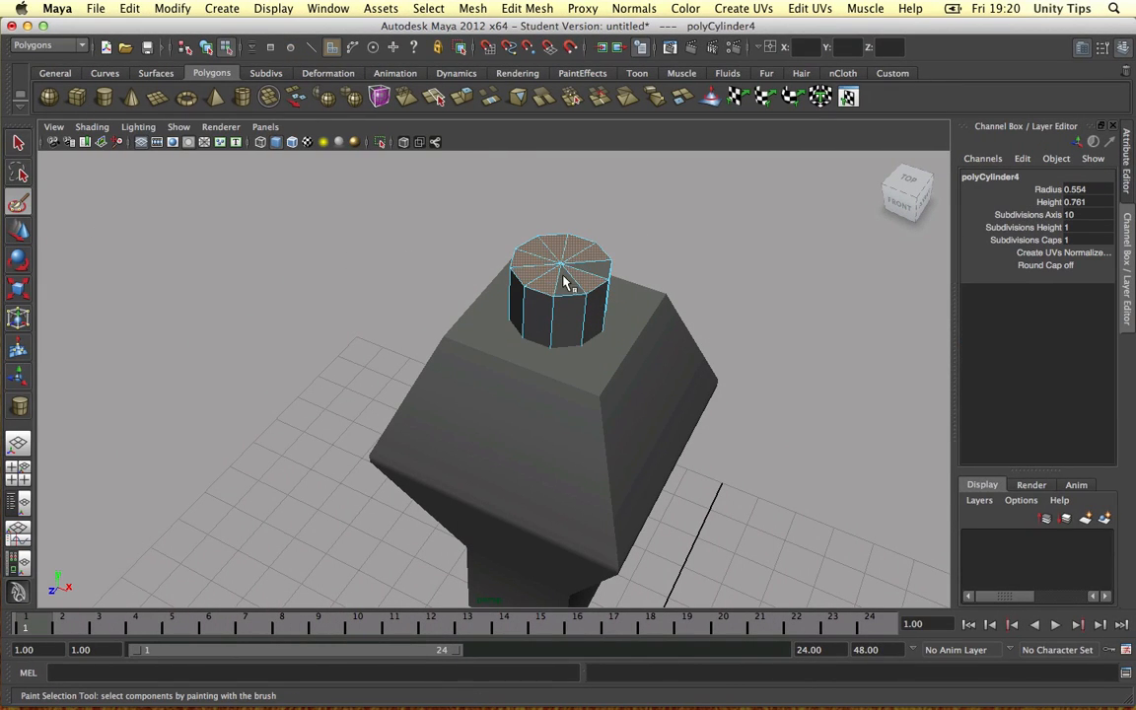
Extrude the cylinder's top face and shape it into a domed cap
right_click(562, 286)
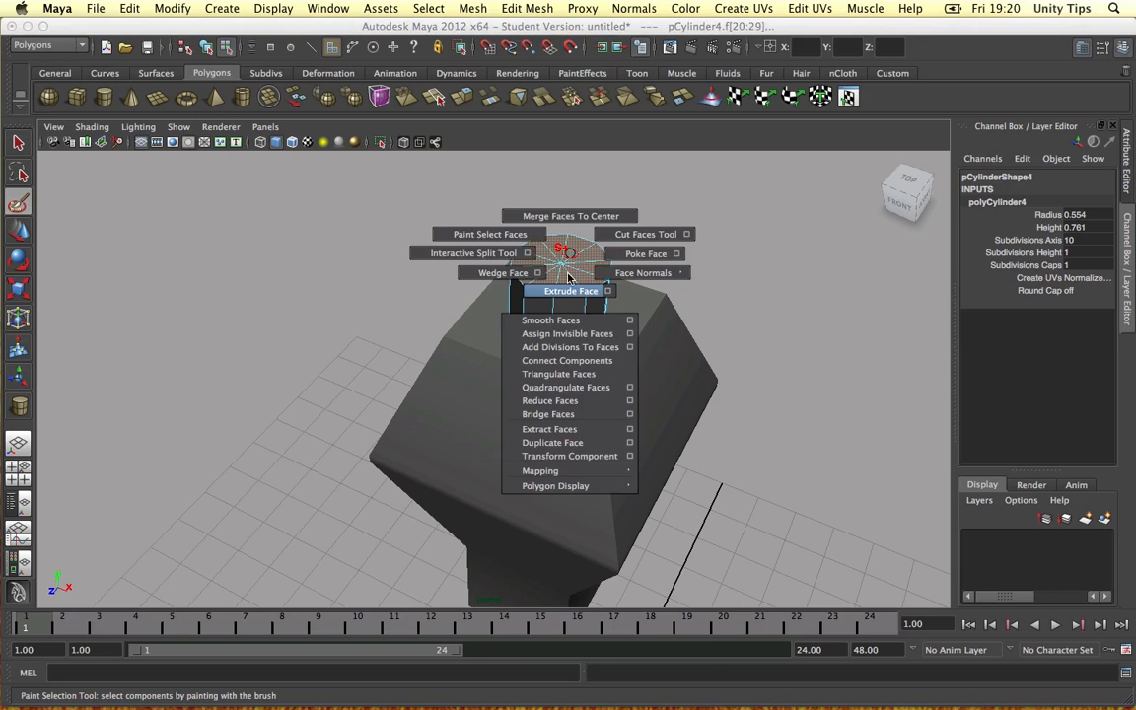
left_click(570, 290)
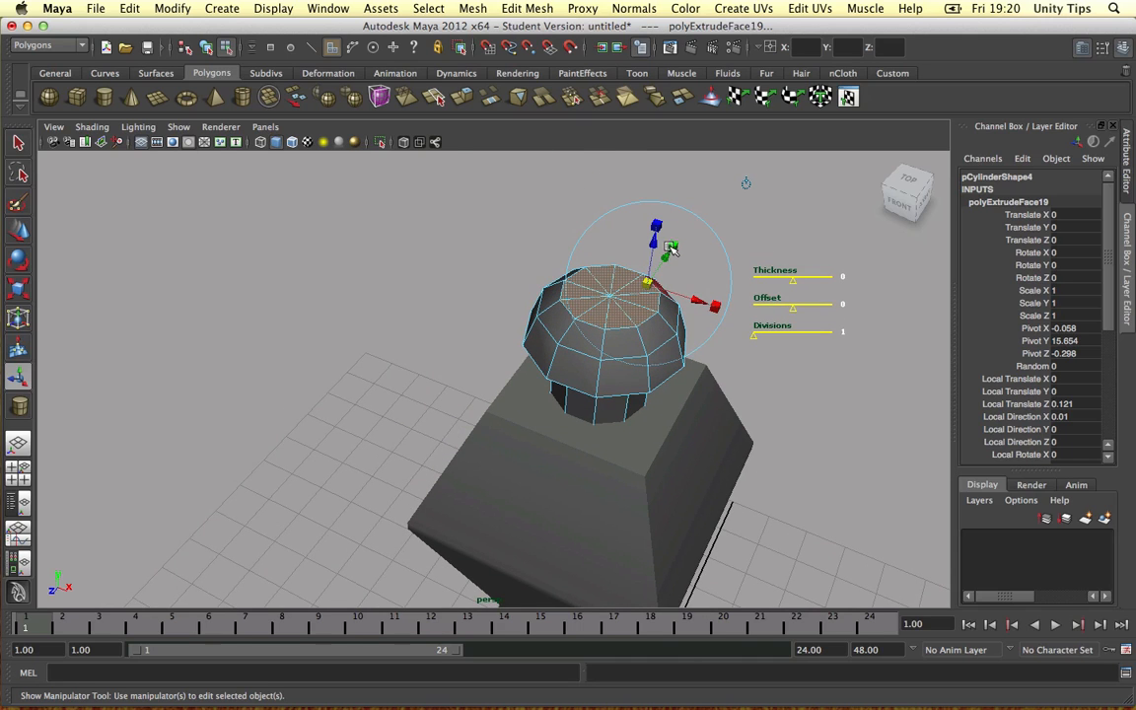
left_click_drag(671, 246, 641, 239)
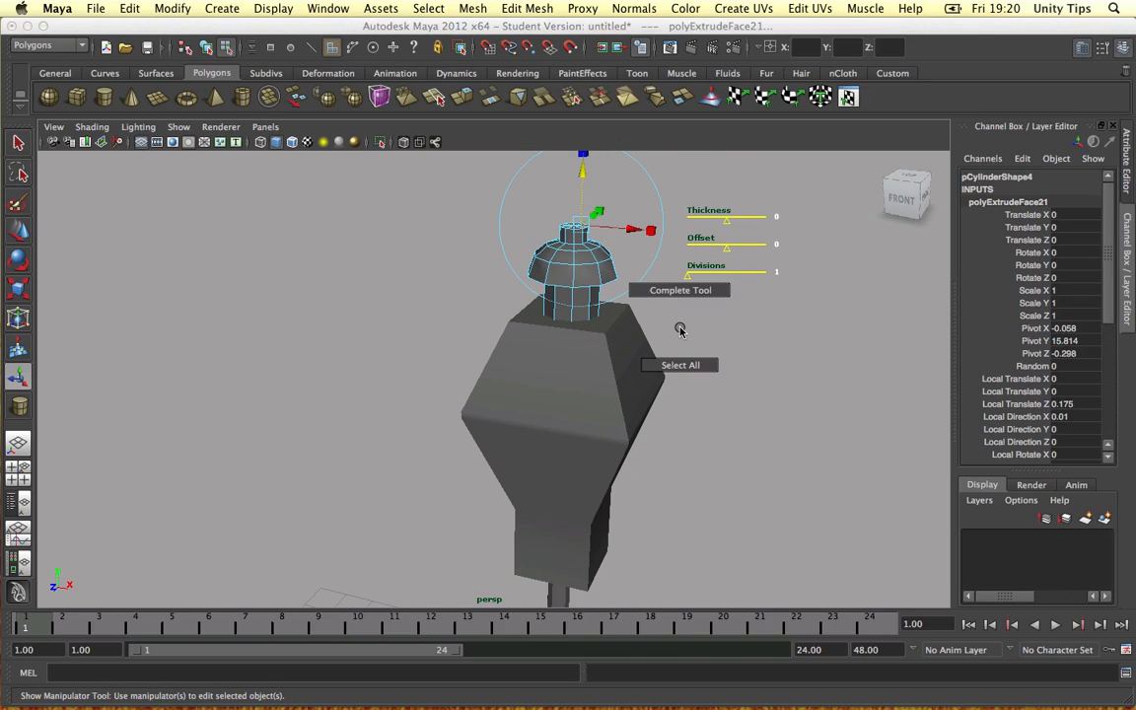
right_click(611, 335)
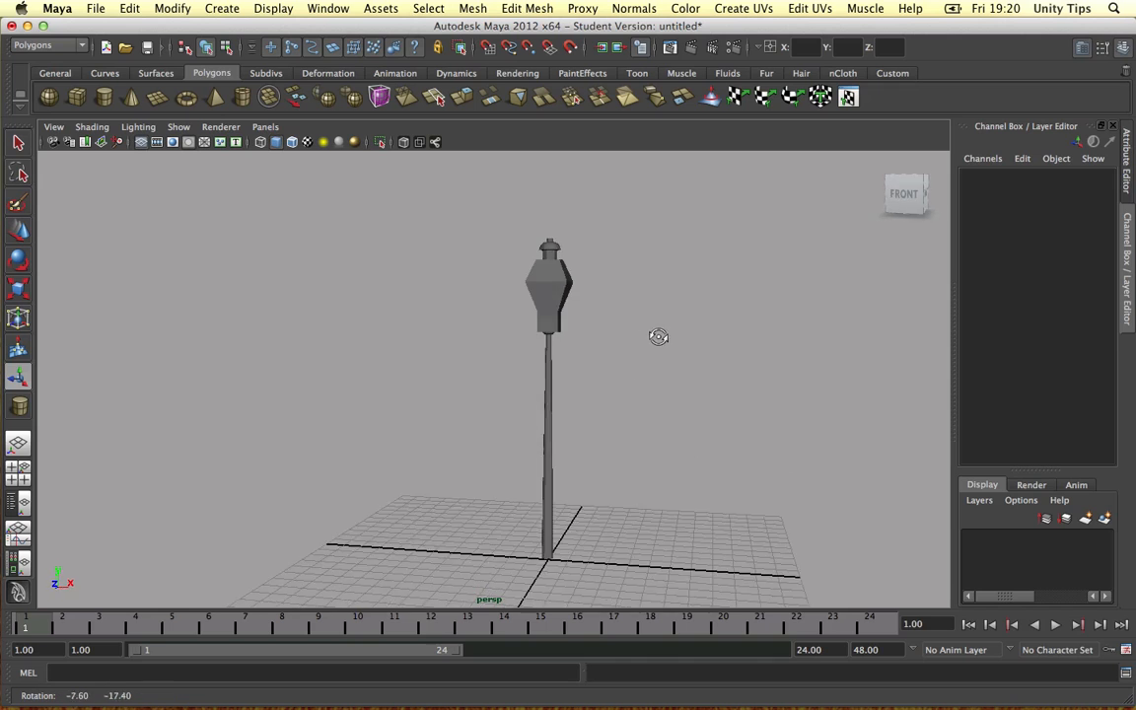
left_click_drag(659, 337, 546, 351)
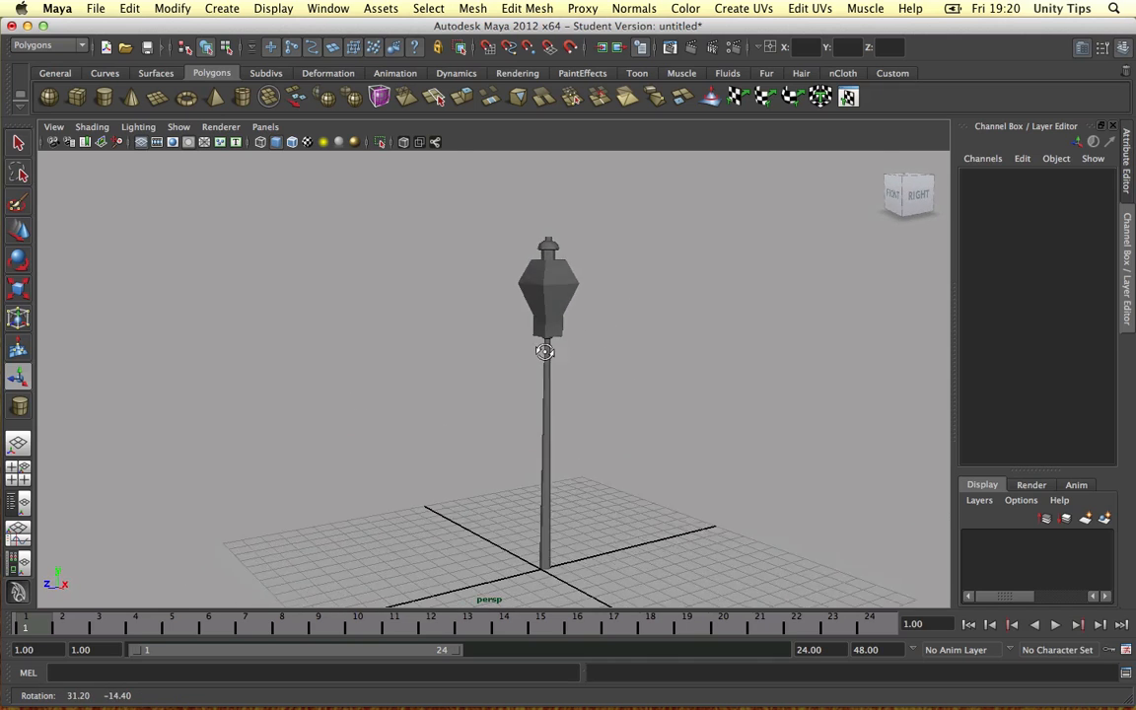
left_click_drag(546, 351, 587, 356)
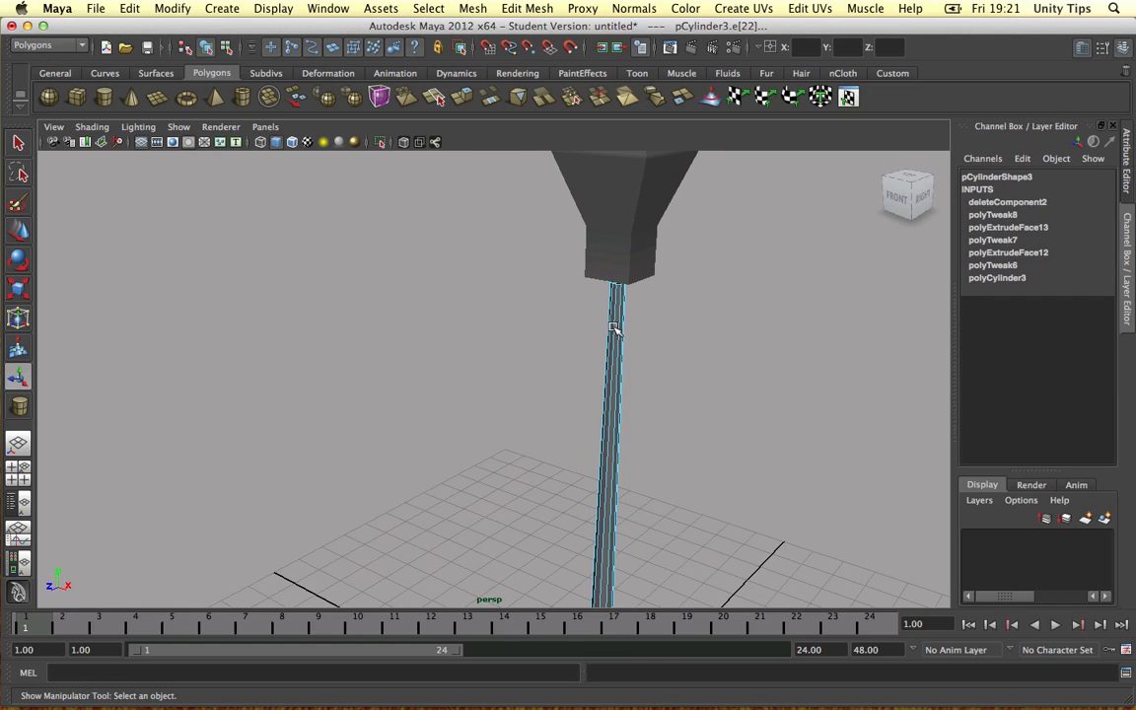
Select an edge ring on the lamp cap with the Select Edge Ring Tool, orbiting to inspect
left_click(428, 8)
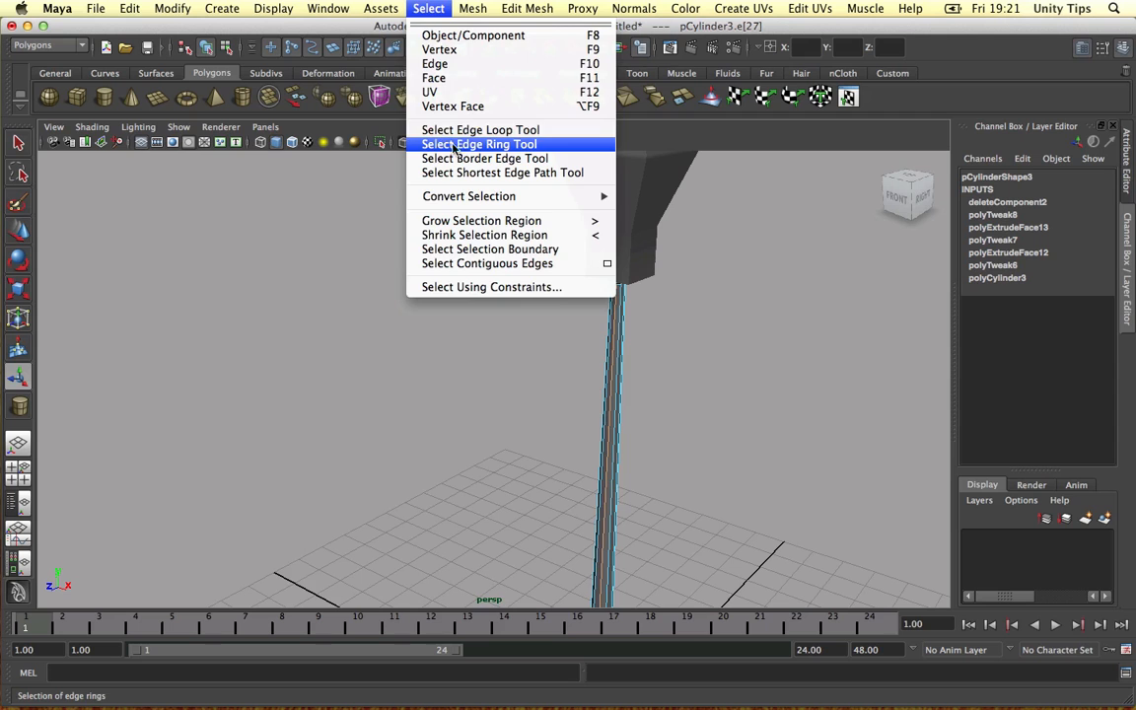
left_click(480, 144)
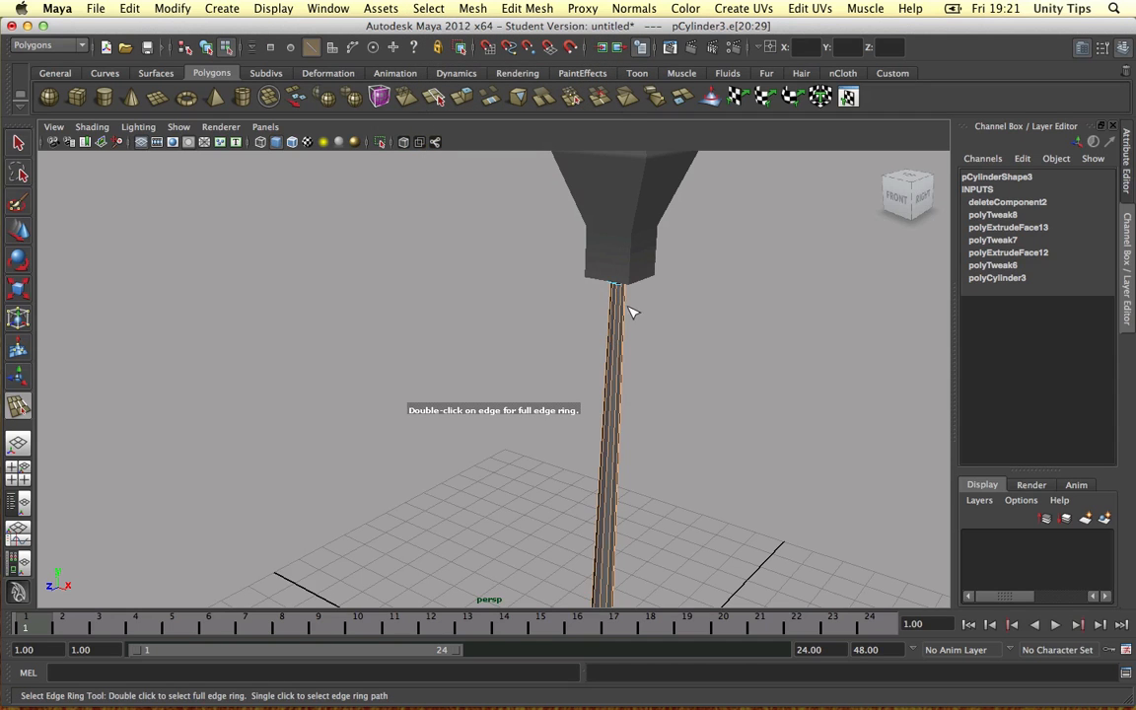
left_click_drag(631, 314, 587, 309)
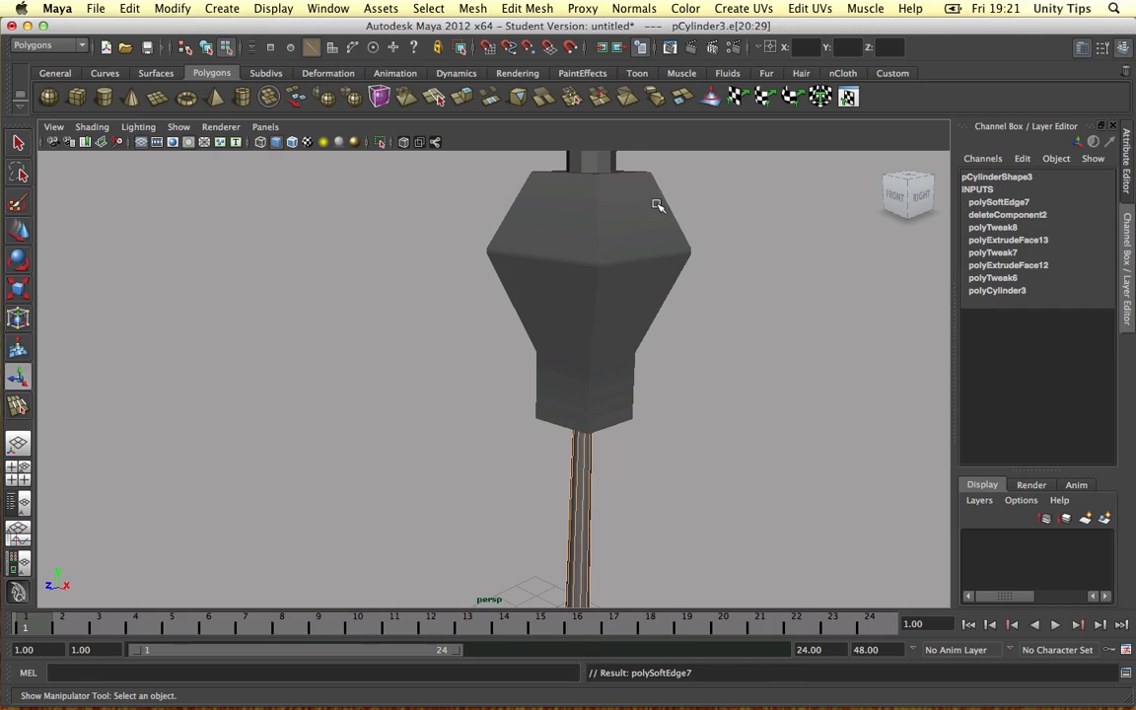
left_click_drag(658, 205, 616, 210)
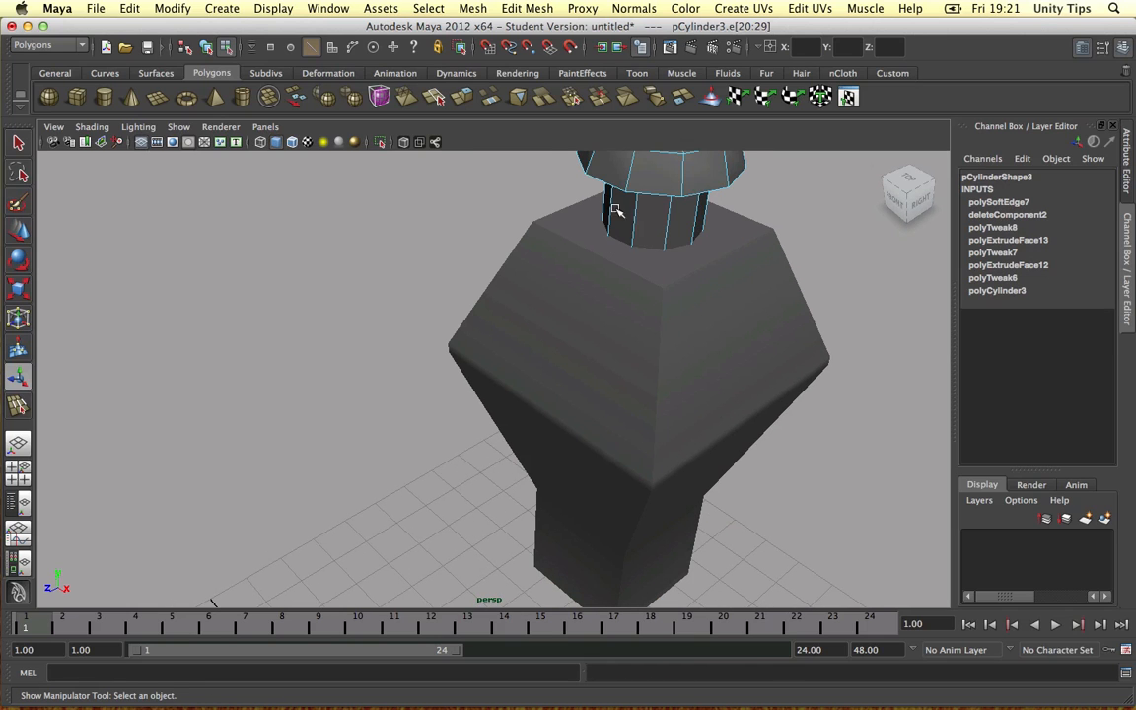
left_click(381, 8)
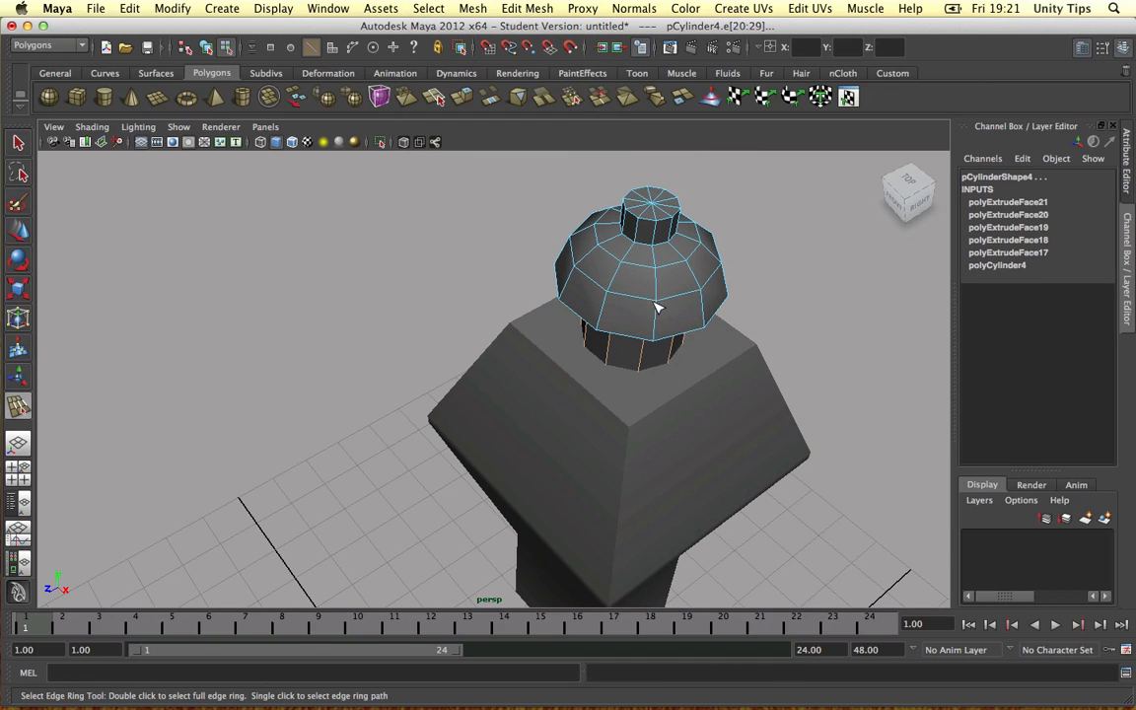
mouse_move(658, 261)
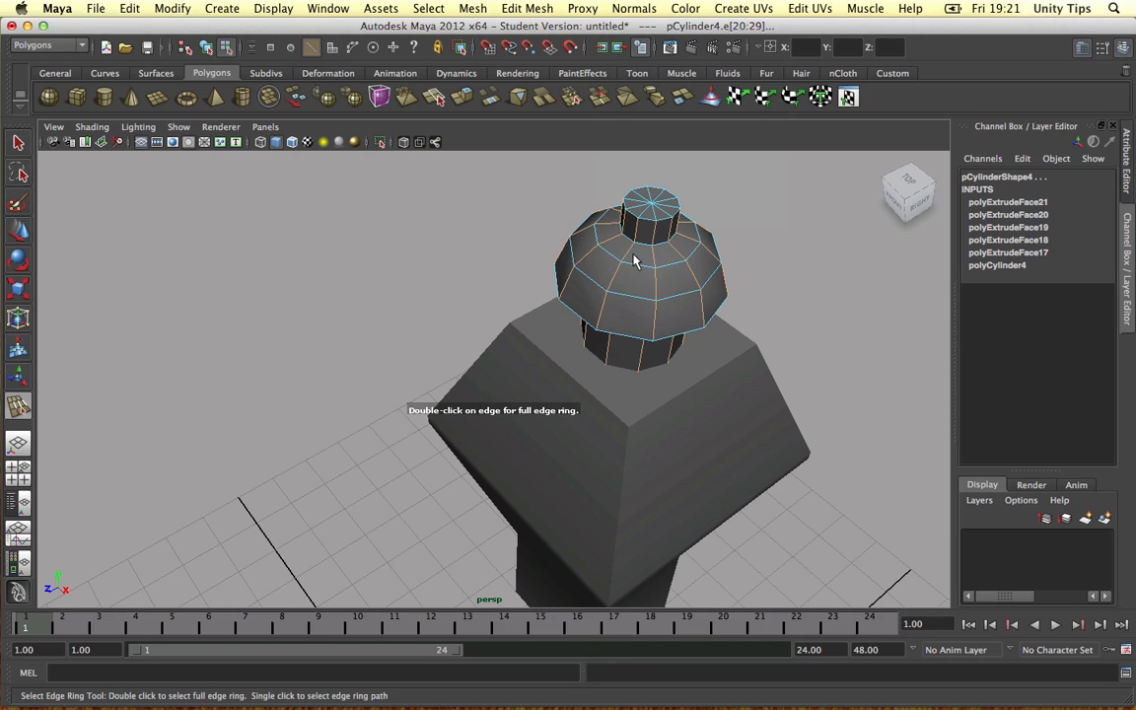
left_click_drag(634, 261, 728, 266)
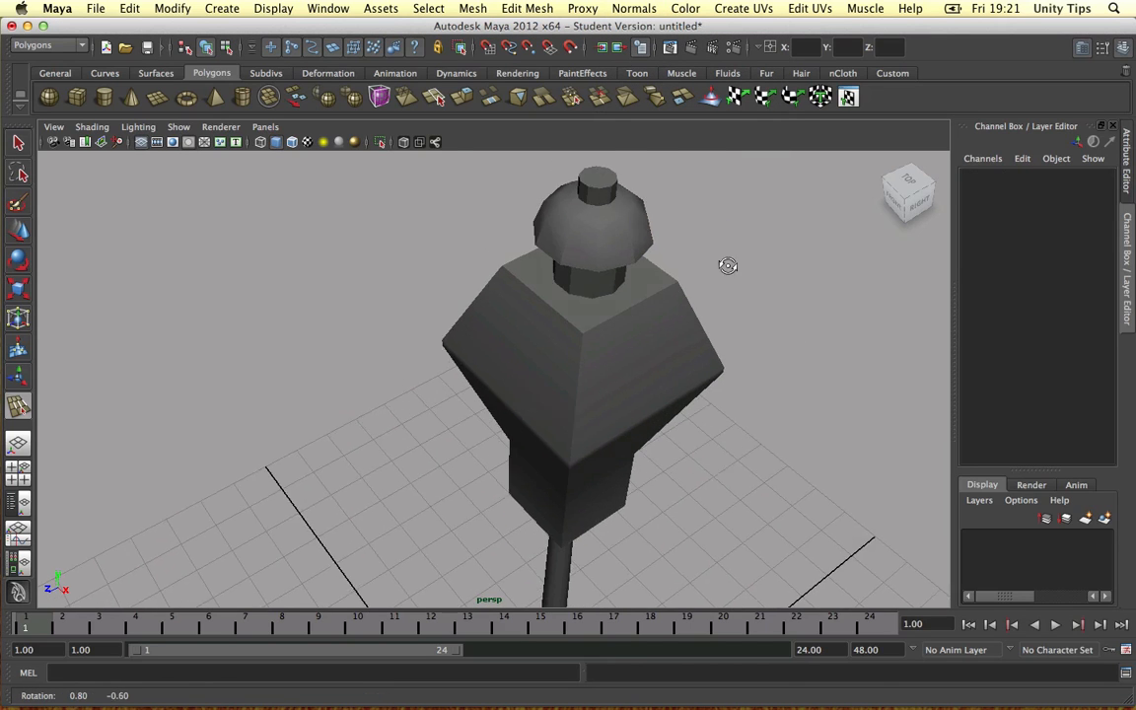
left_click_drag(728, 265, 587, 271)
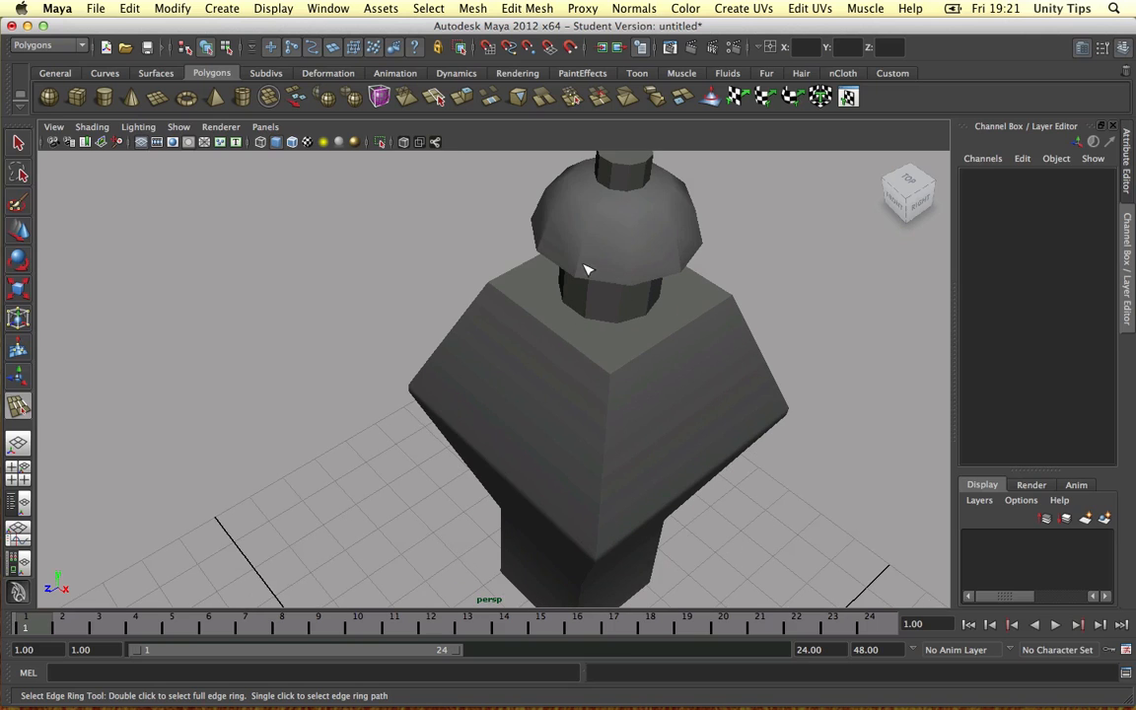
left_click_drag(586, 270, 589, 252)
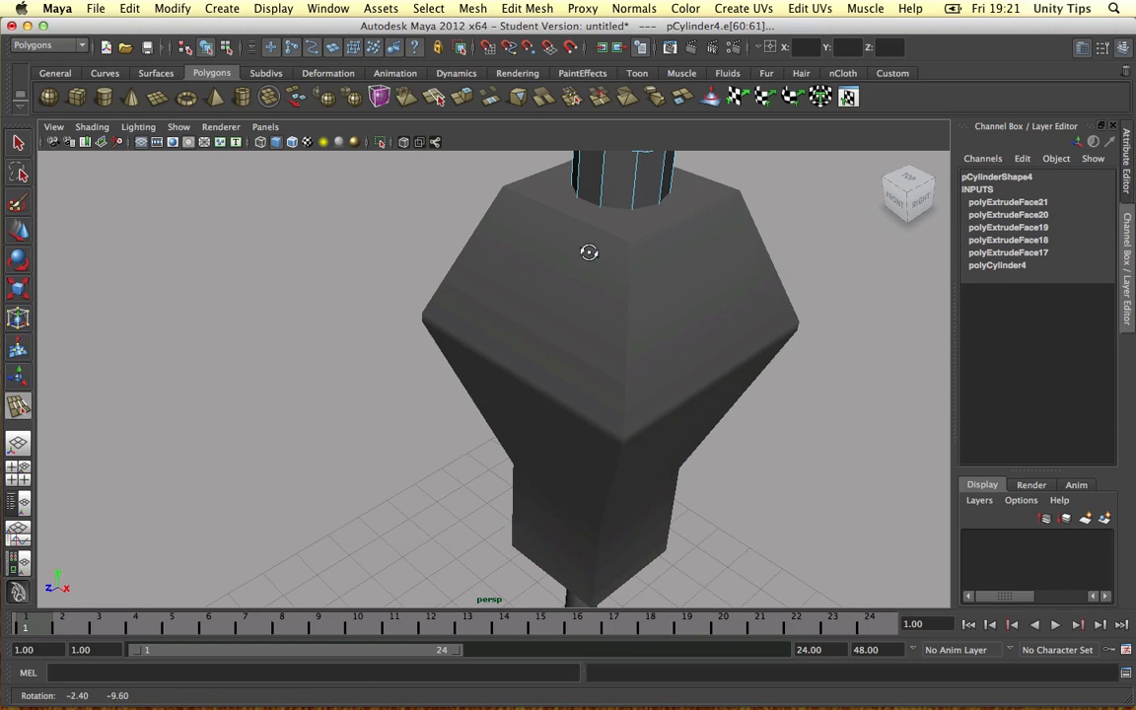
Switch the cap to edge mode, pick another edge ring, and orbit around the lamp
left_click(633, 7)
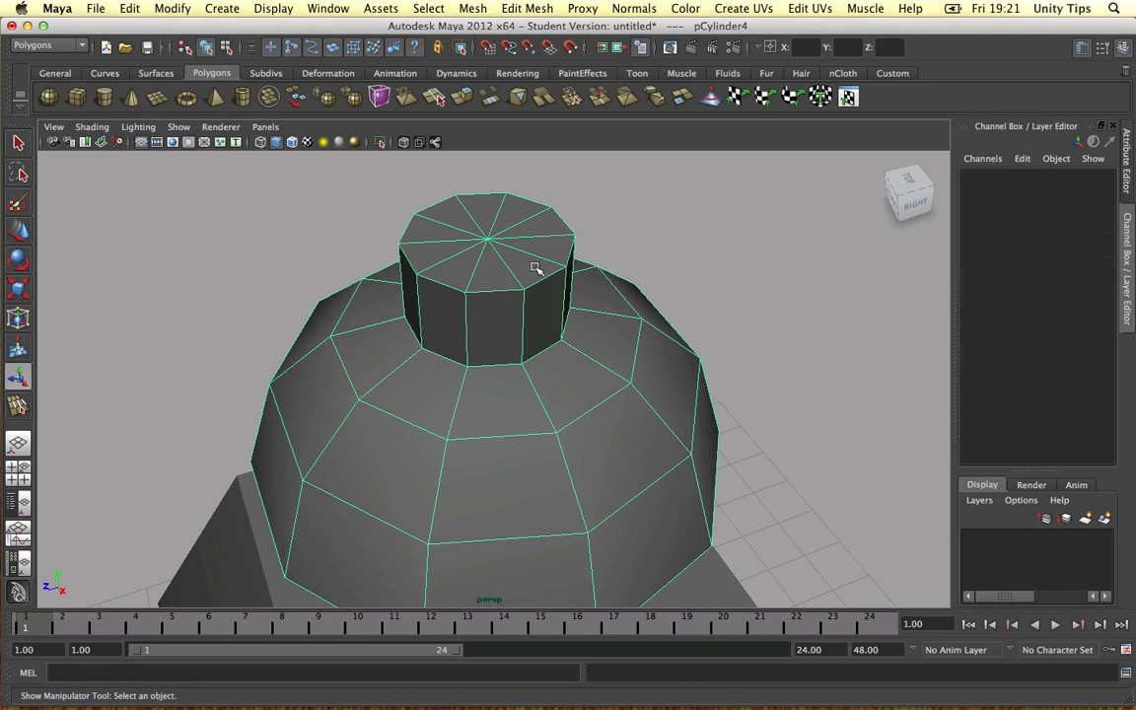
right_click(479, 288)
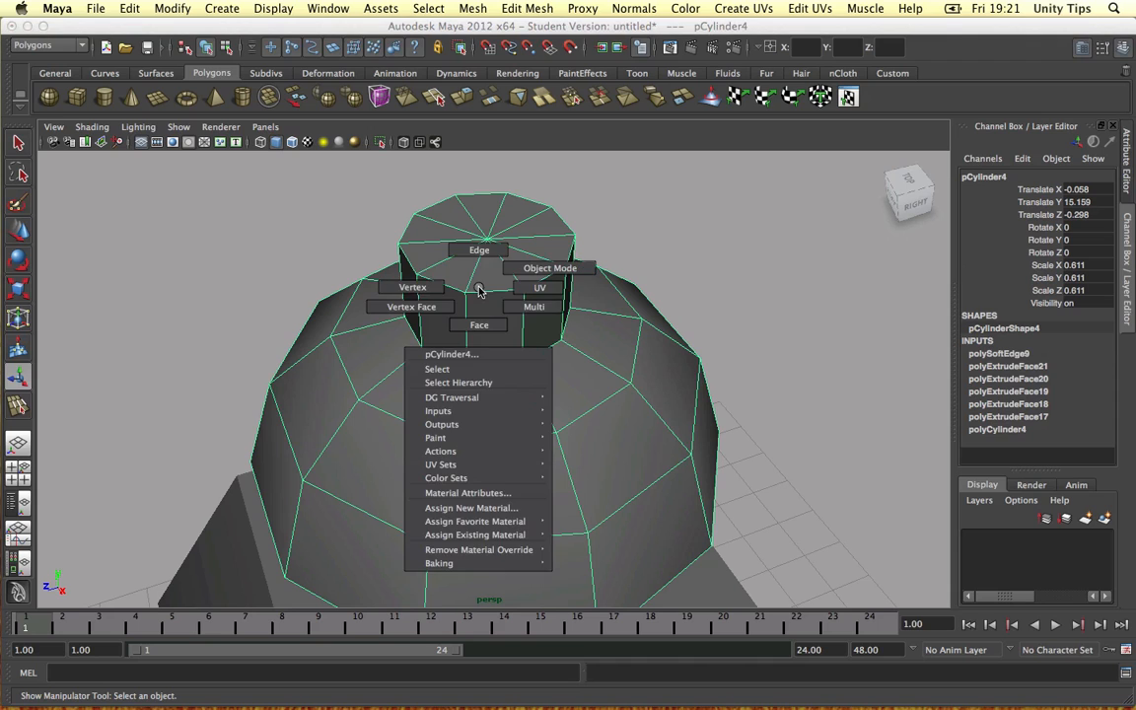
left_click(549, 267)
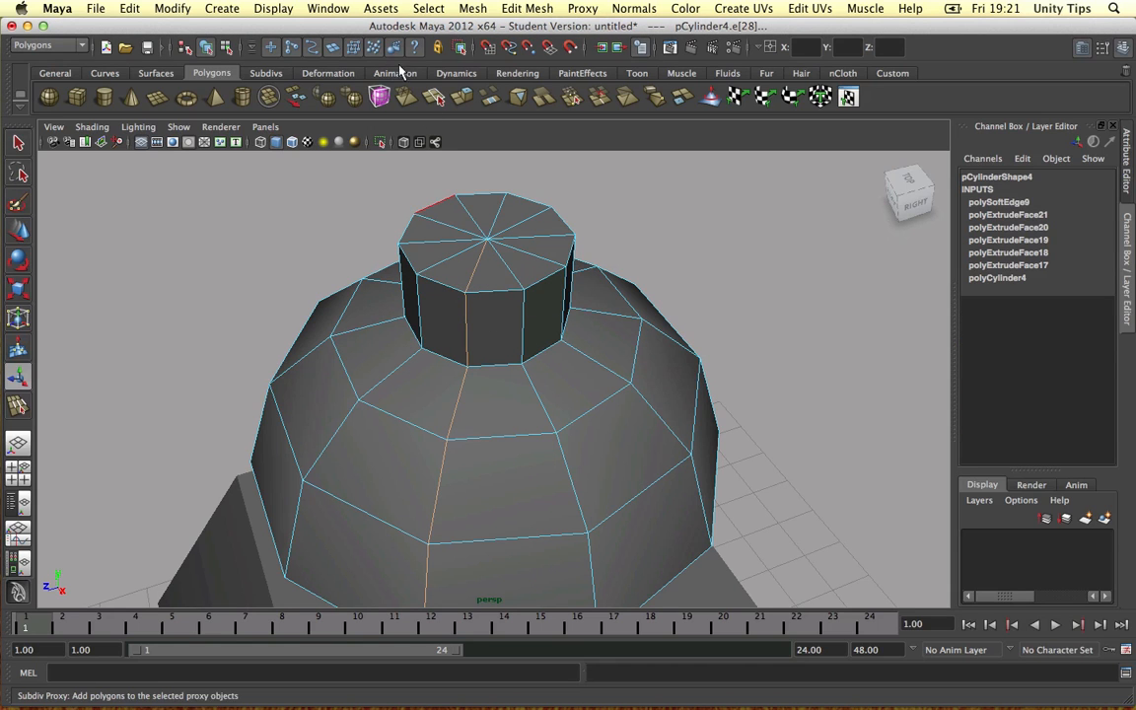
left_click(428, 8)
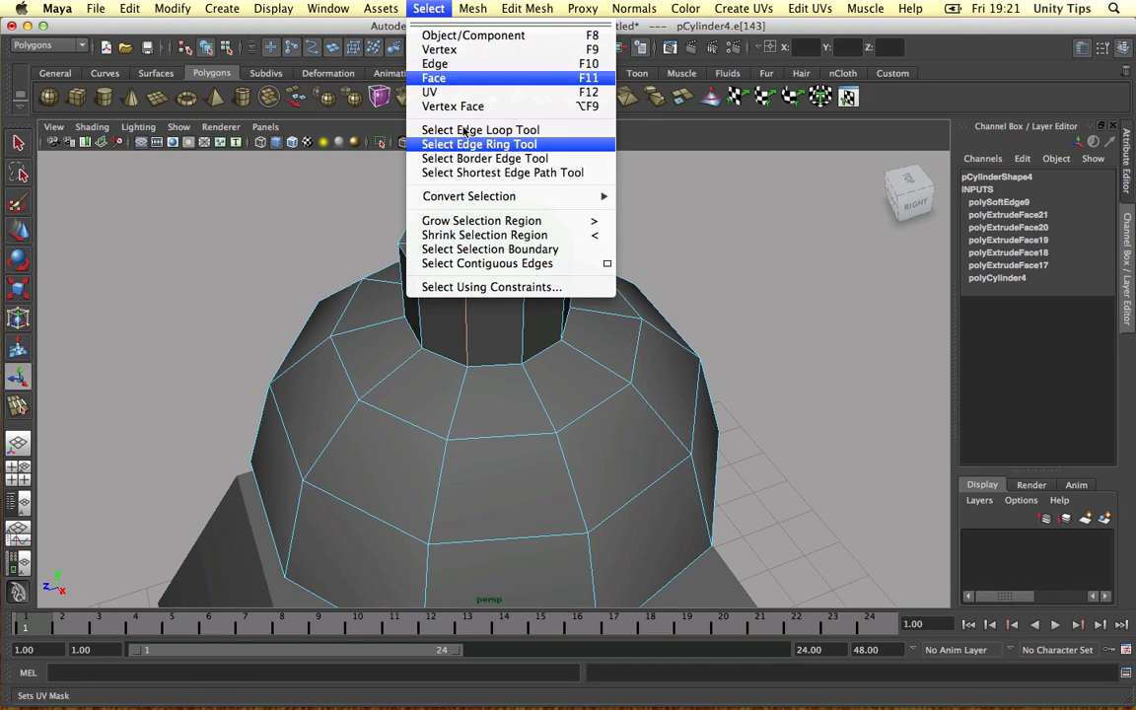
left_click(477, 144)
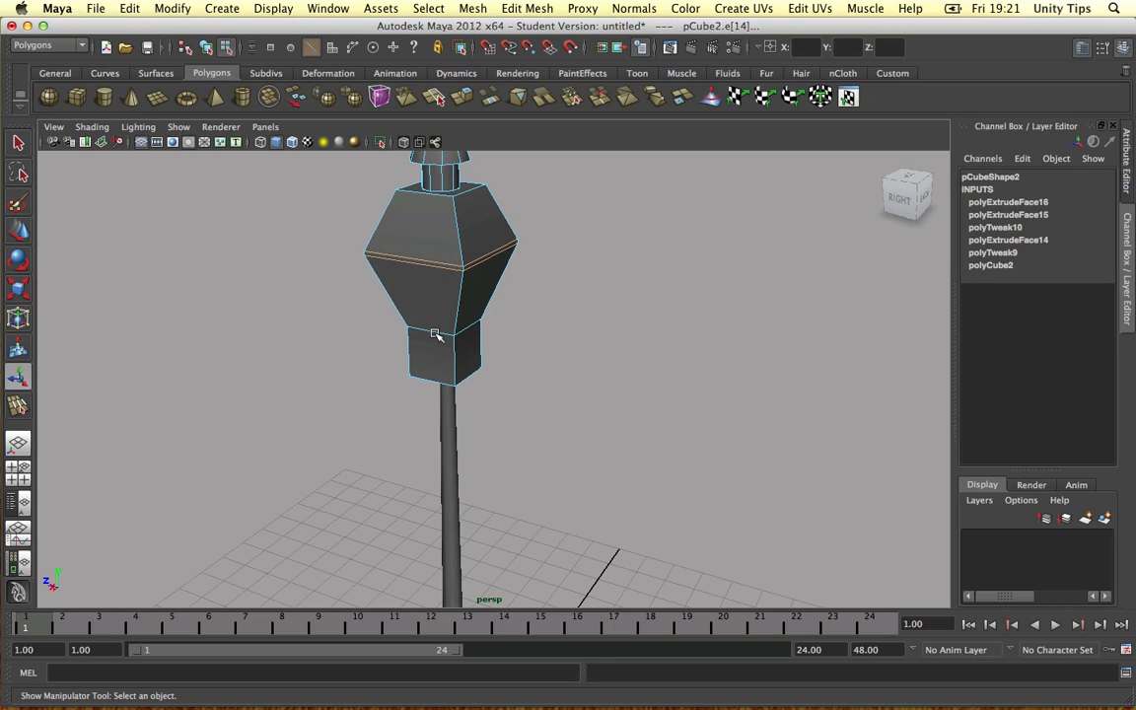
left_click(436, 333)
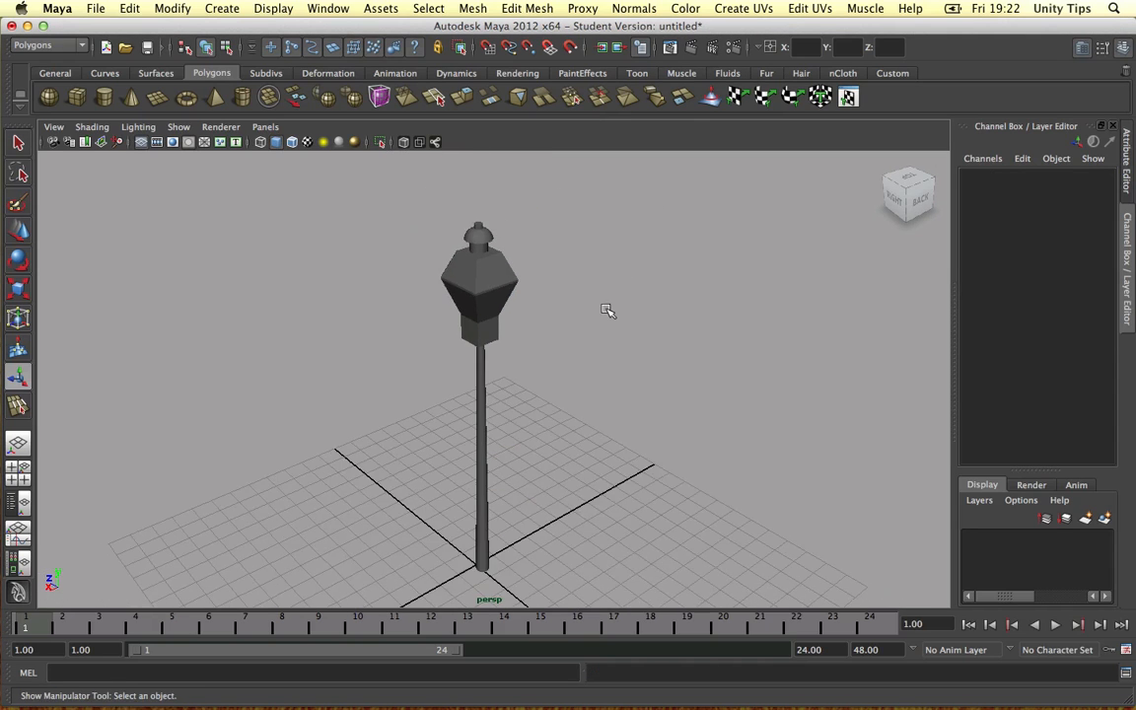
left_click_drag(609, 310, 664, 292)
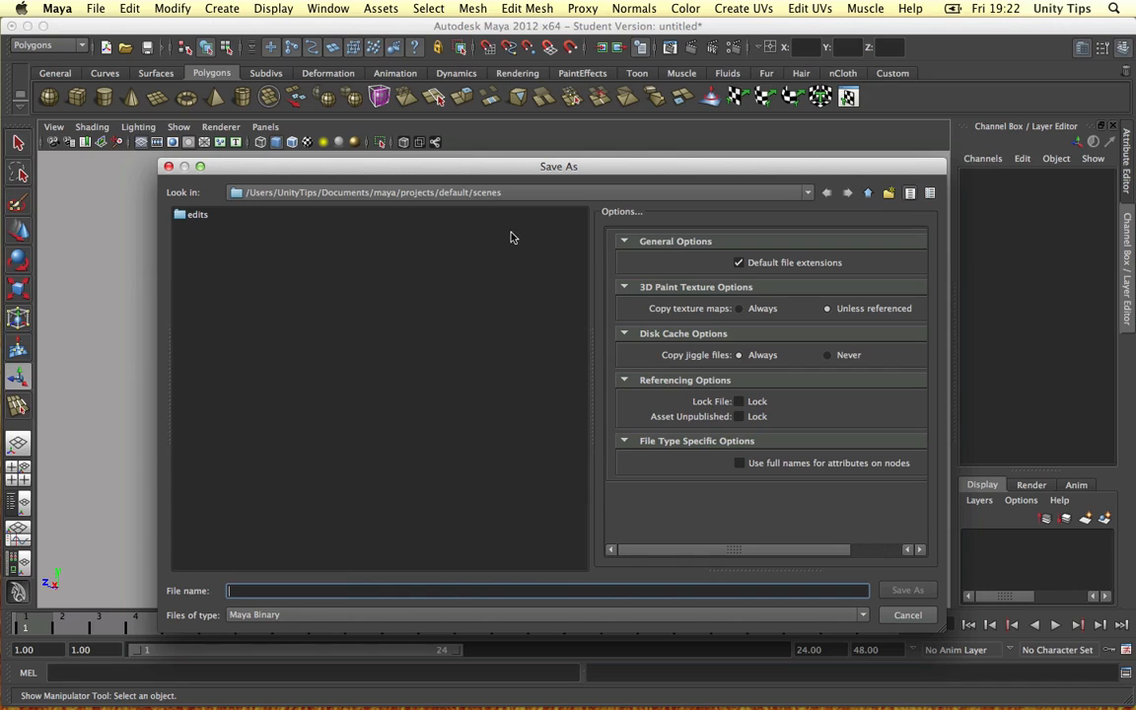
mouse_move(878, 193)
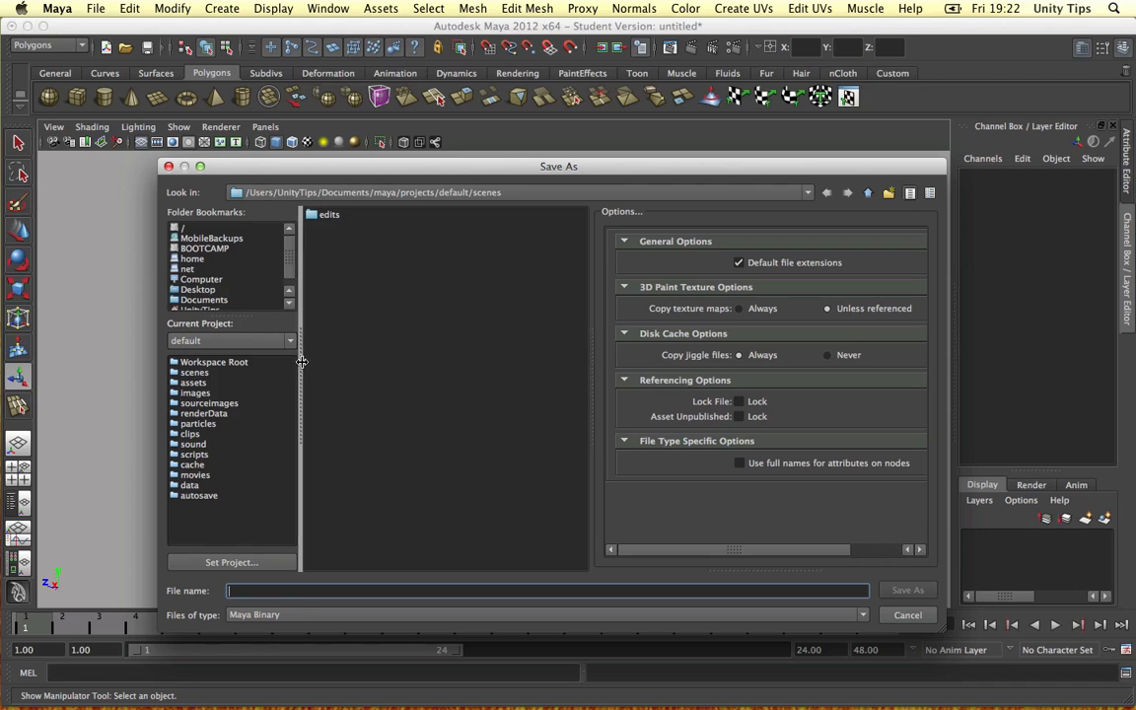
Create Desktop/MoodyScene/Assets/Maya and save the scene there as Objects.mb
left_click(198, 289)
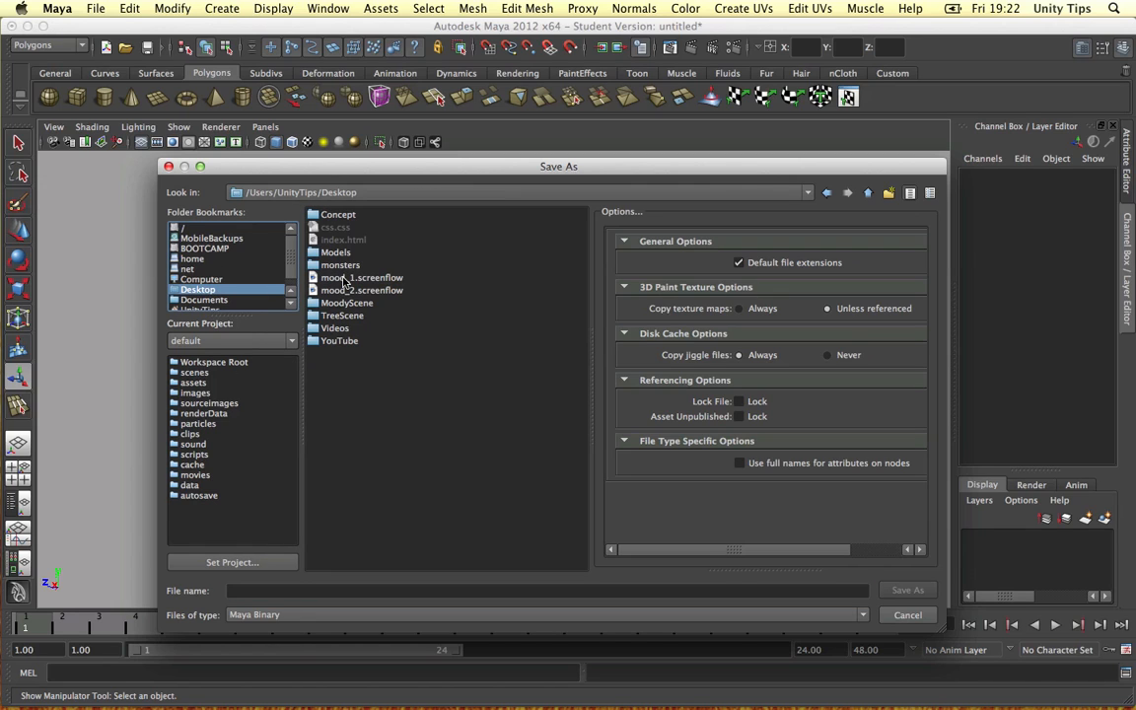
double_click(347, 303)
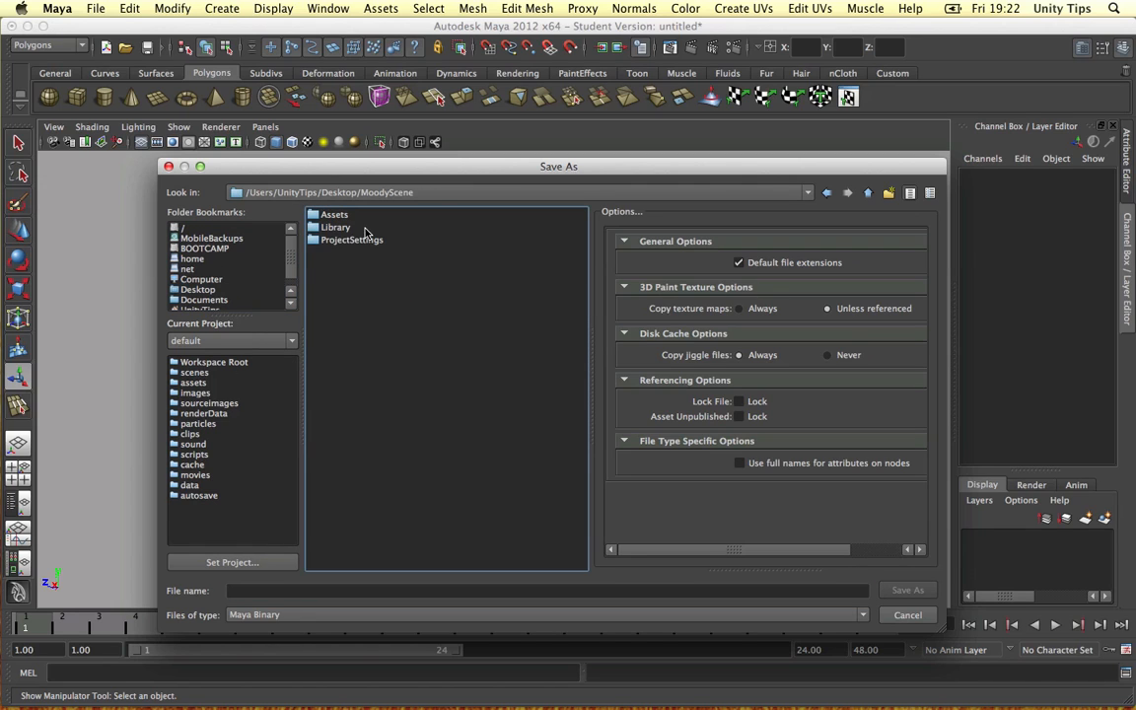
double_click(333, 214)
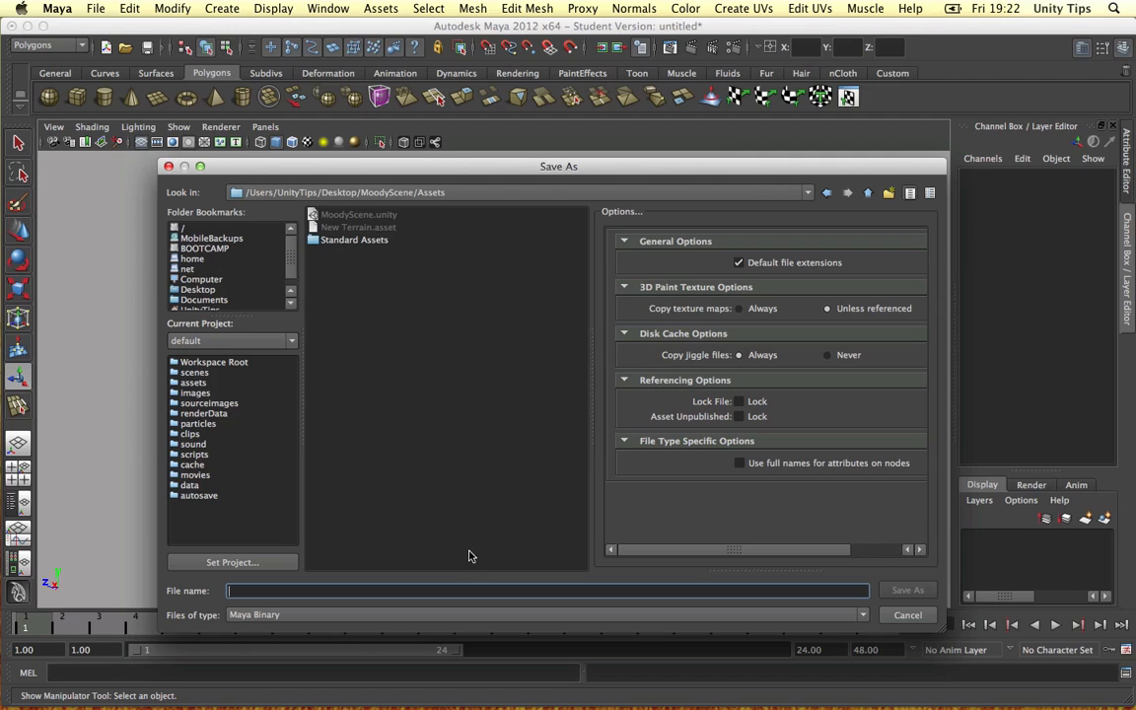
left_click(888, 193)
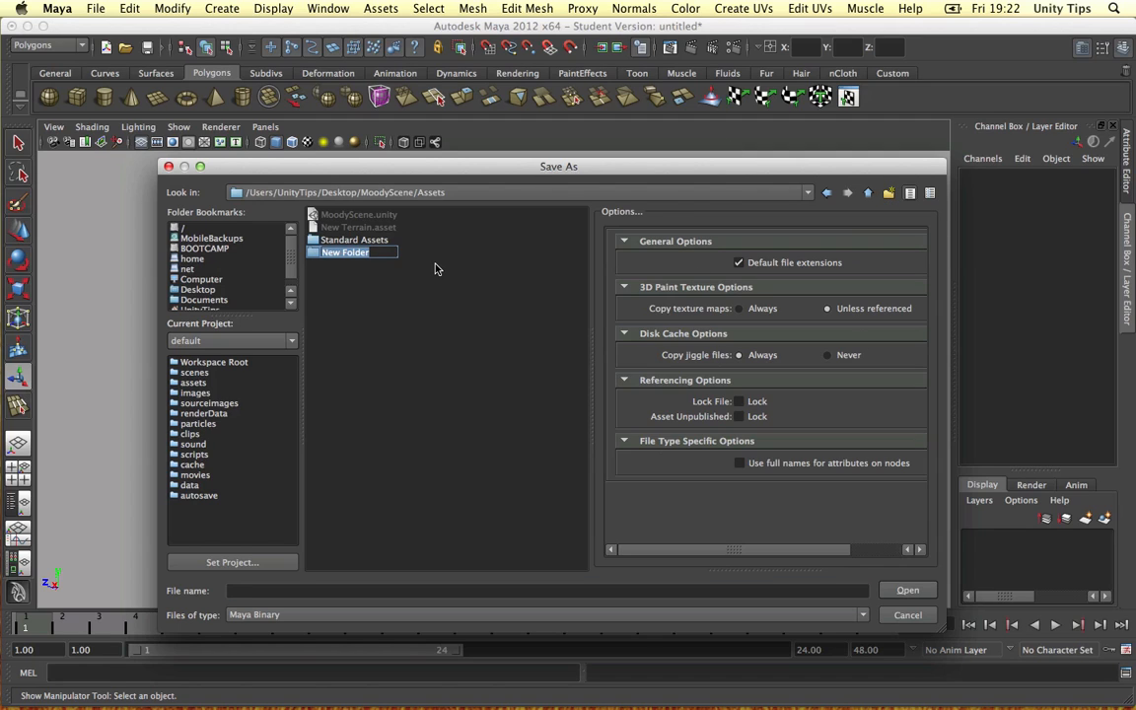
type("Maya")
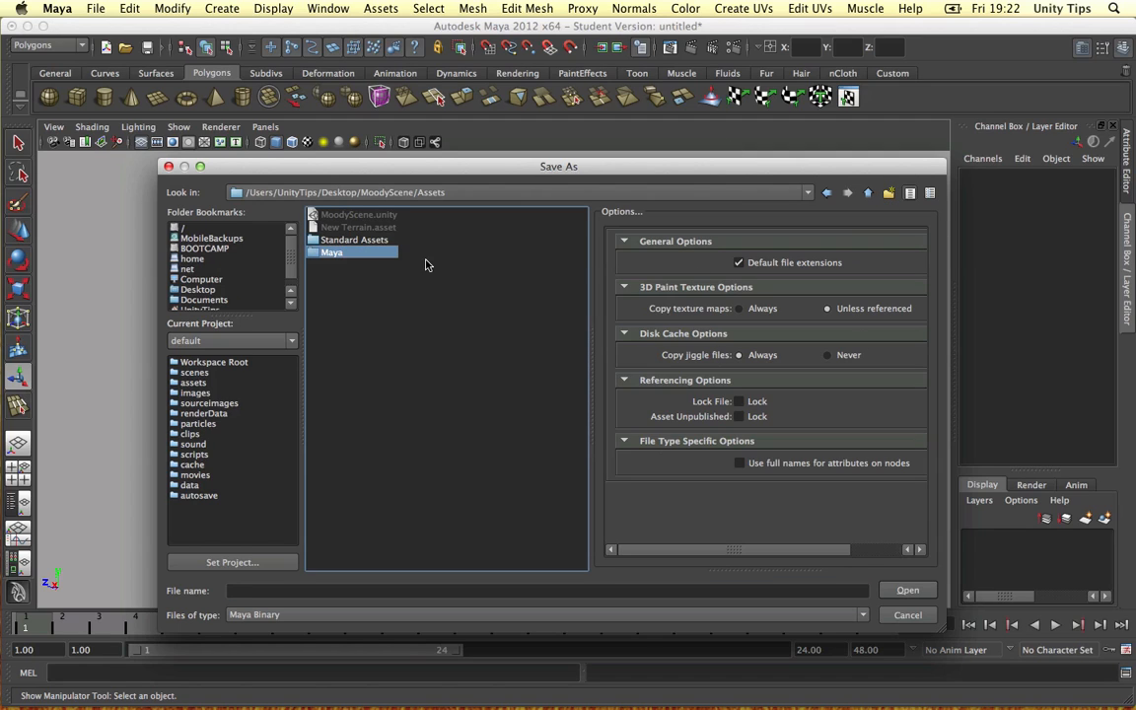
double_click(331, 251)
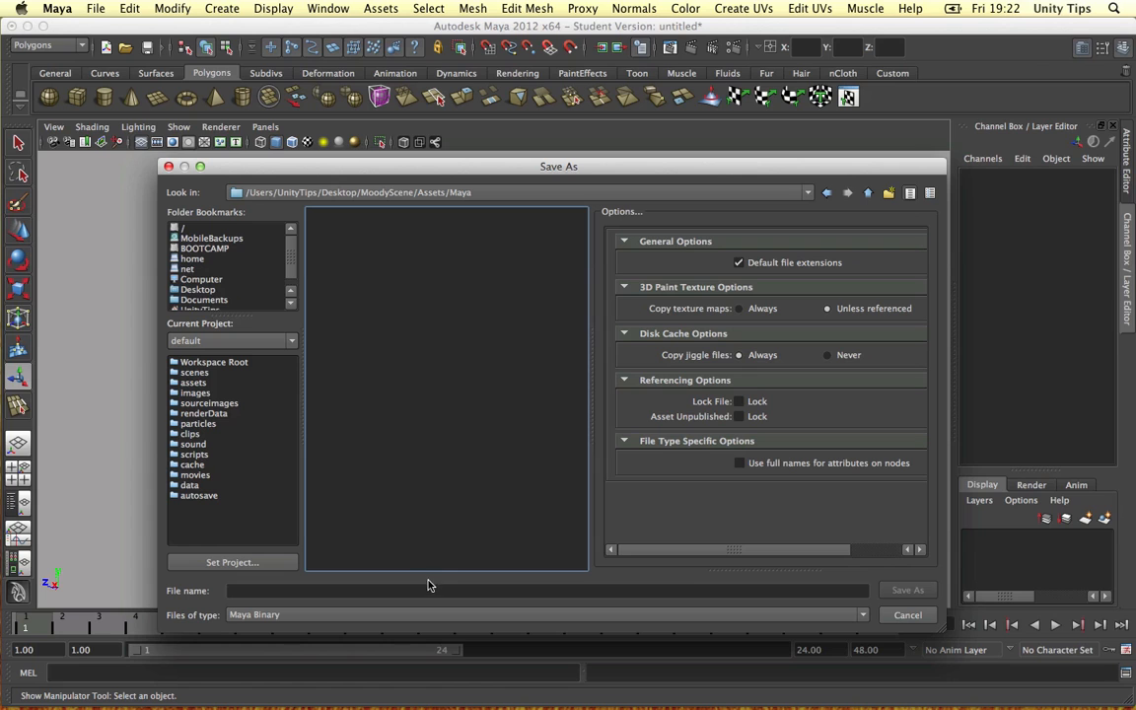
type("Object")
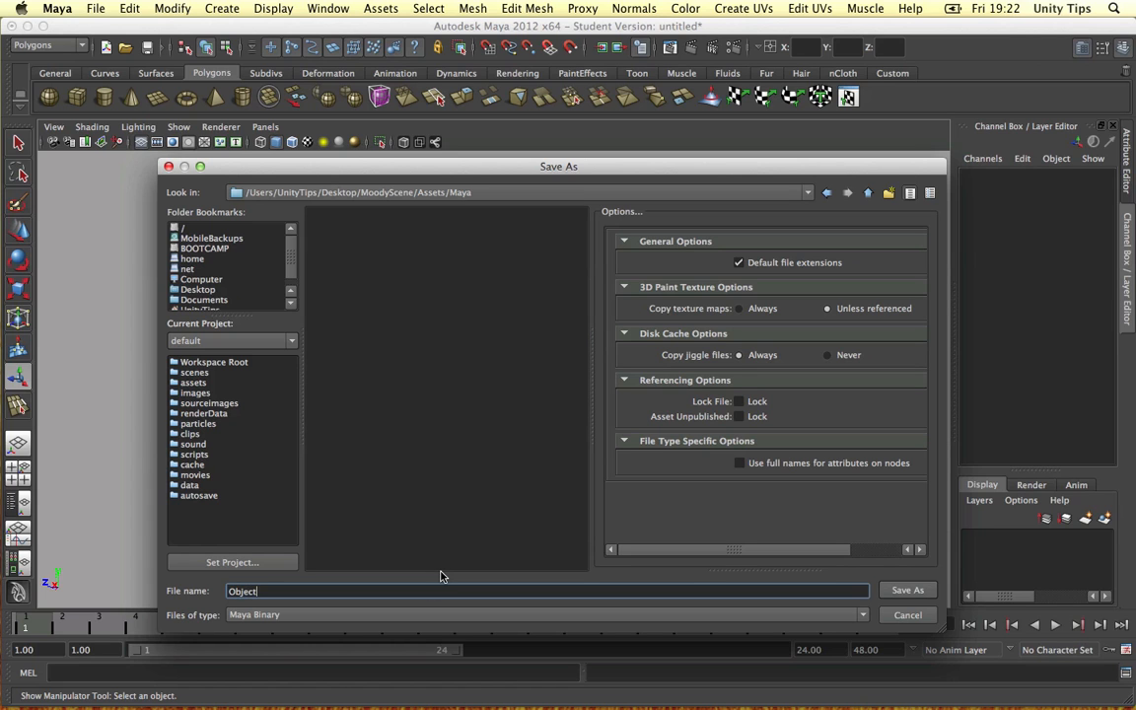
left_click(906, 590)
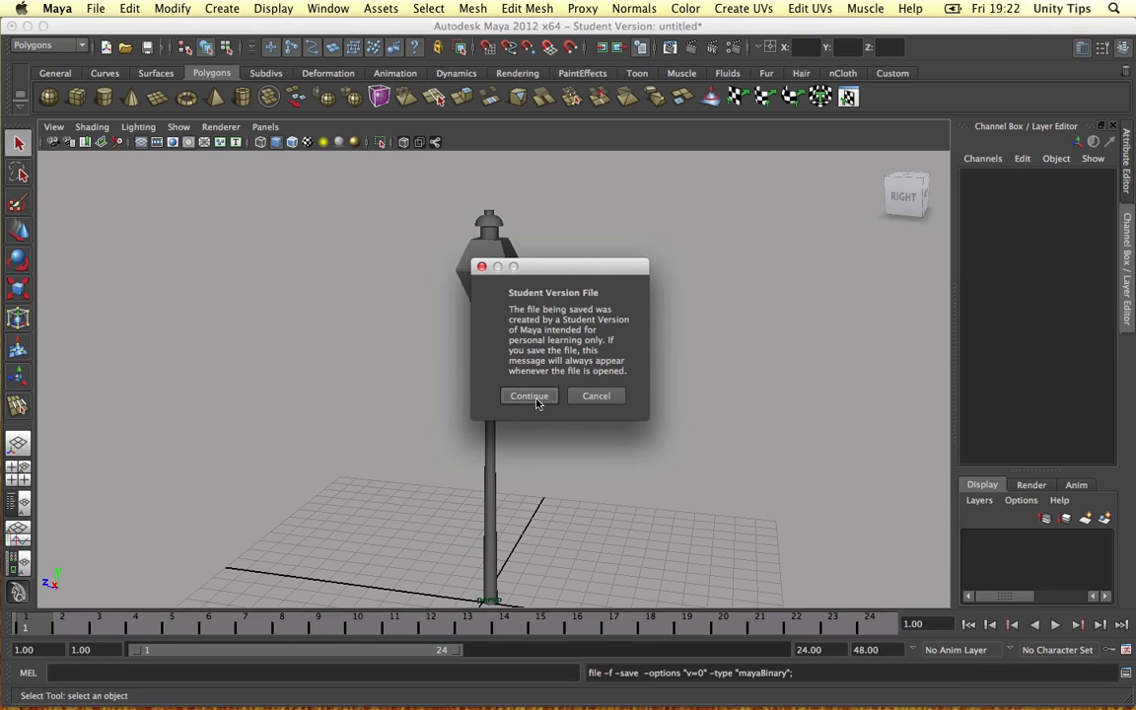
left_click(528, 395)
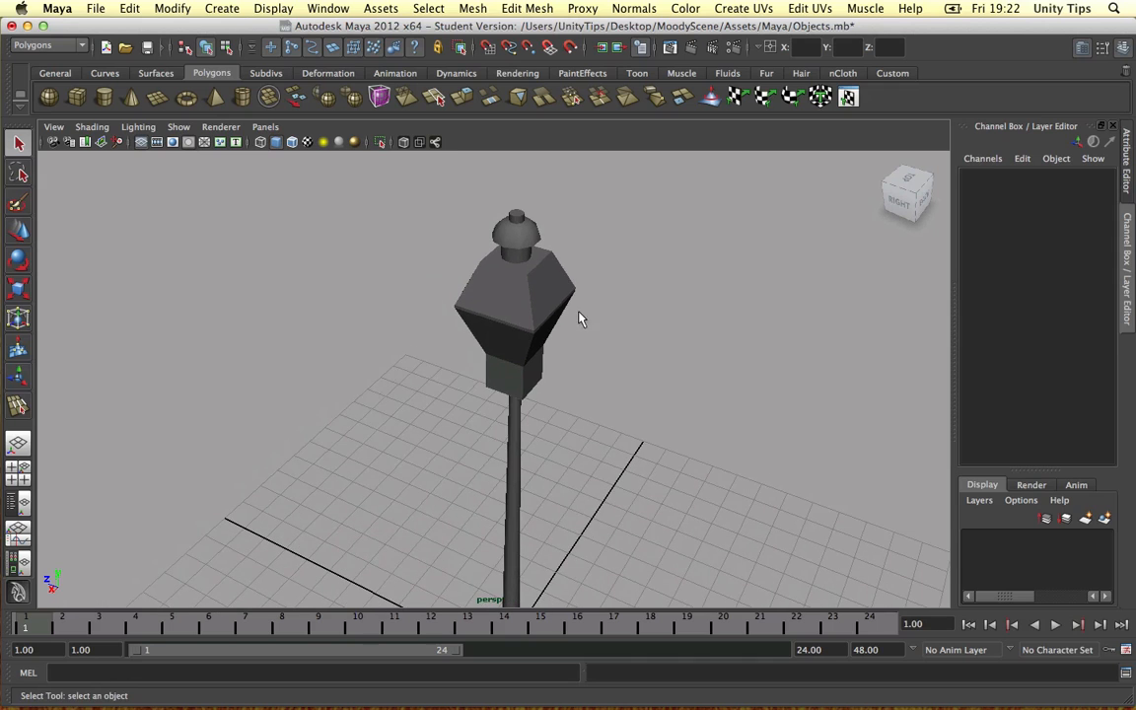
Zoom to the cap, select its topmost vertices, and grab the Move tool's Y handle
left_click_drag(582, 319, 523, 185)
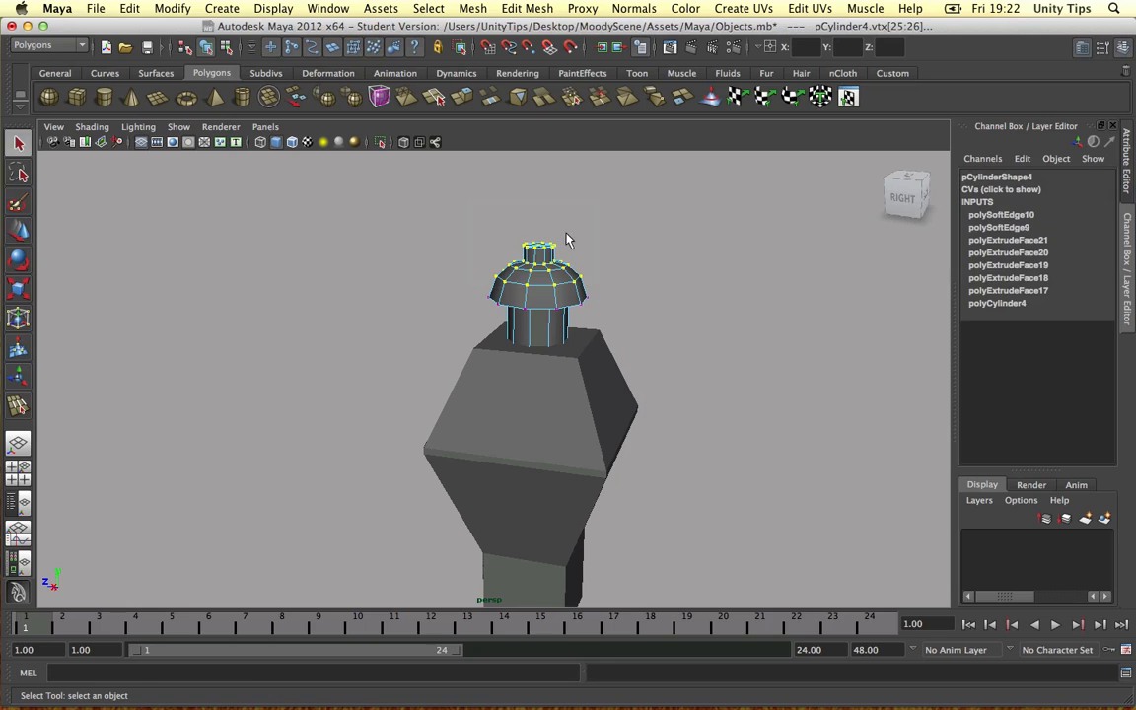
key("w")
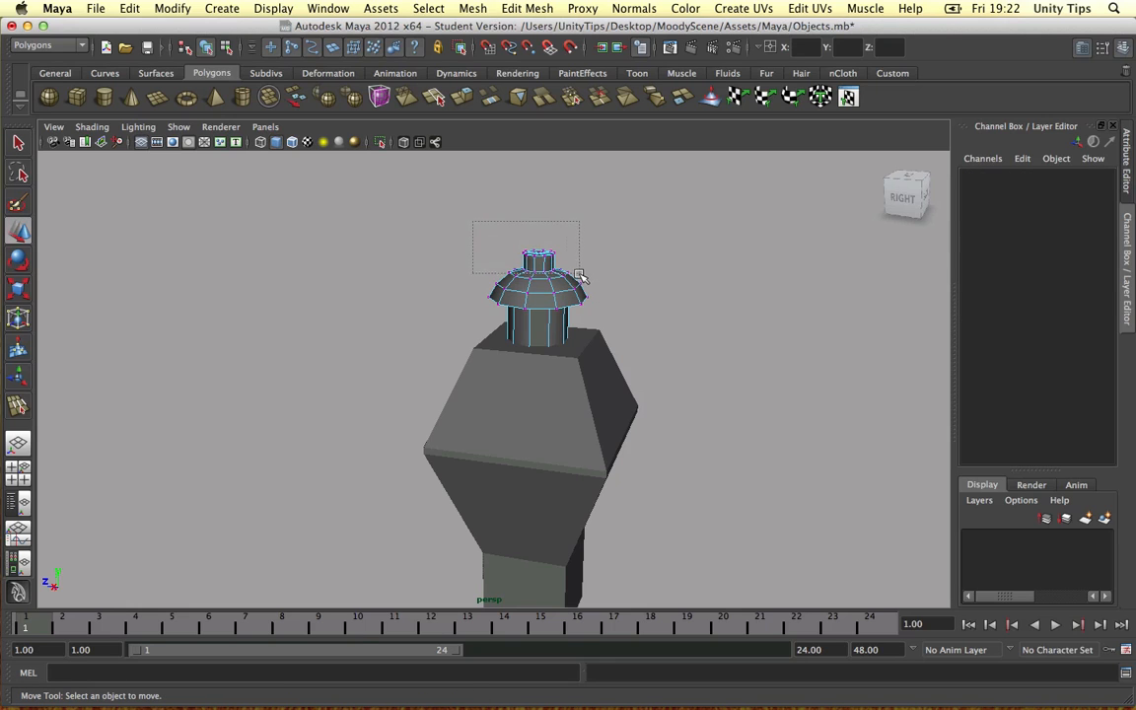
left_click(537, 296)
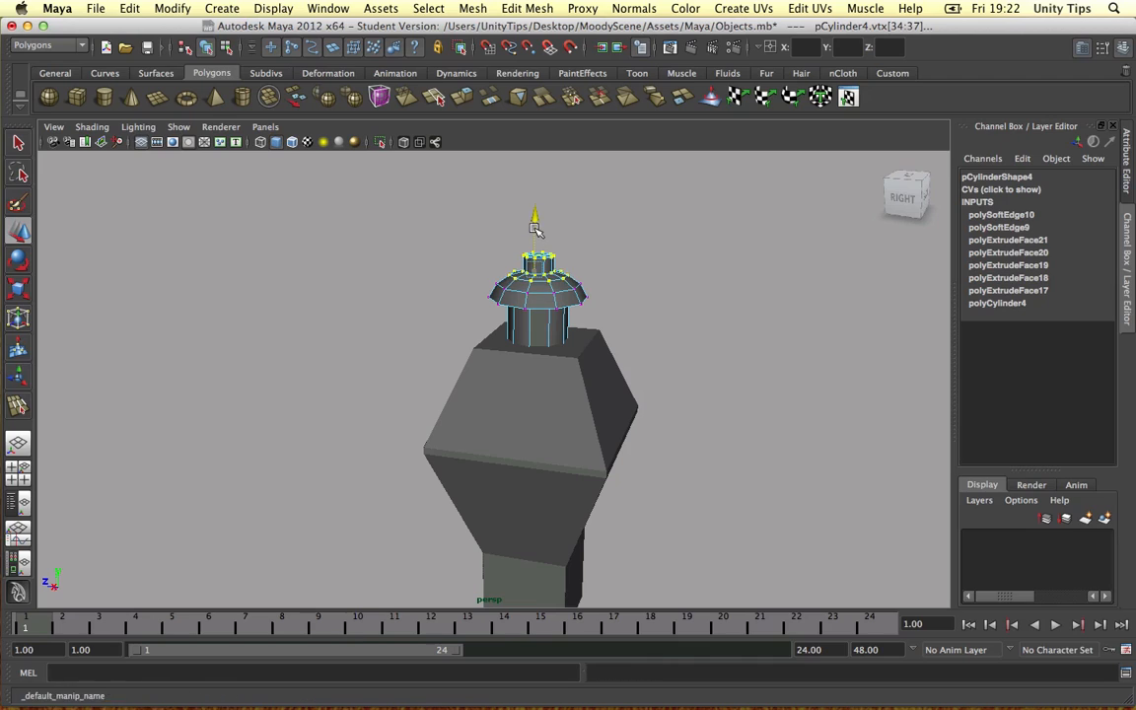
left_click(657, 264)
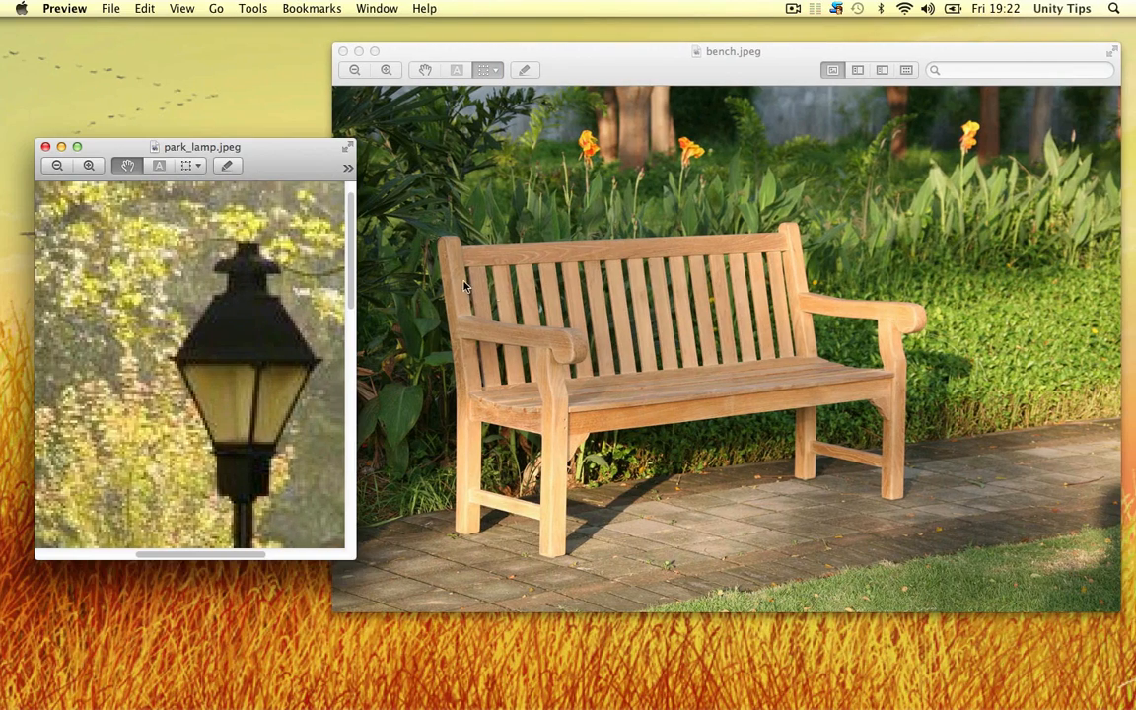
Zoom out twice on park_lamp.jpeg to show the full lamp on its post
left_click(56, 165)
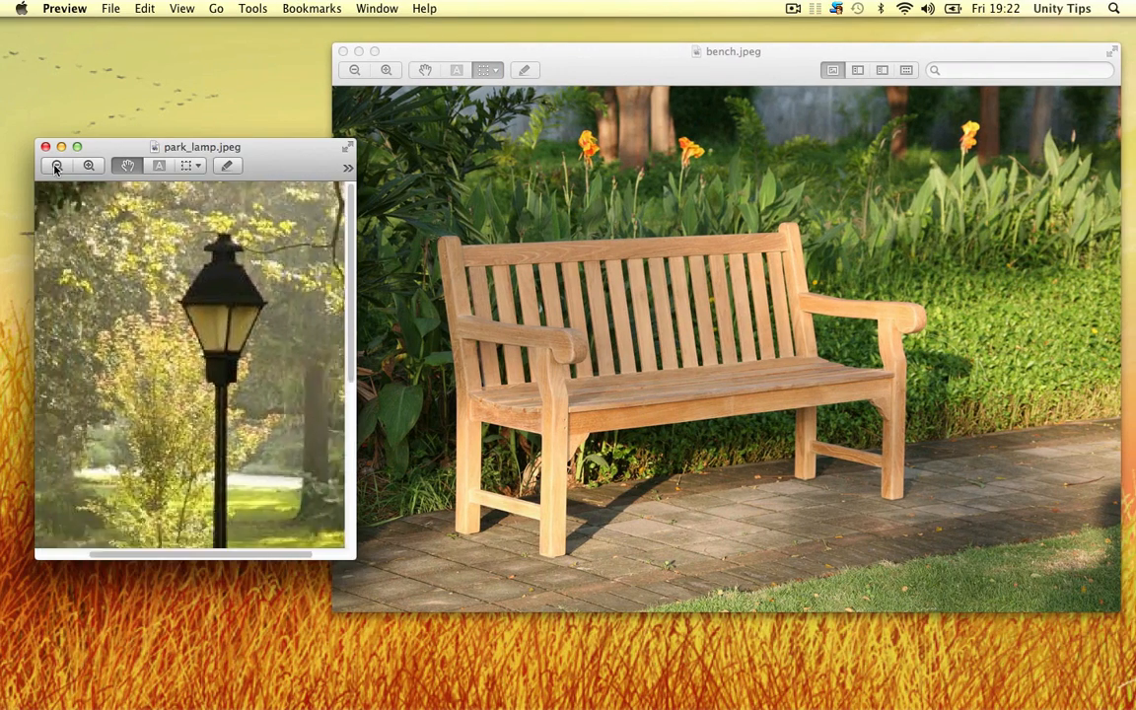
left_click(57, 164)
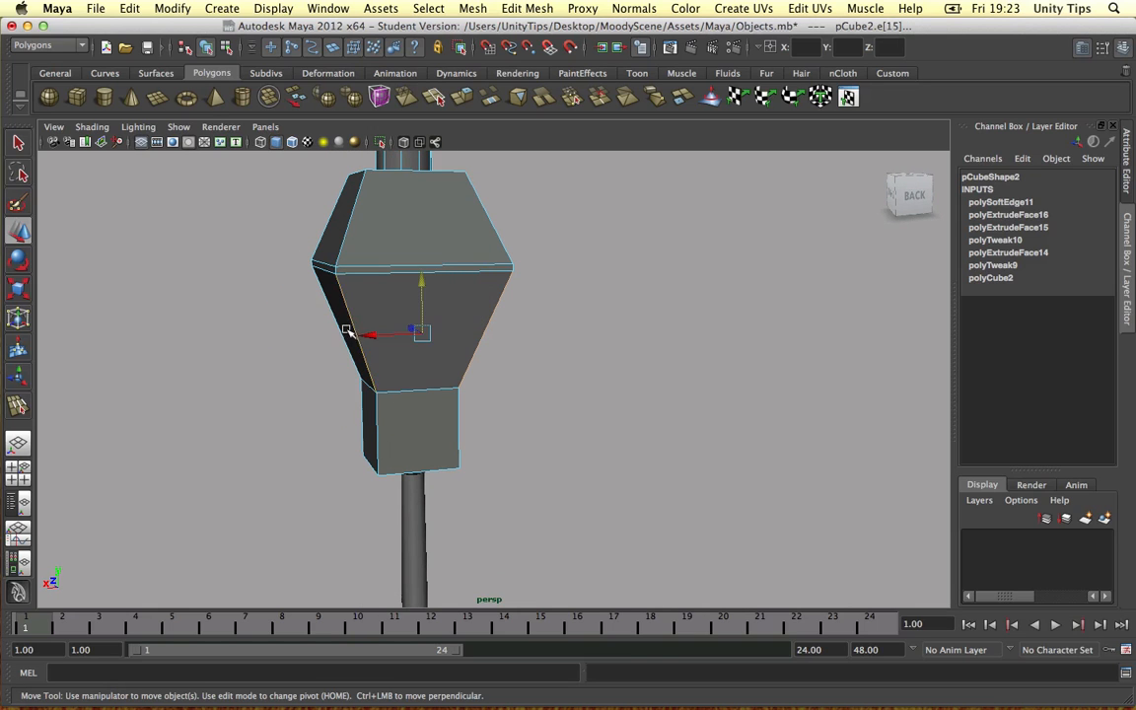
Bevel the housing's middle edge loop with Width 0.1207 and orbit to check the result
left_click_drag(414, 335, 601, 311)
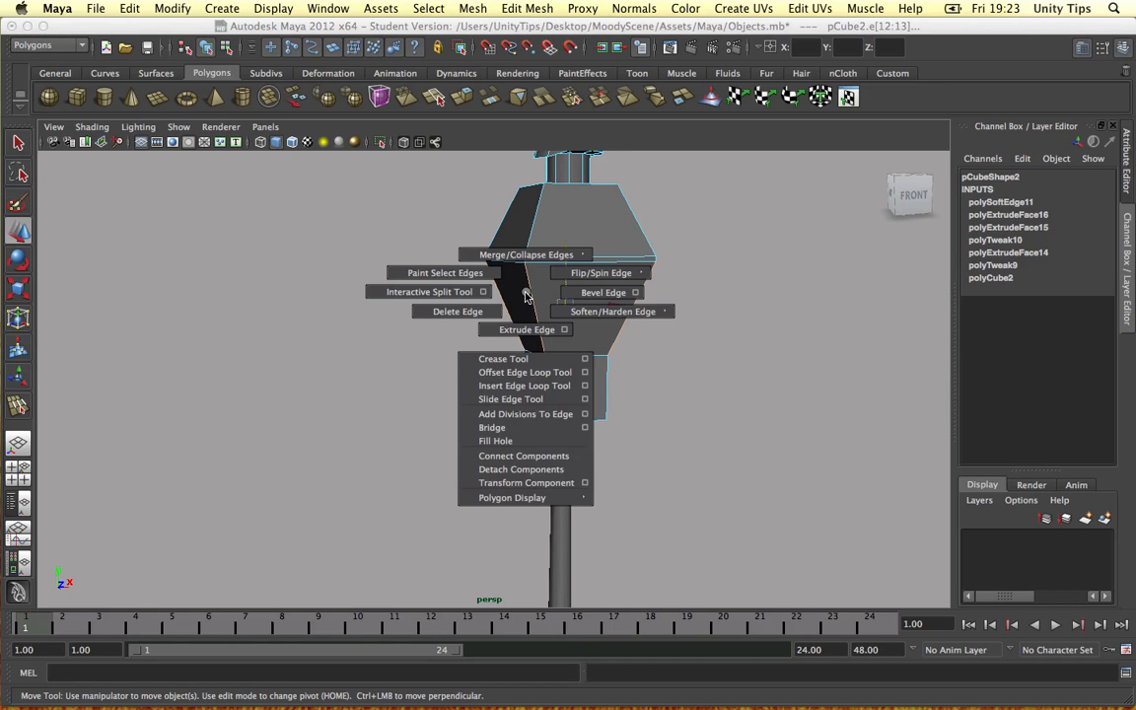
left_click(635, 292)
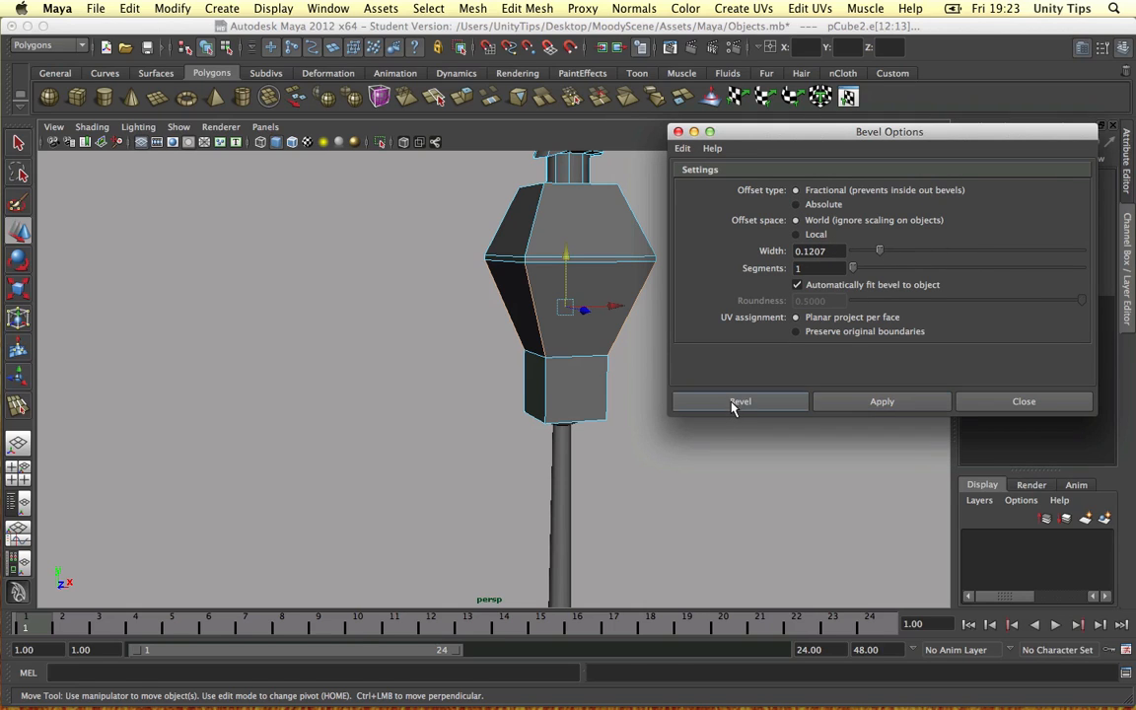
left_click(740, 401)
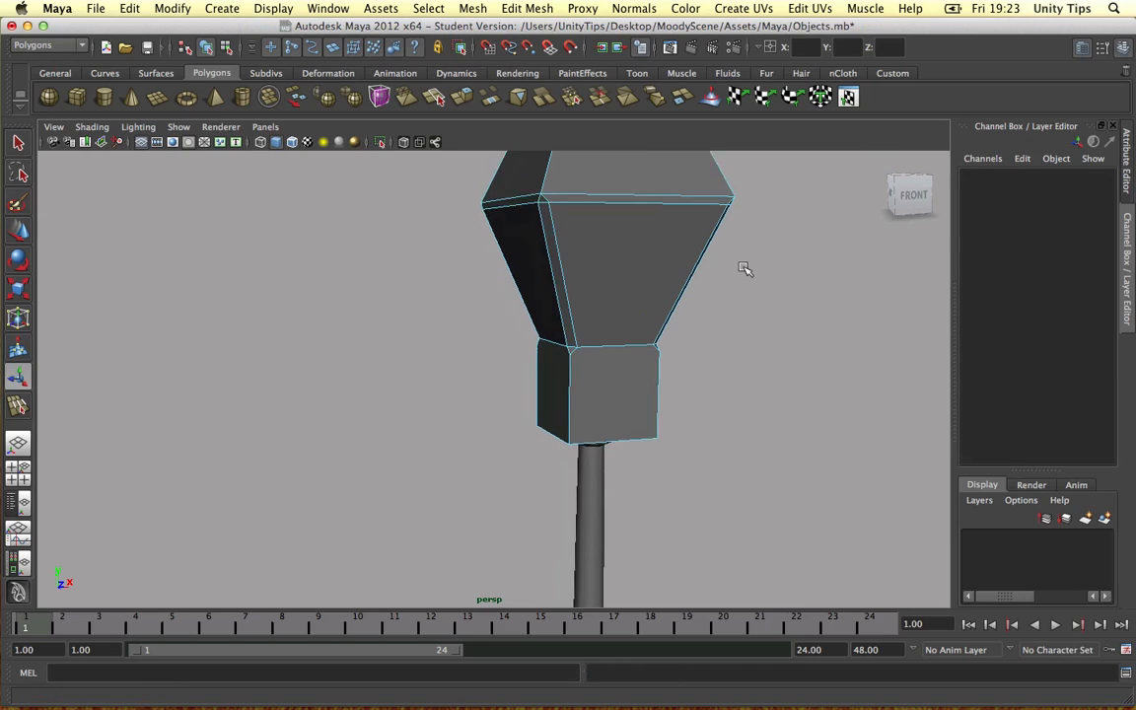
left_click_drag(745, 269, 600, 258)
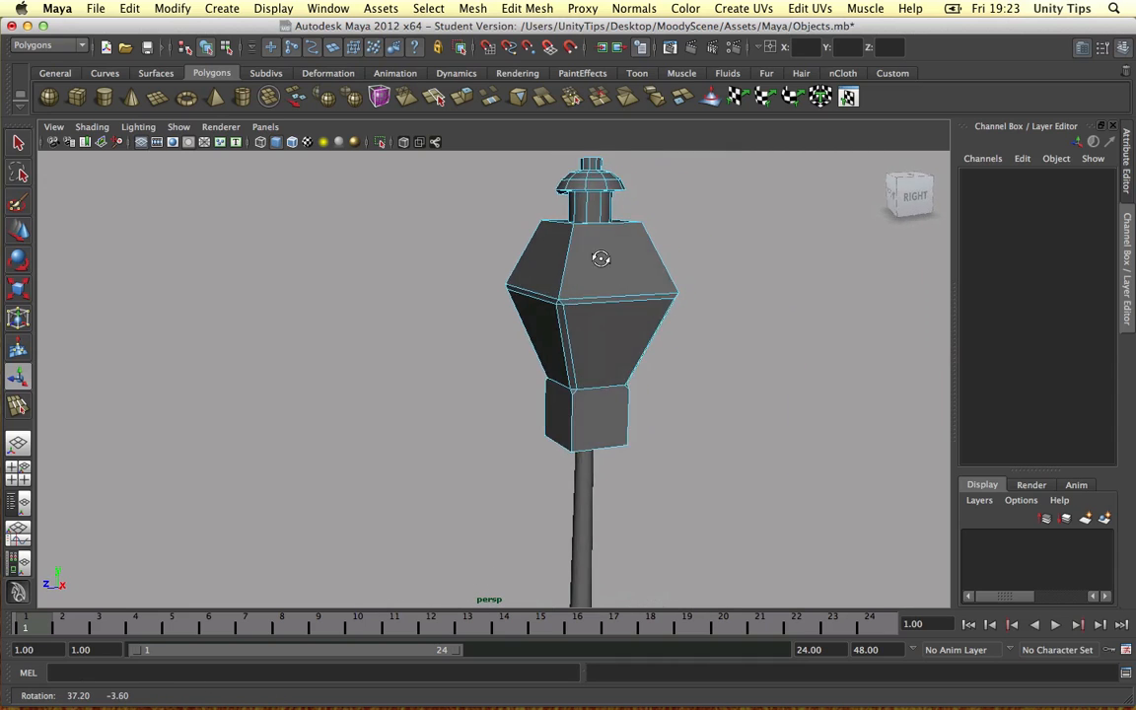
Orbit to inspect the bevel, then select the lamp cap and post together in Object mode
left_click_drag(602, 258, 568, 251)
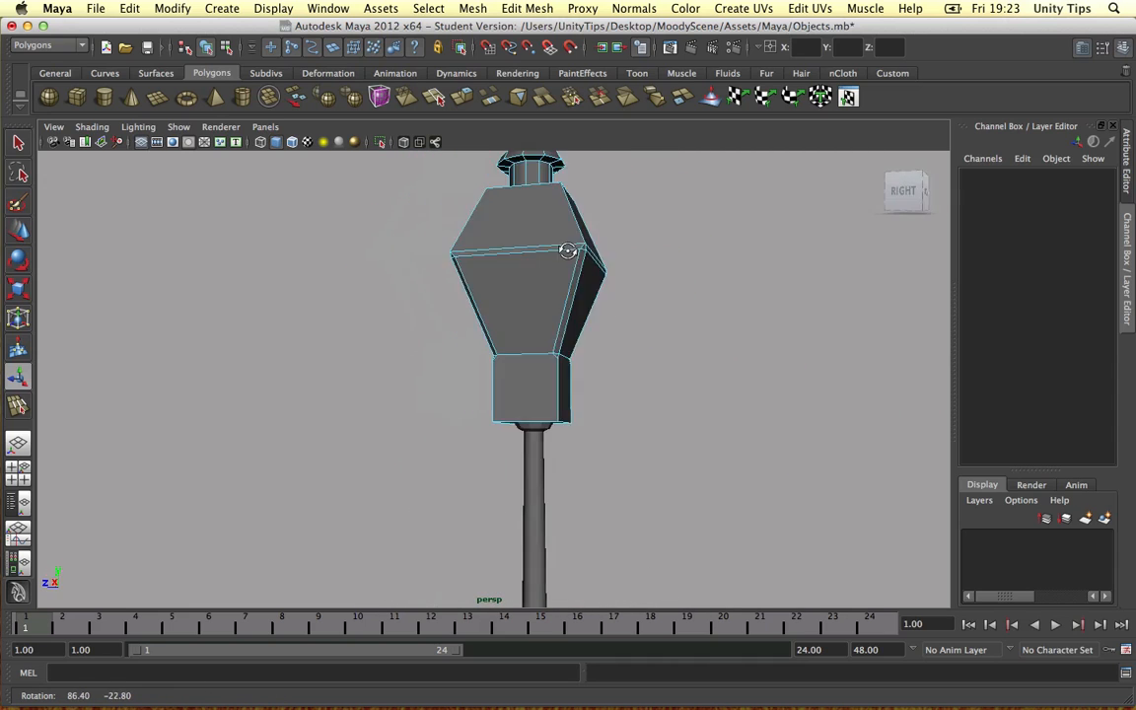
right_click(540, 295)
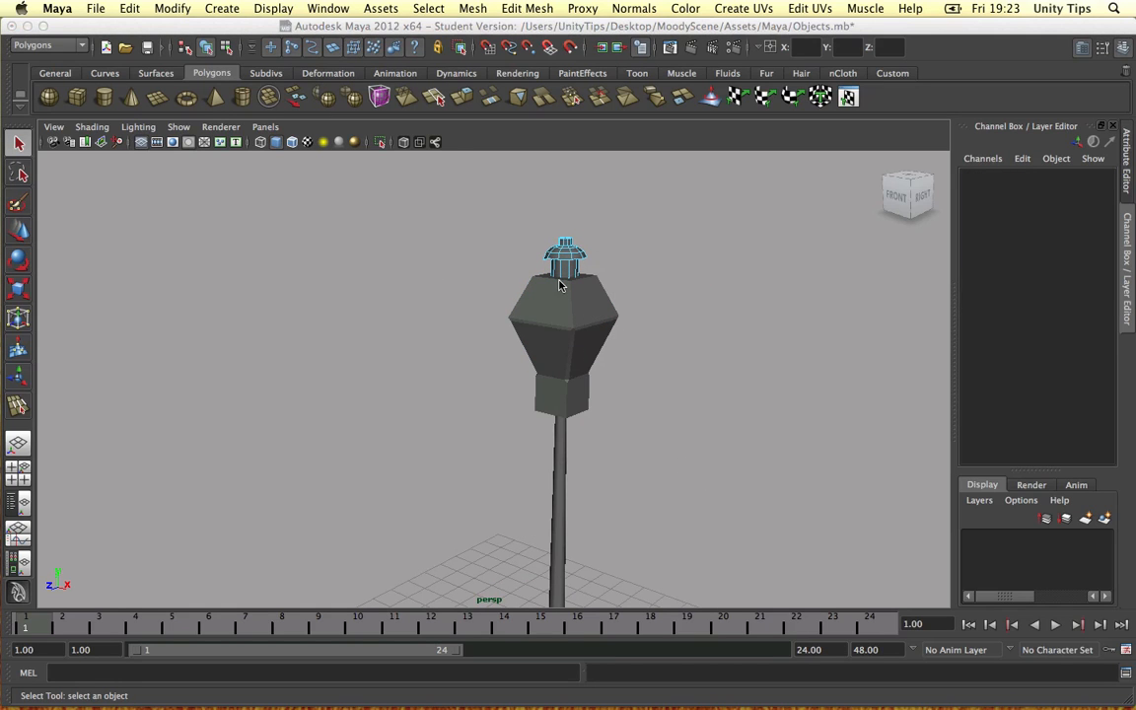
left_click(565, 256)
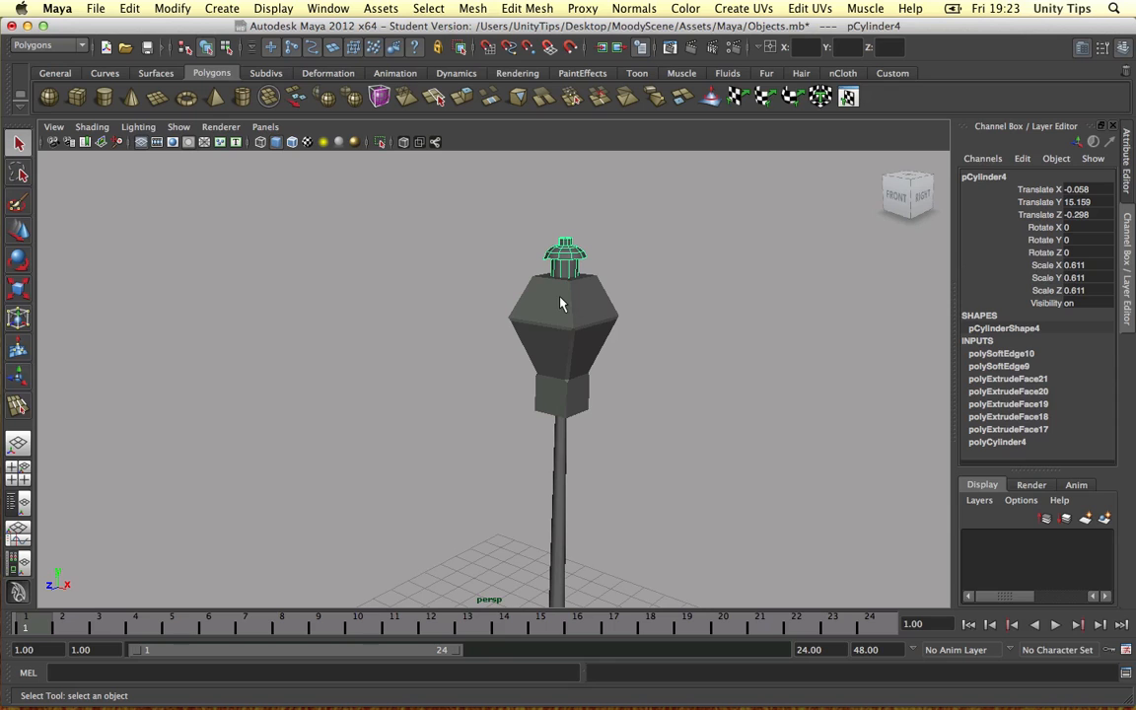
left_click(562, 473)
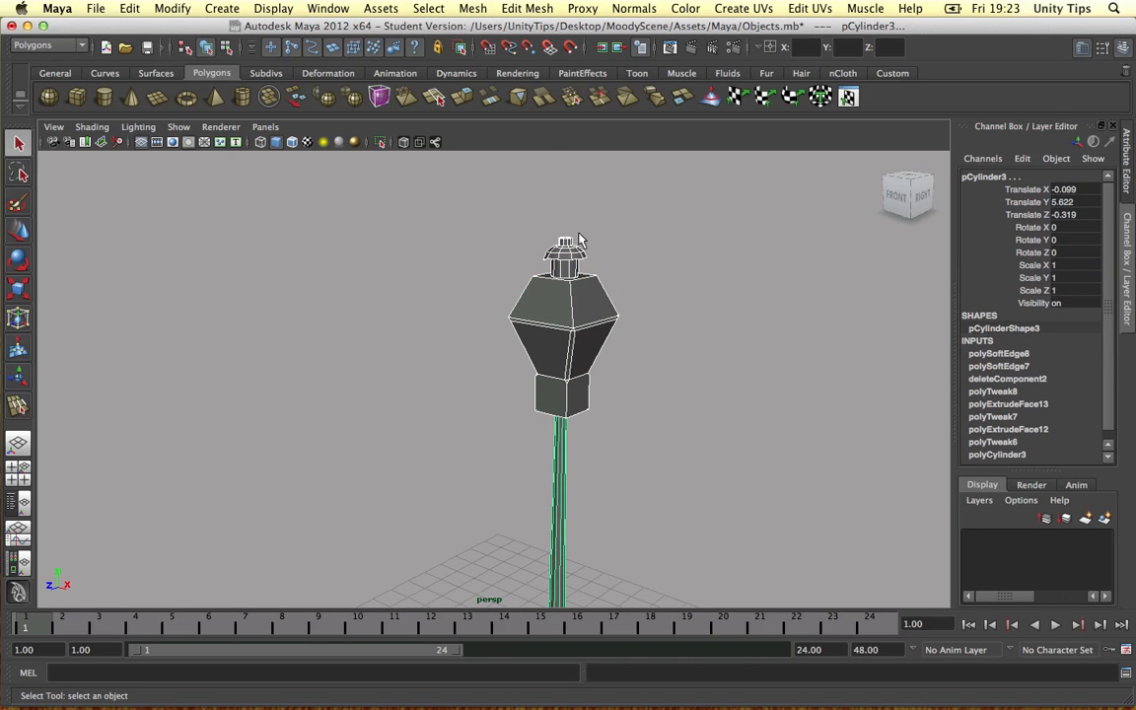
mouse_move(589, 191)
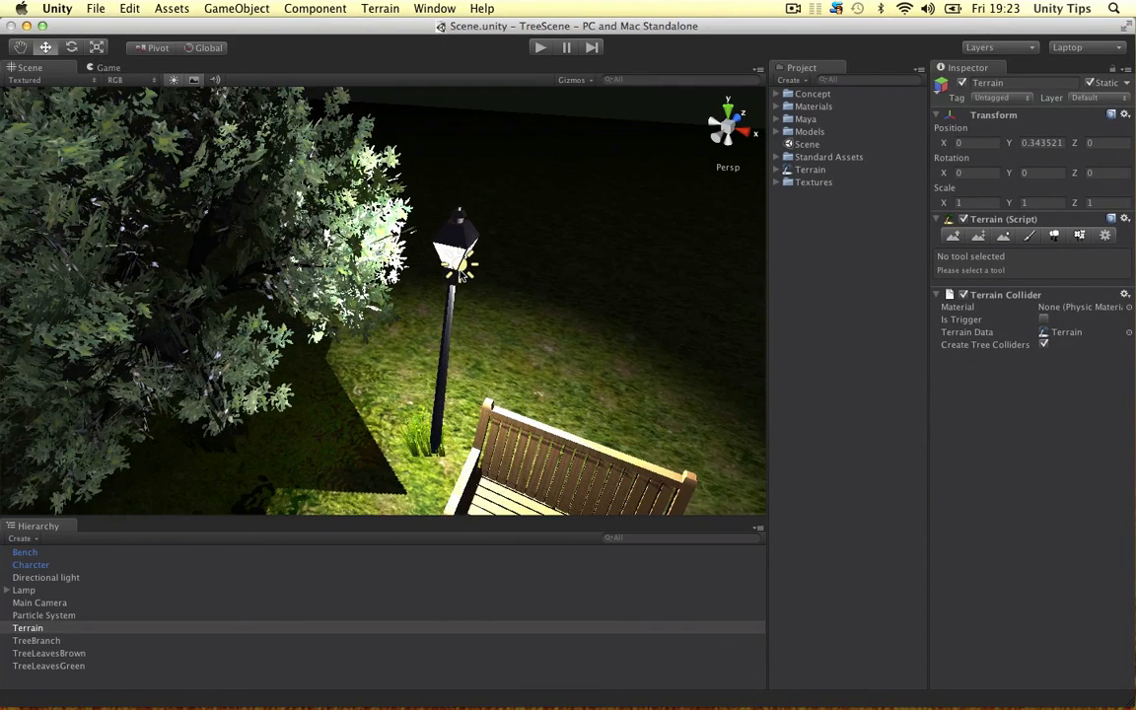
Return from Unity's night park scene to the lamp model in Maya
left_click(45, 603)
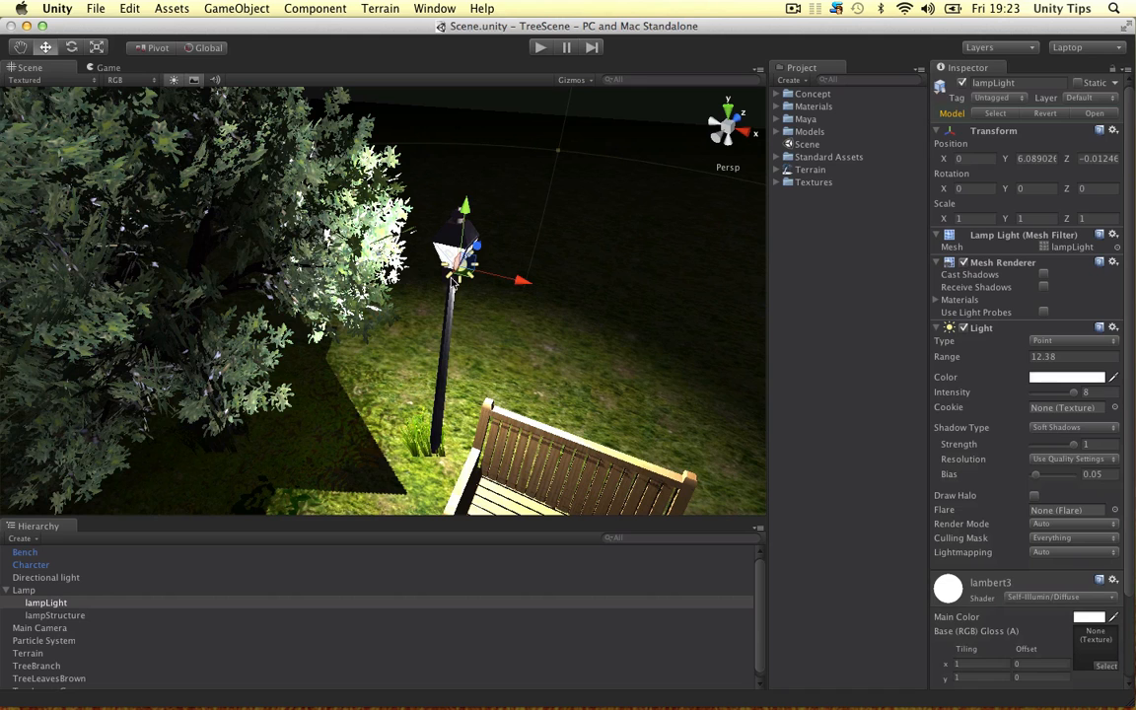
mouse_move(451, 283)
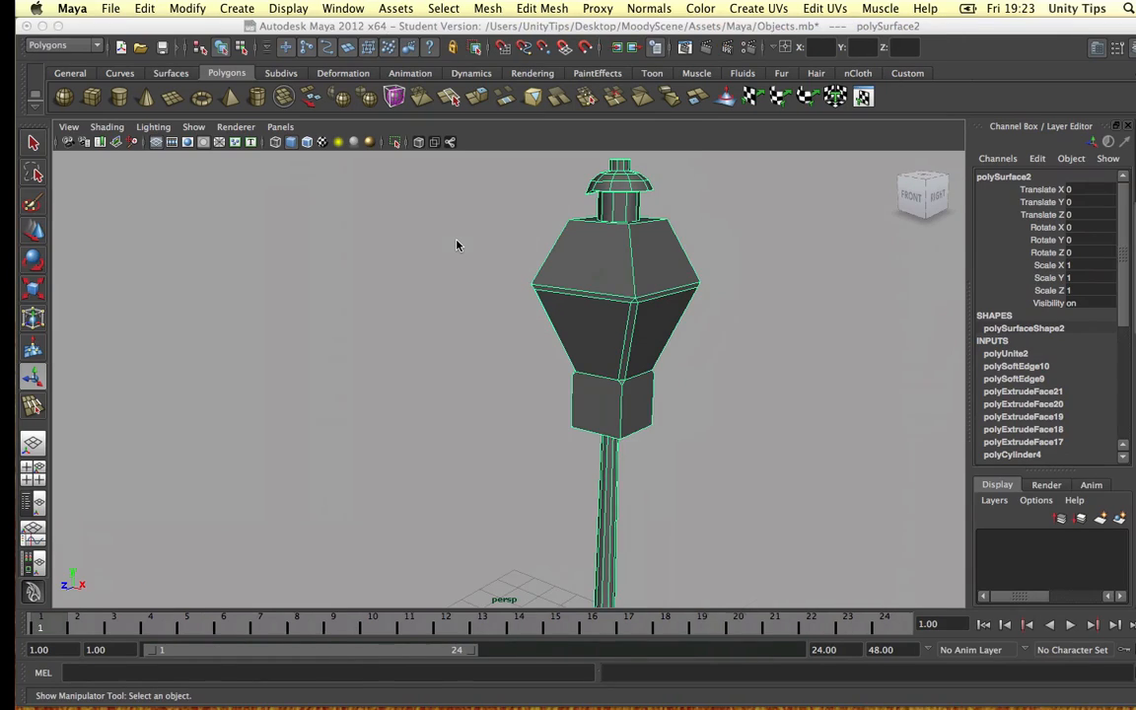
Select the housing's side panel faces and extract them with Mesh > Extract
right_click(598, 293)
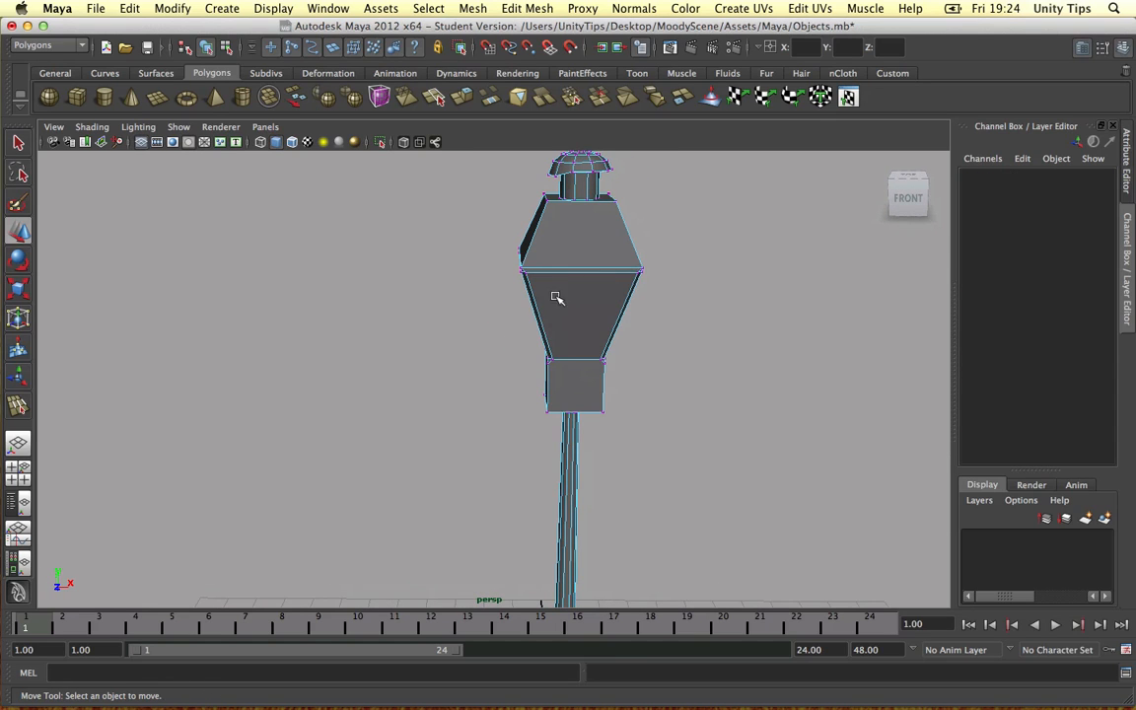
left_click(577, 316)
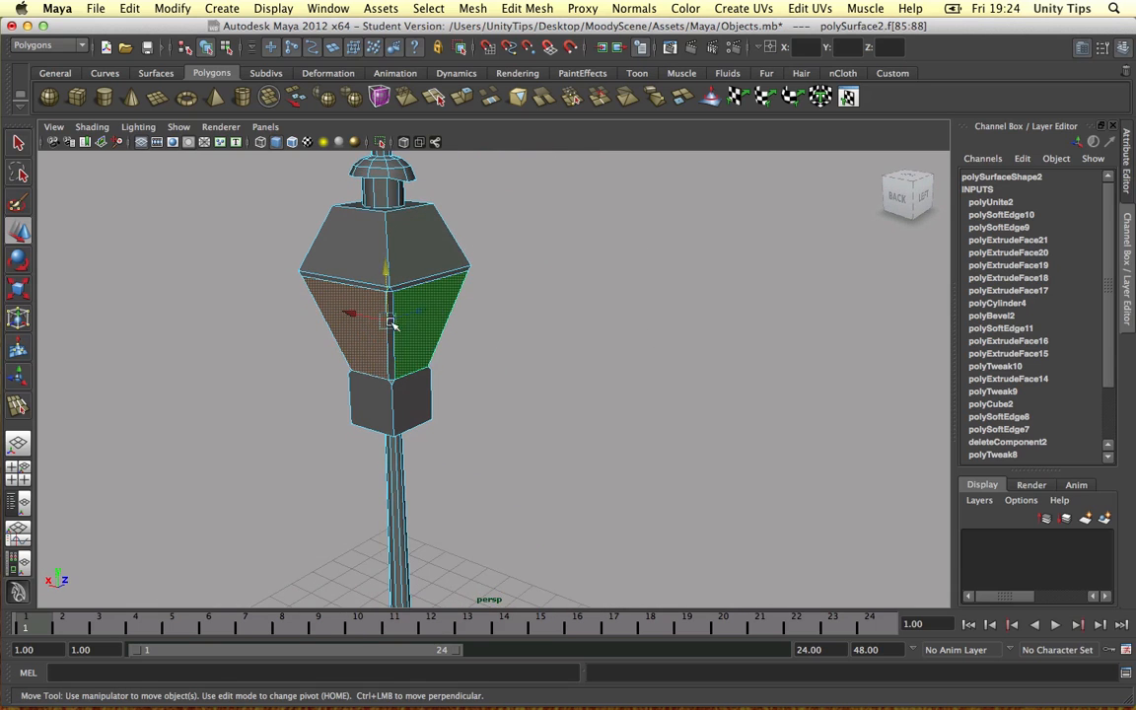
left_click(473, 8)
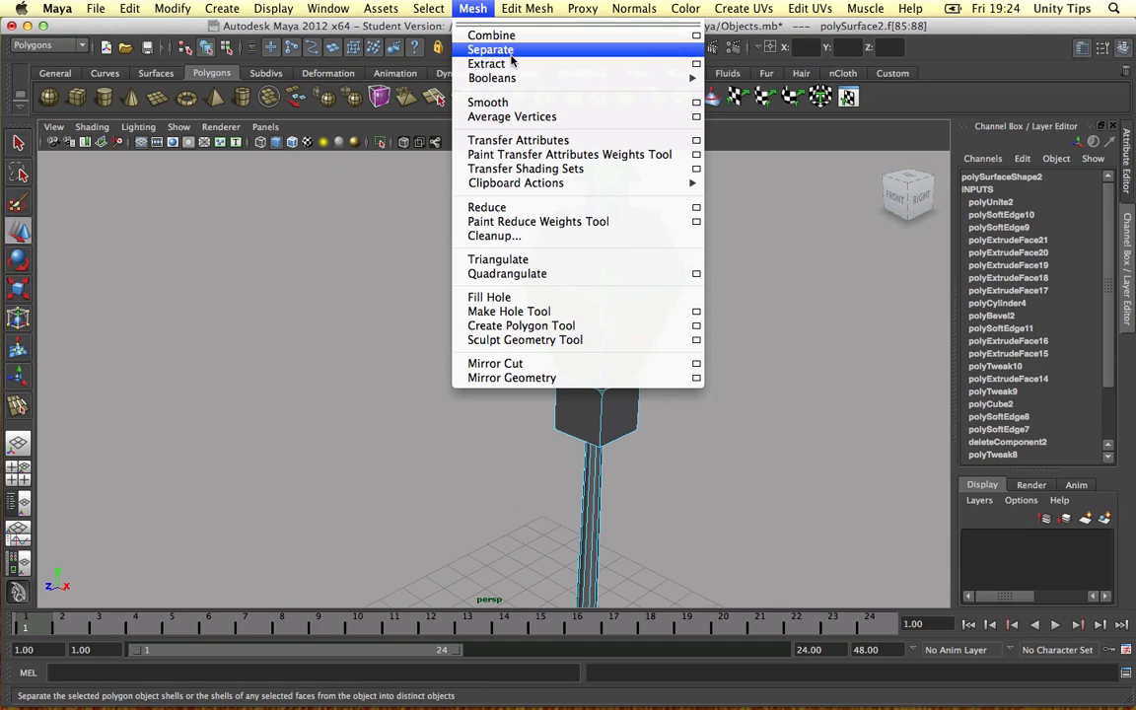
left_click(490, 50)
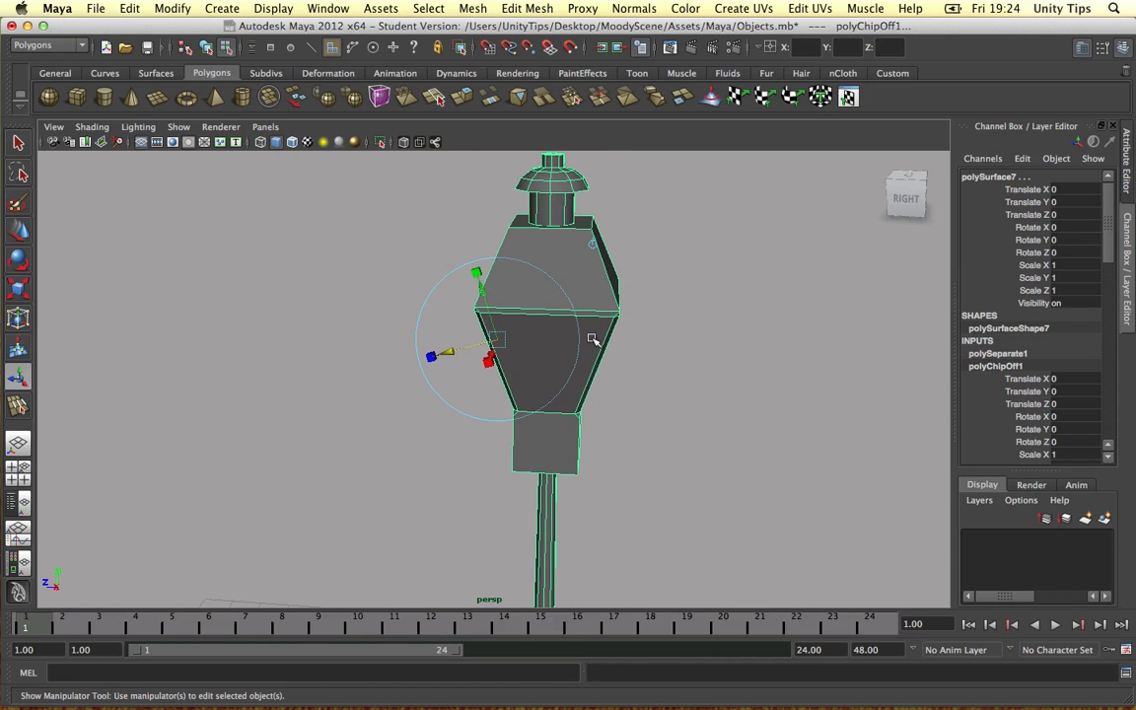
mouse_move(685, 291)
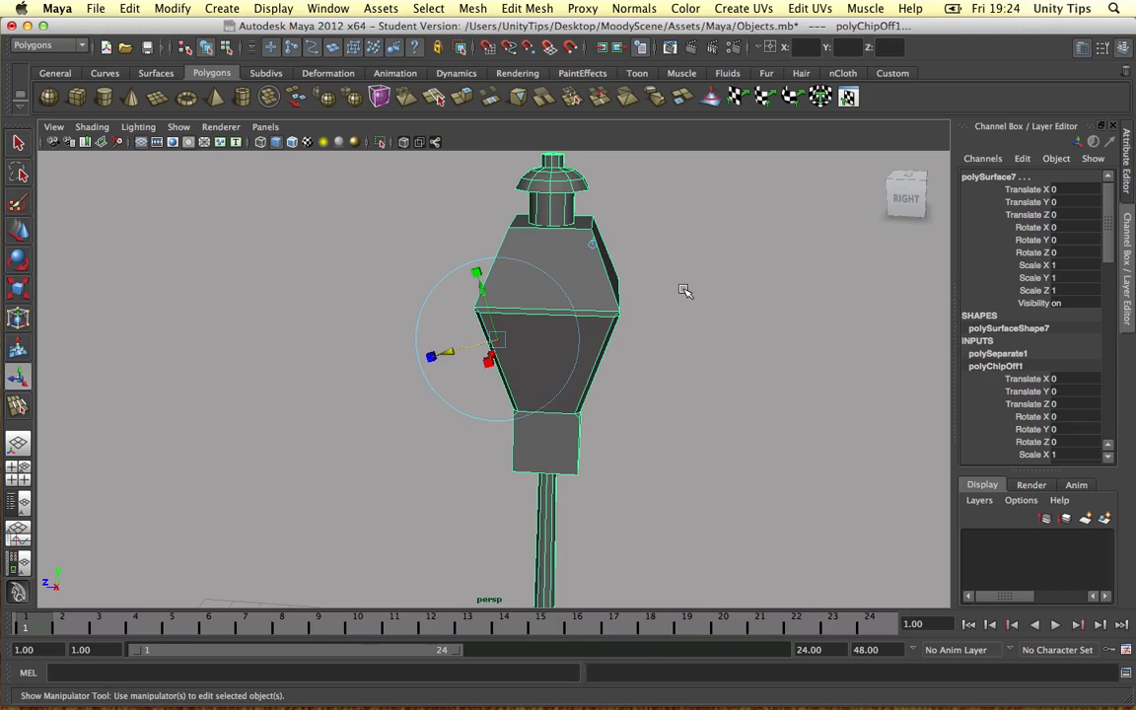
Combine the extracted panels into one light mesh and move its pivot up into the housing
left_click(542, 323)
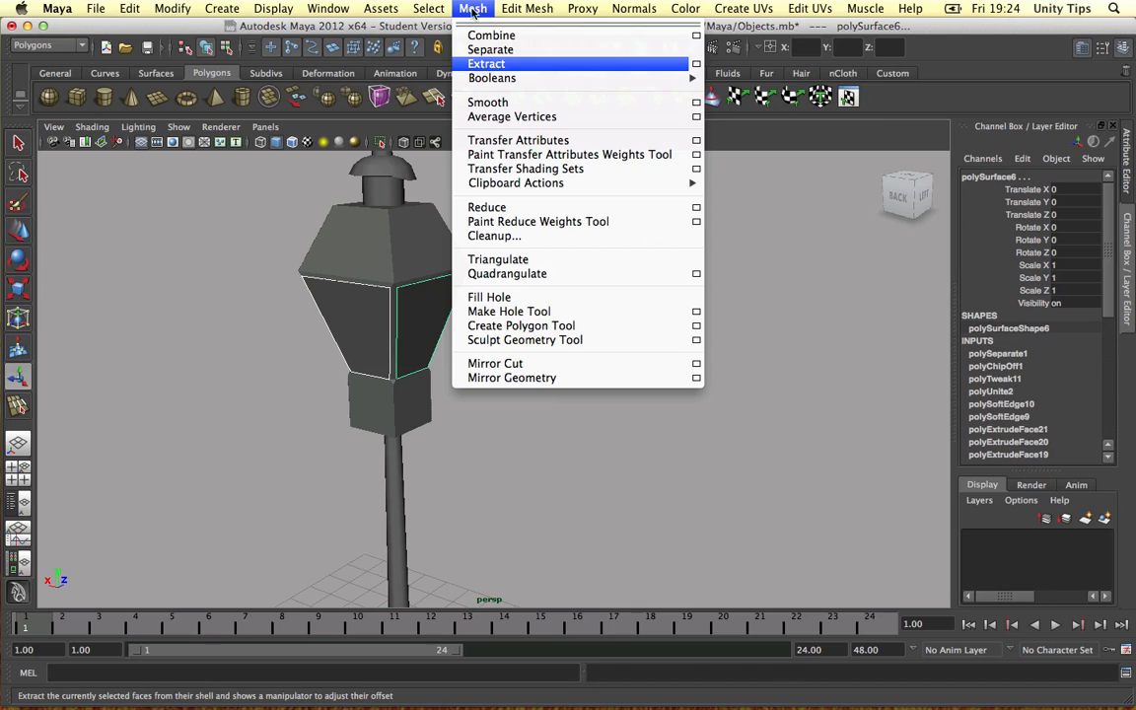
left_click(485, 63)
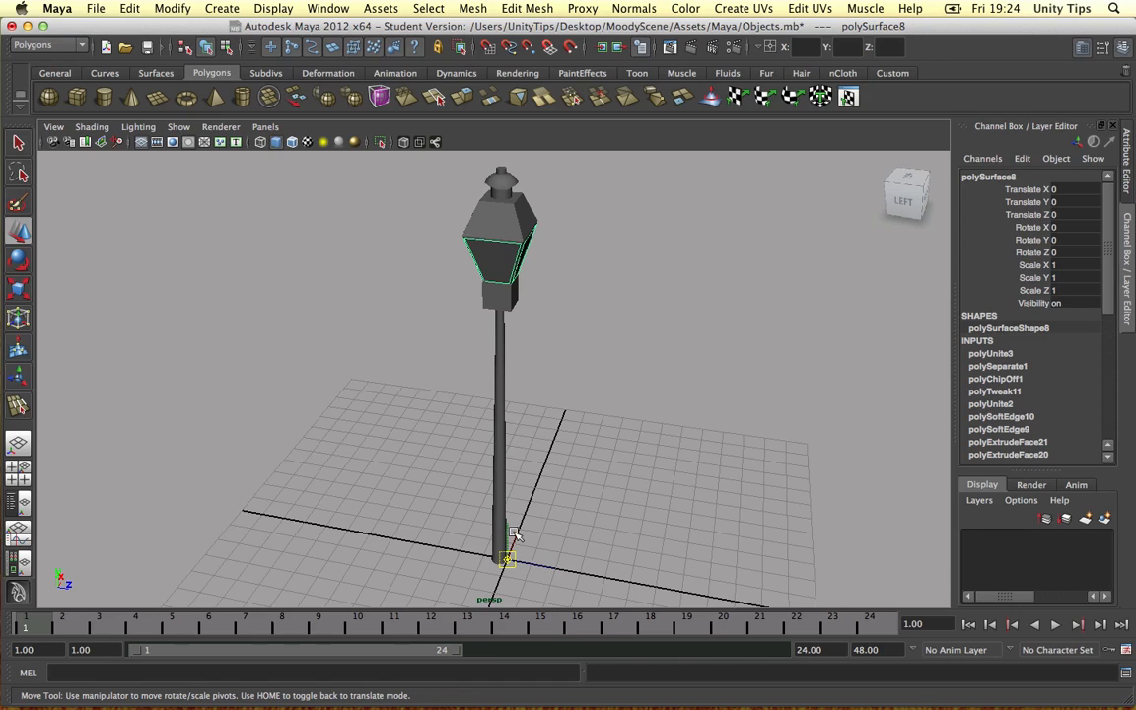
left_click_drag(508, 562, 510, 269)
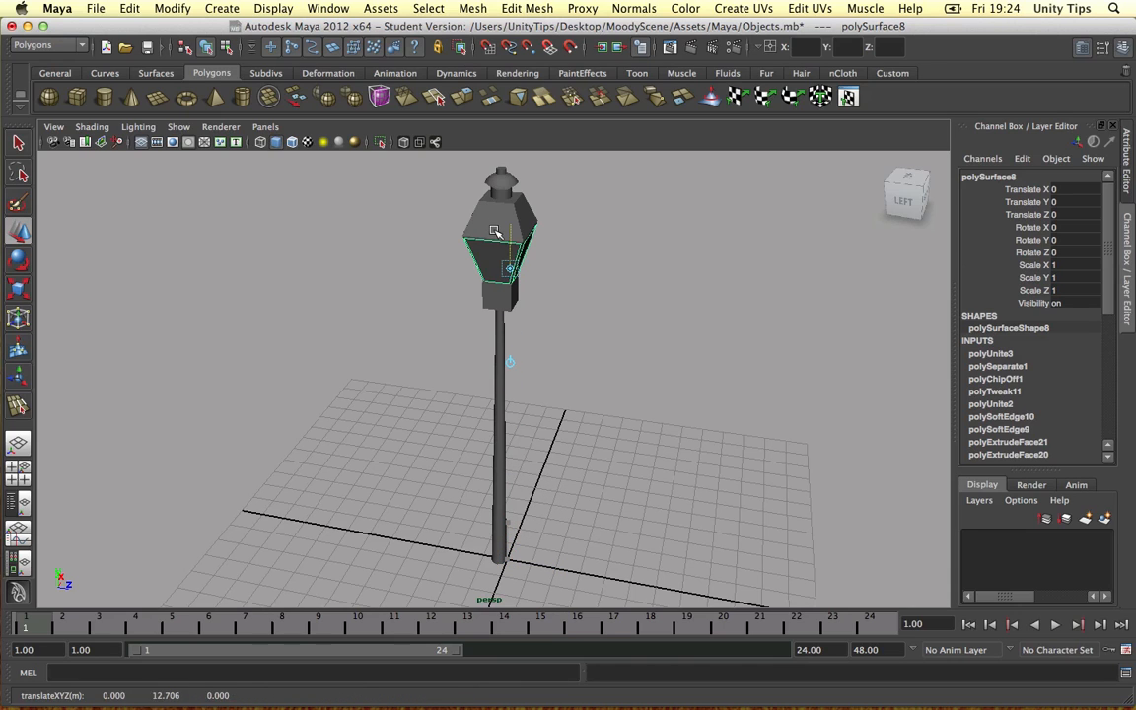
left_click_drag(508, 266, 617, 281)
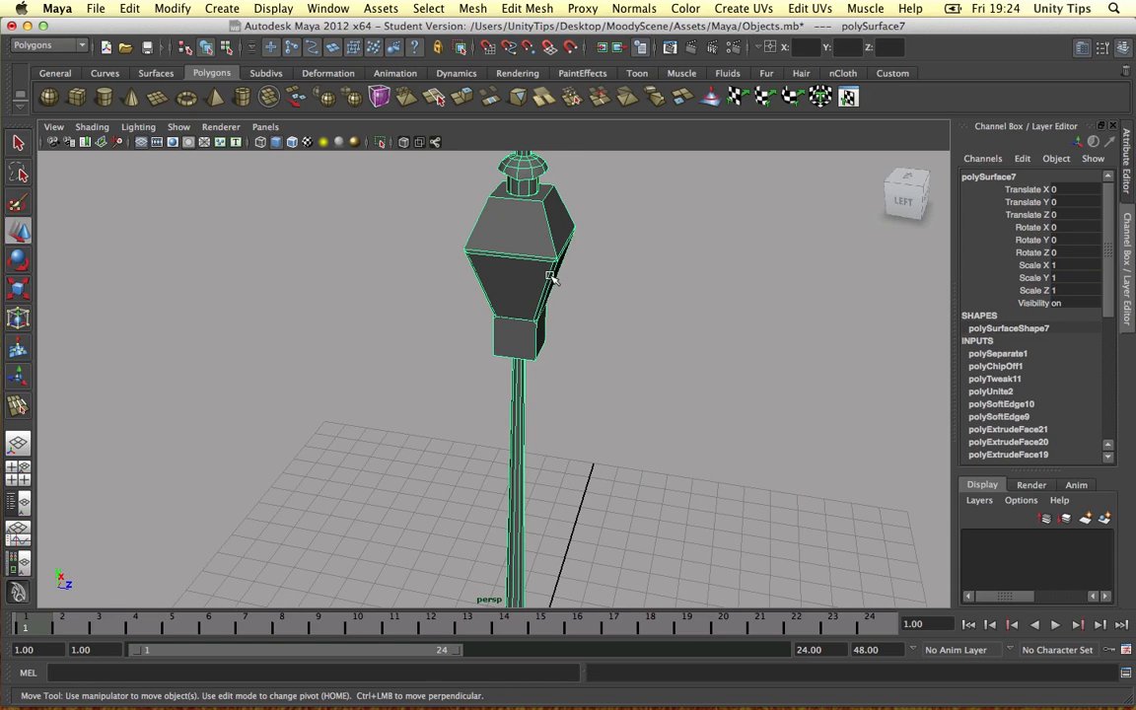
left_click_drag(552, 276, 476, 318)
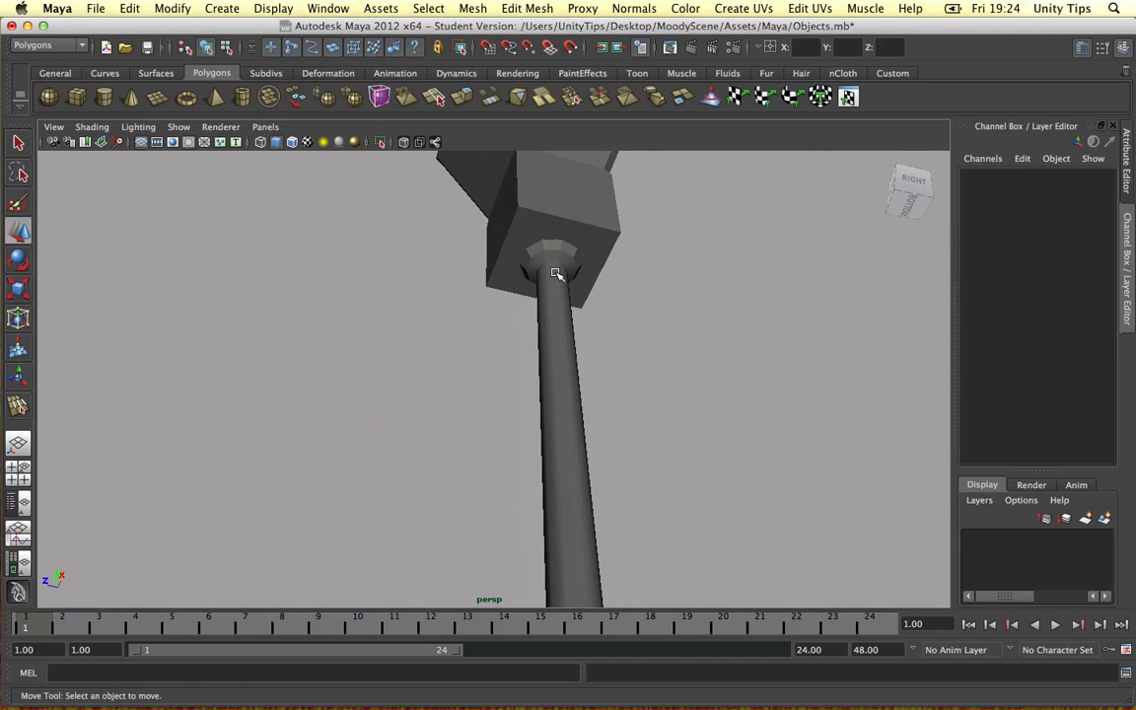
left_click(557, 273)
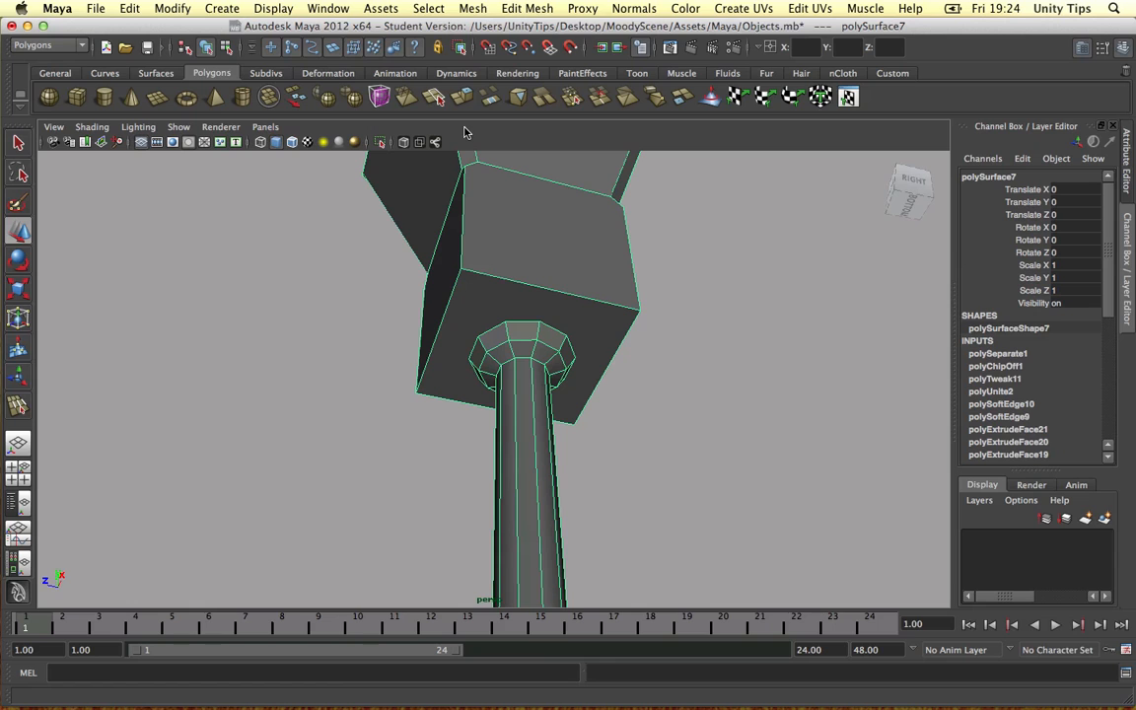
left_click(428, 7)
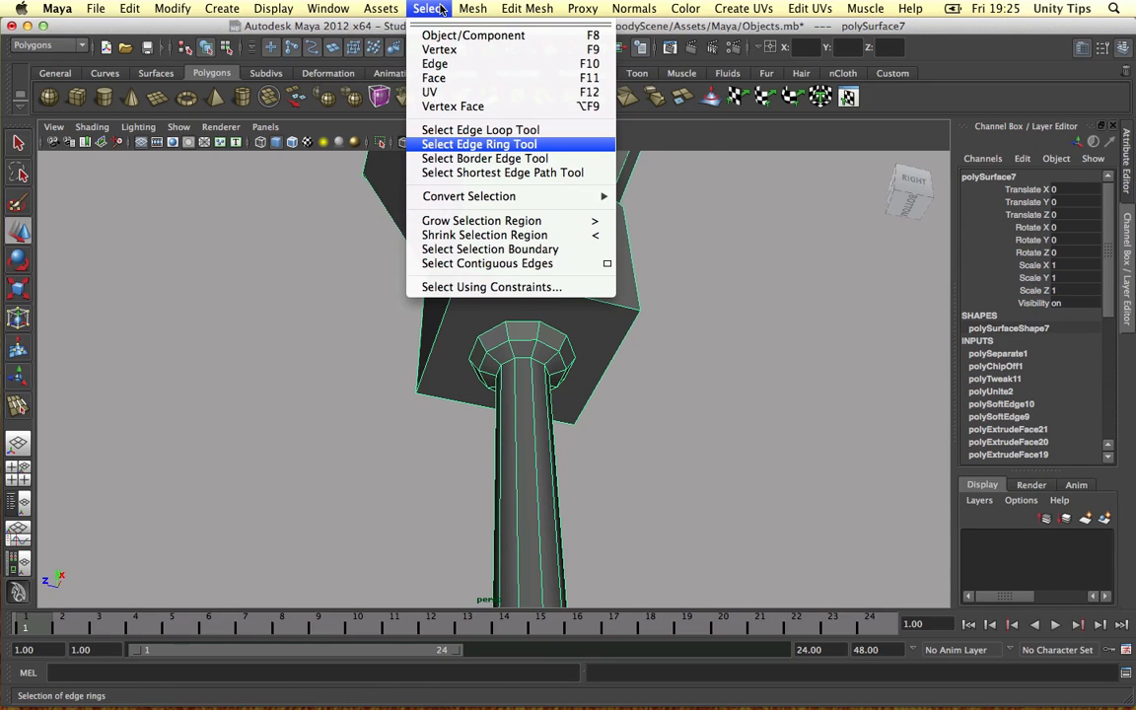
left_click(478, 144)
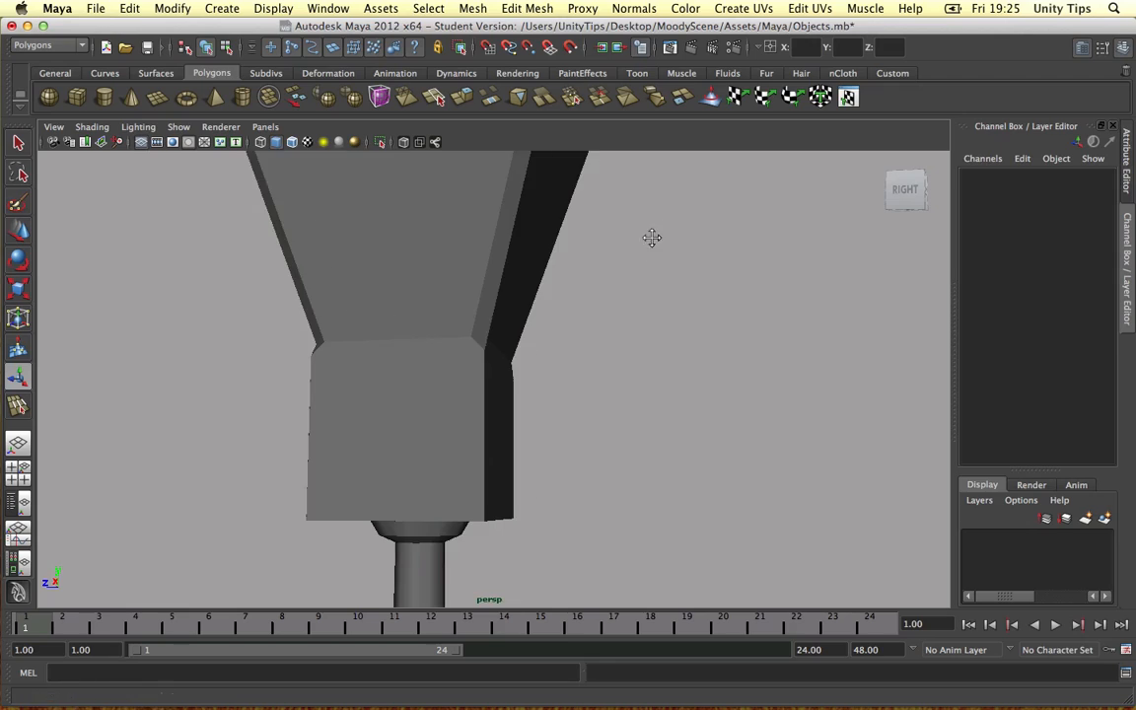
left_click_drag(652, 238, 572, 275)
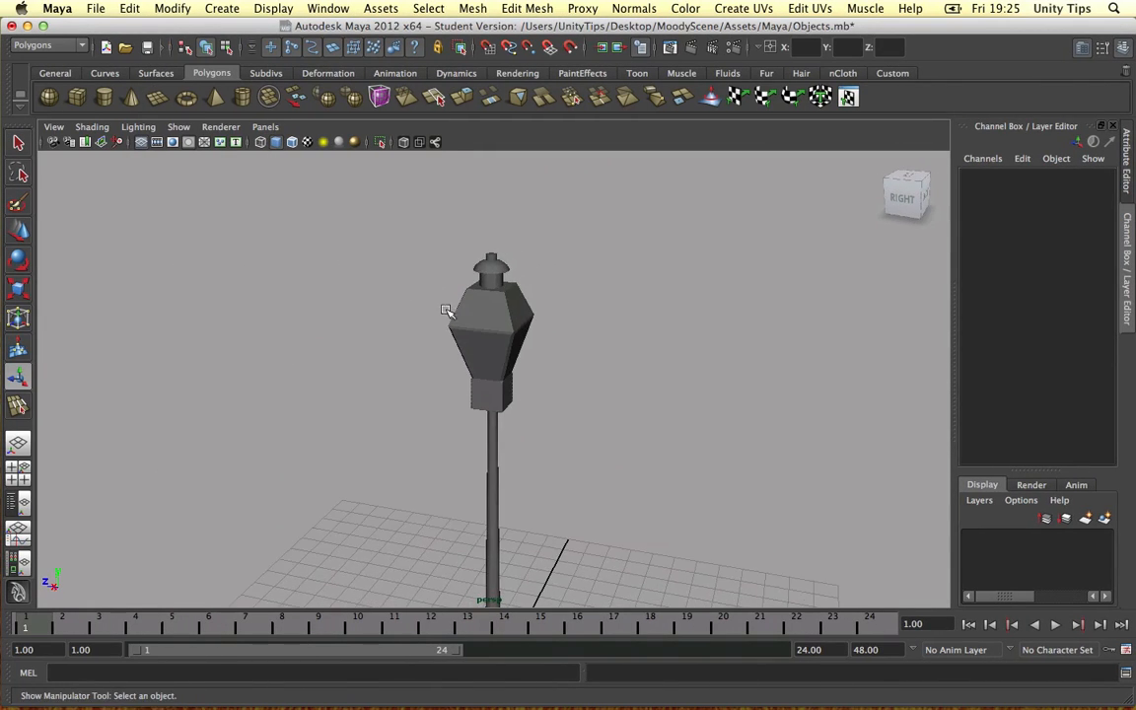
left_click_drag(447, 310, 384, 317)
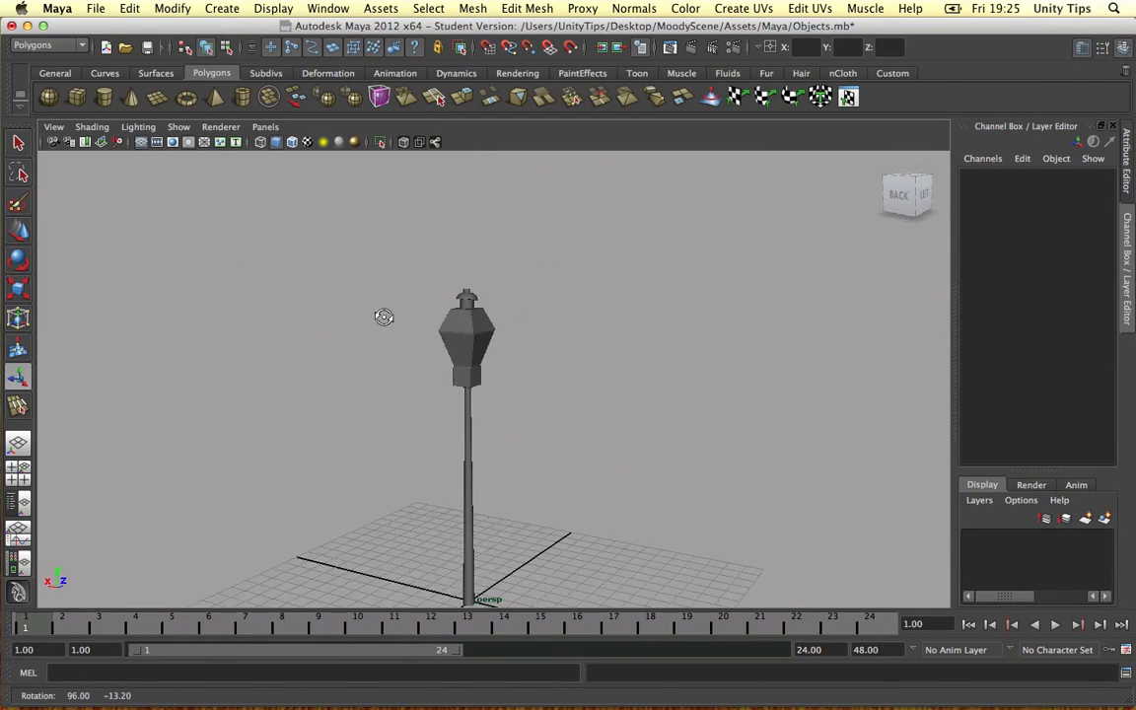
left_click_drag(383, 317, 545, 319)
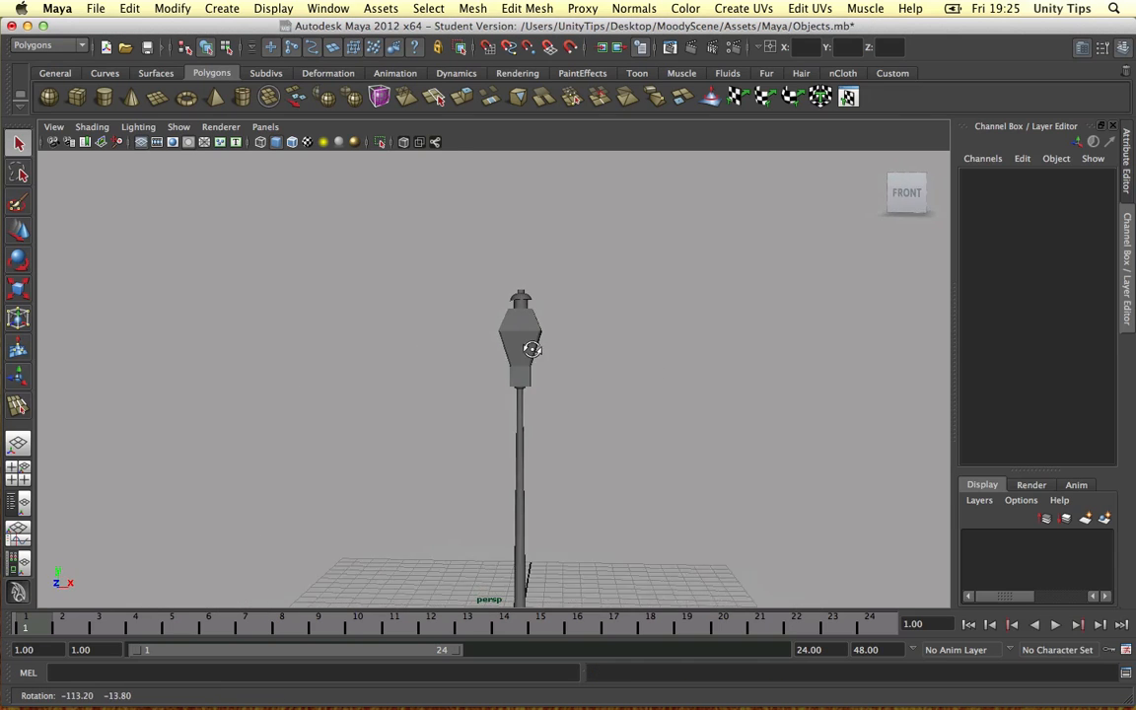
left_click_drag(521, 345, 552, 311)
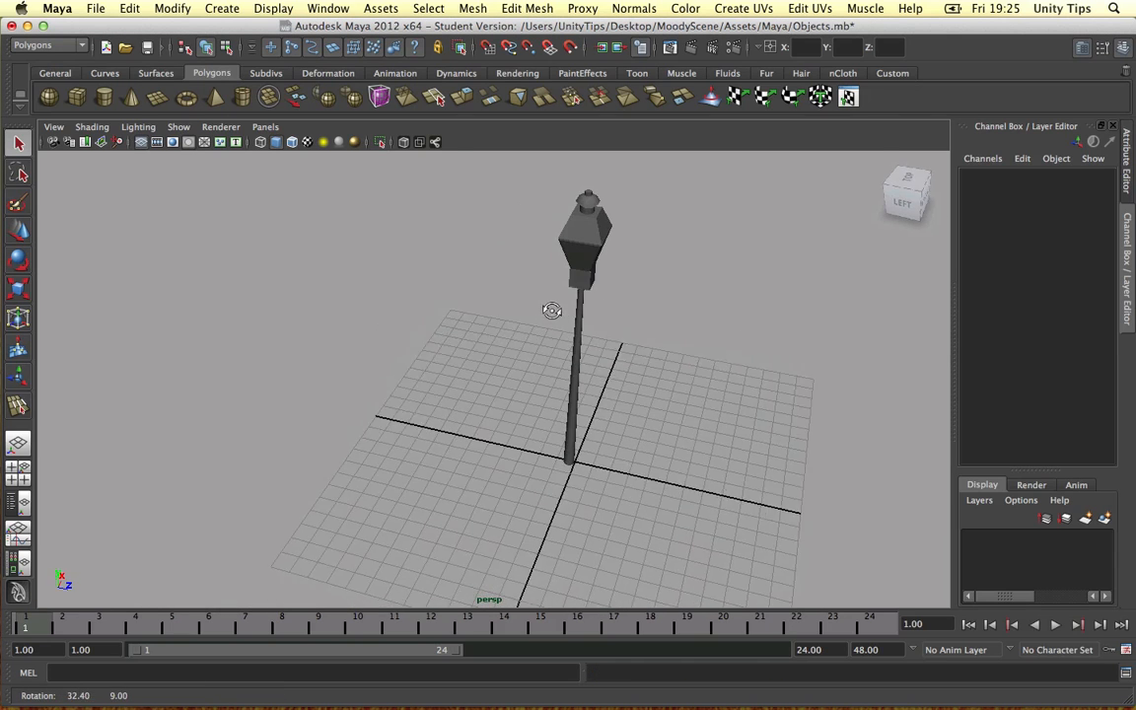
left_click_drag(552, 310, 626, 261)
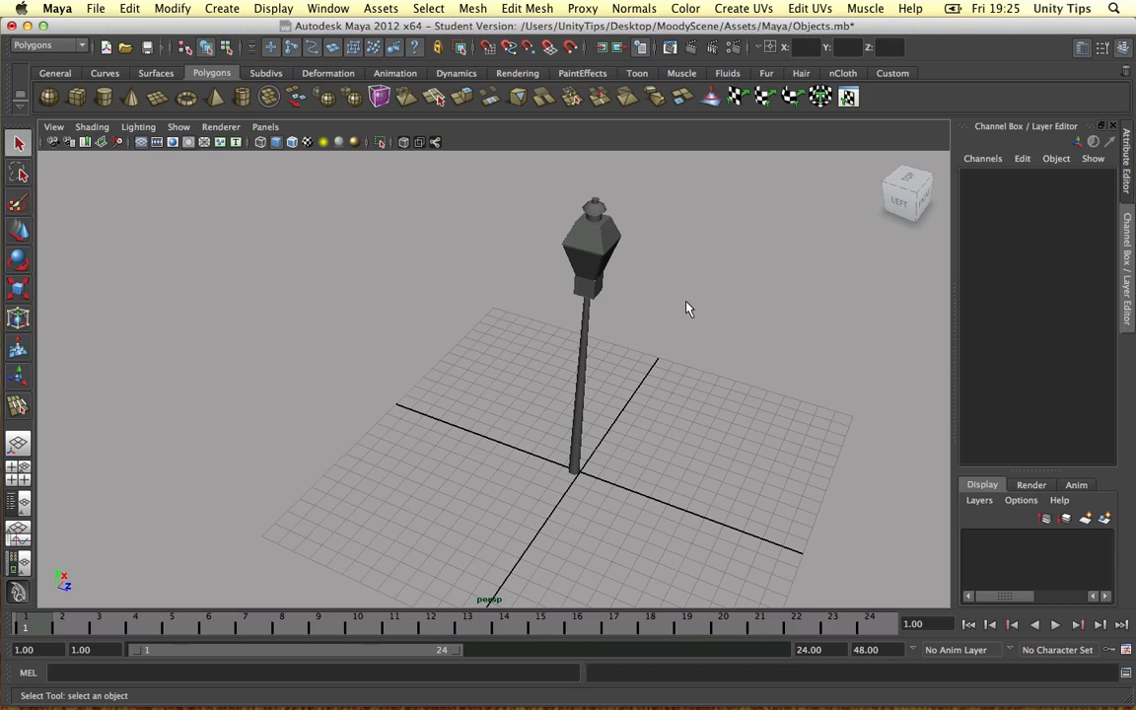
mouse_move(548, 225)
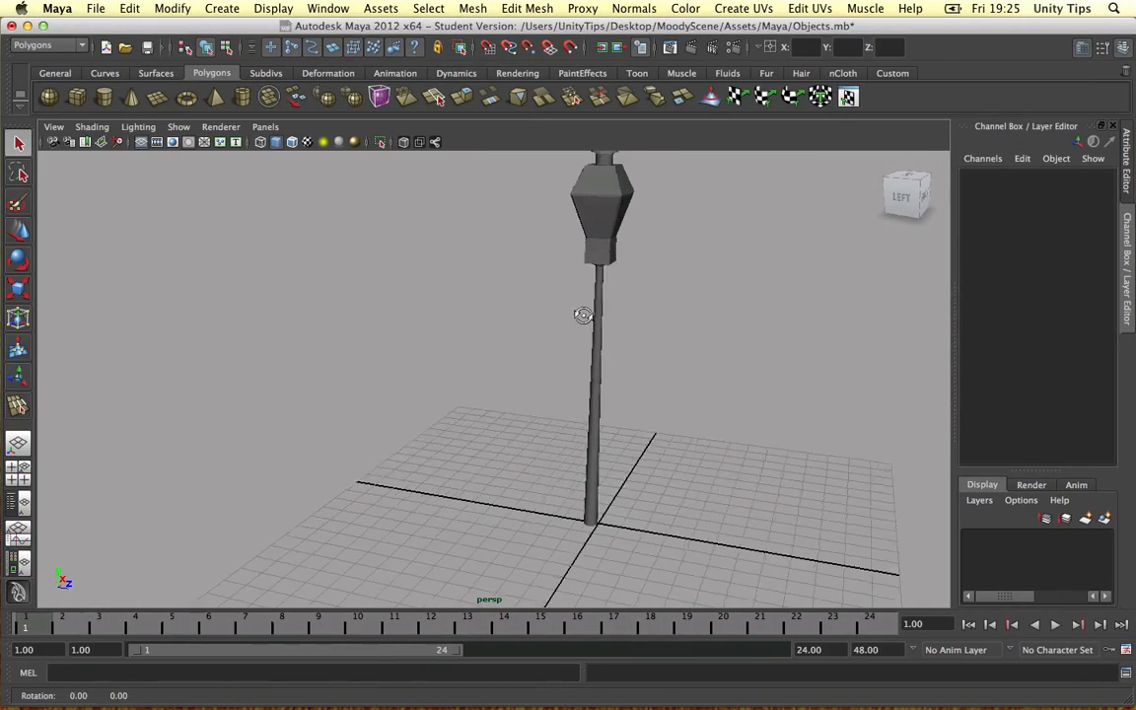
right_click(583, 316)
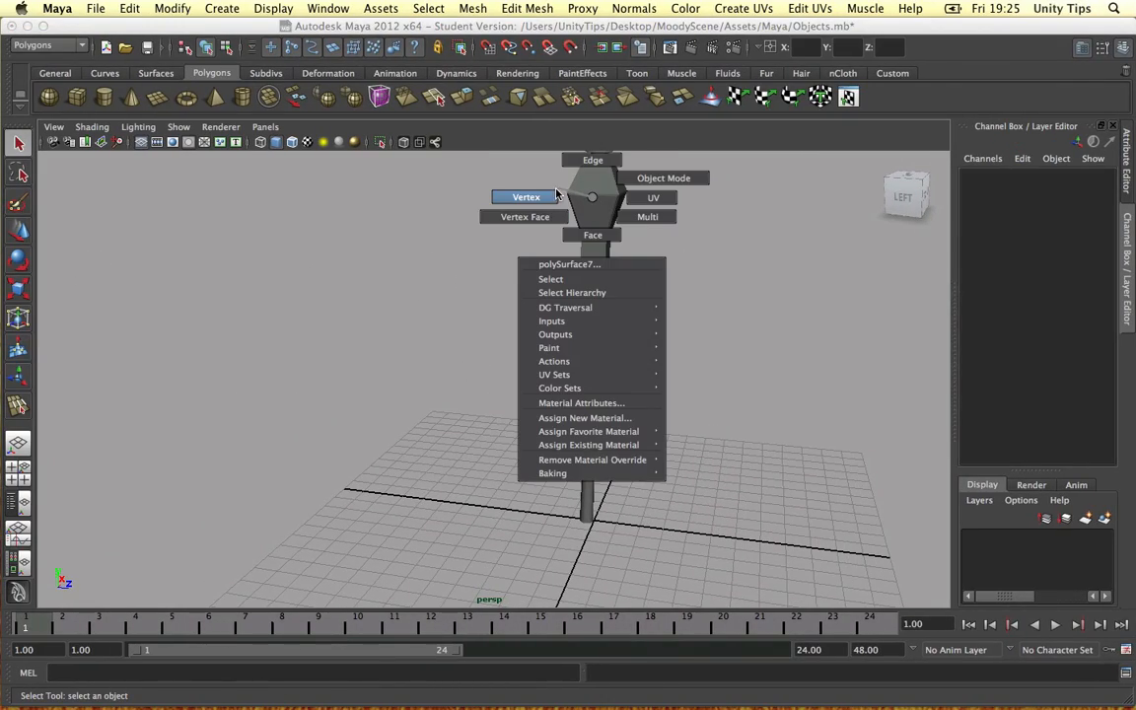
left_click(526, 196)
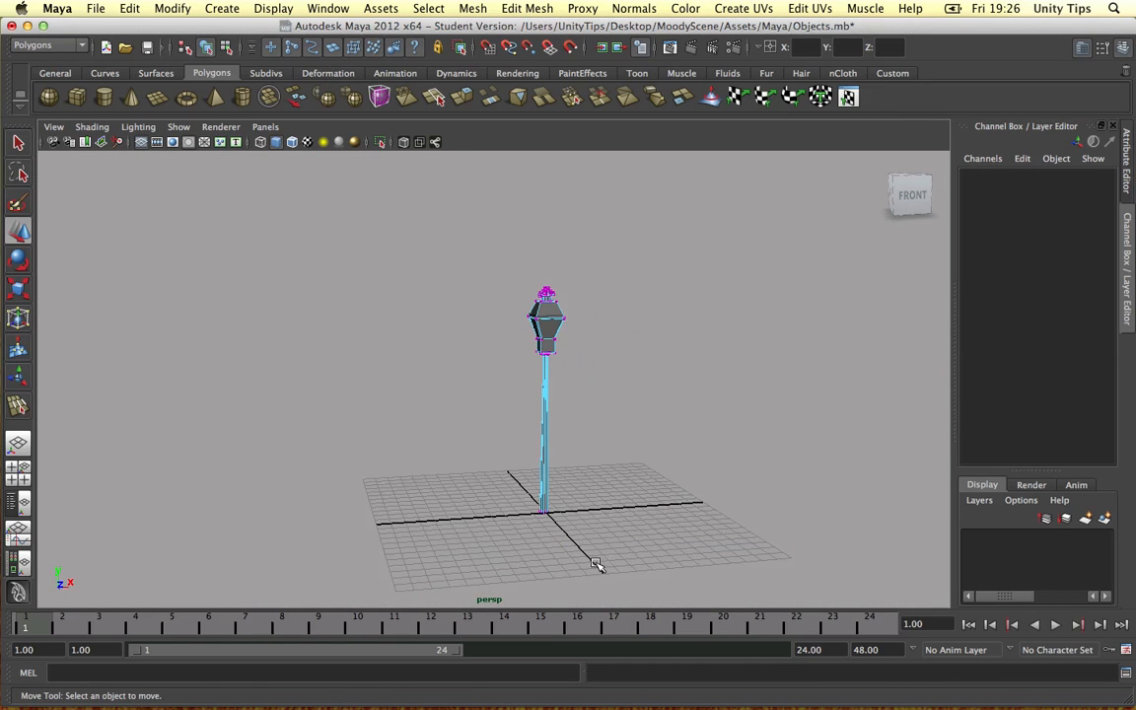
mouse_move(590, 443)
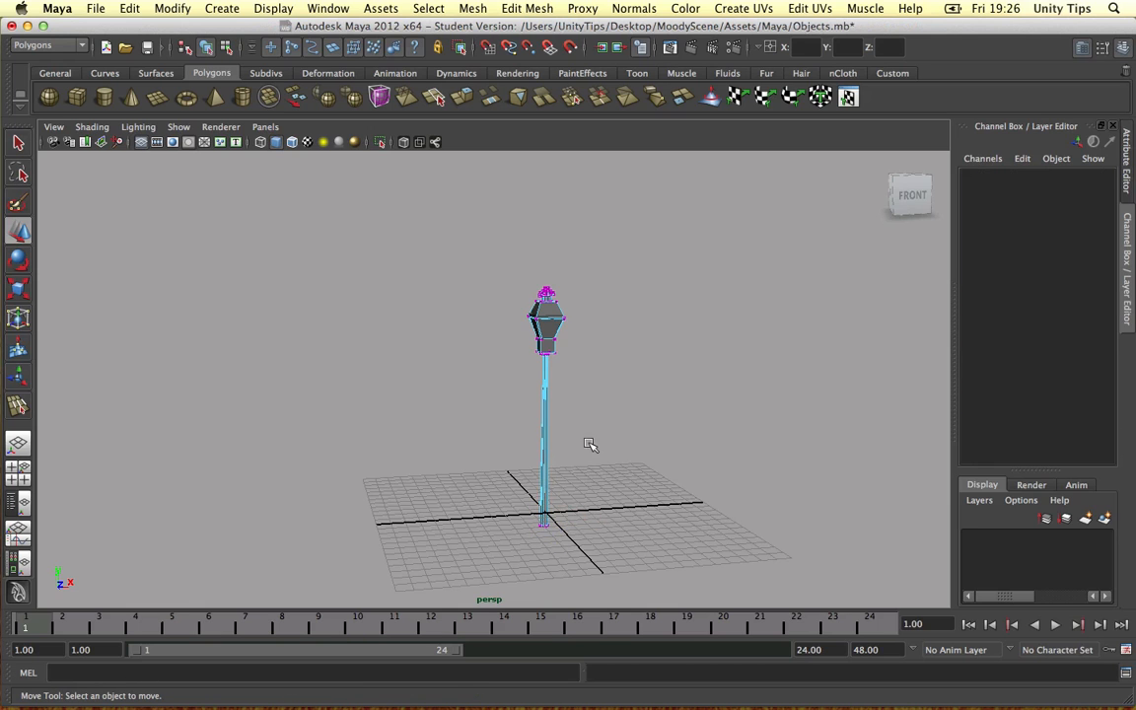
left_click_drag(590, 444, 461, 355)
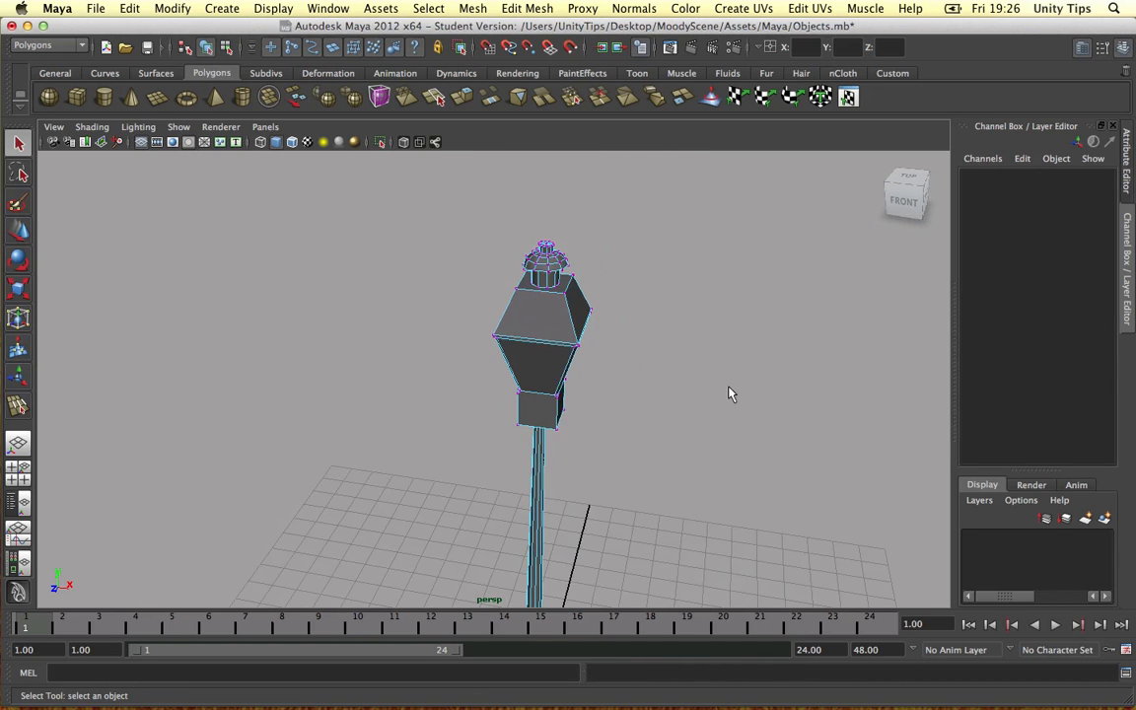
left_click_drag(730, 395, 670, 402)
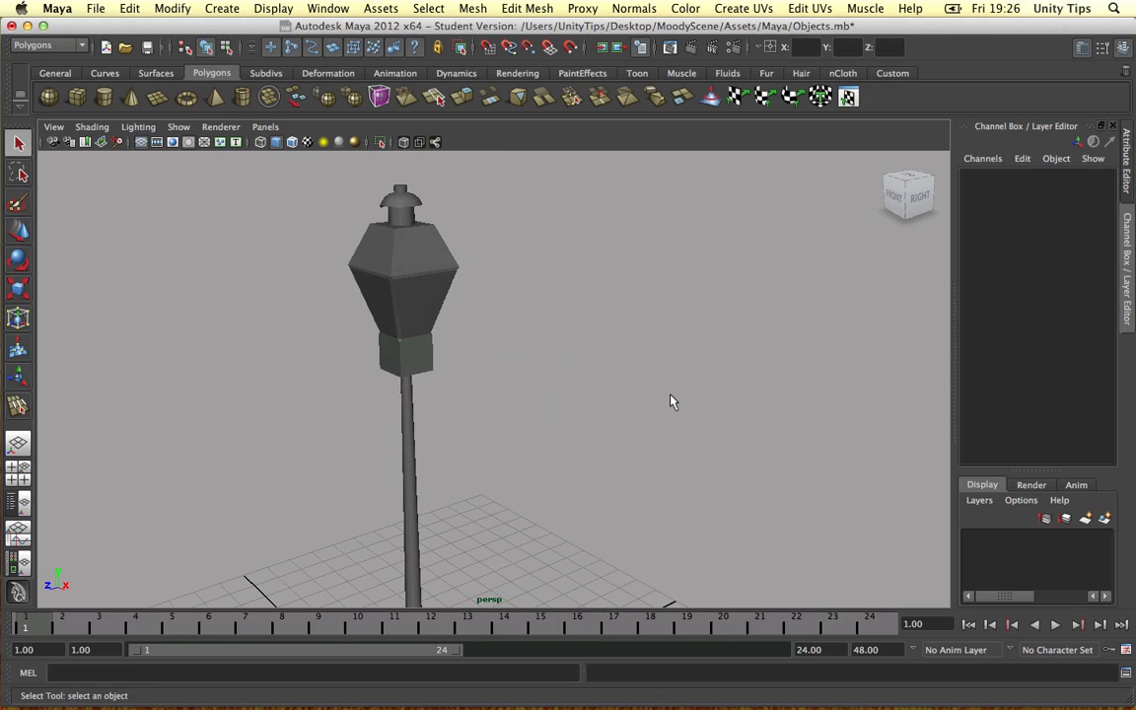
left_click_drag(670, 399, 695, 340)
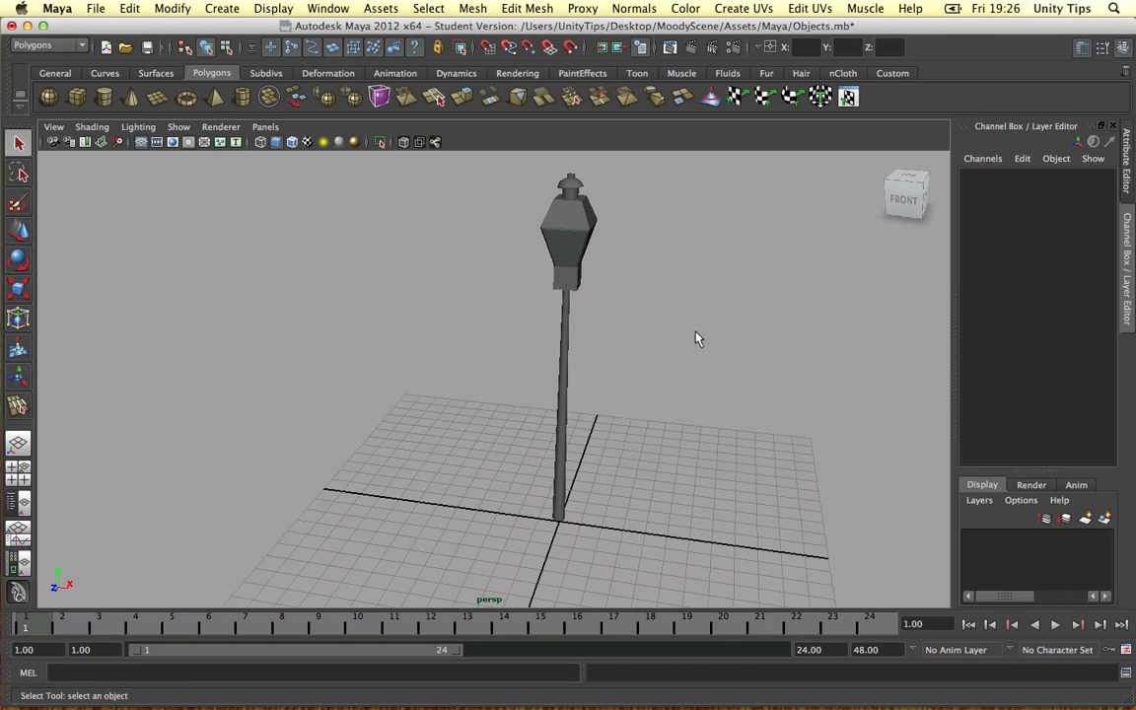
left_click_drag(695, 339, 639, 351)
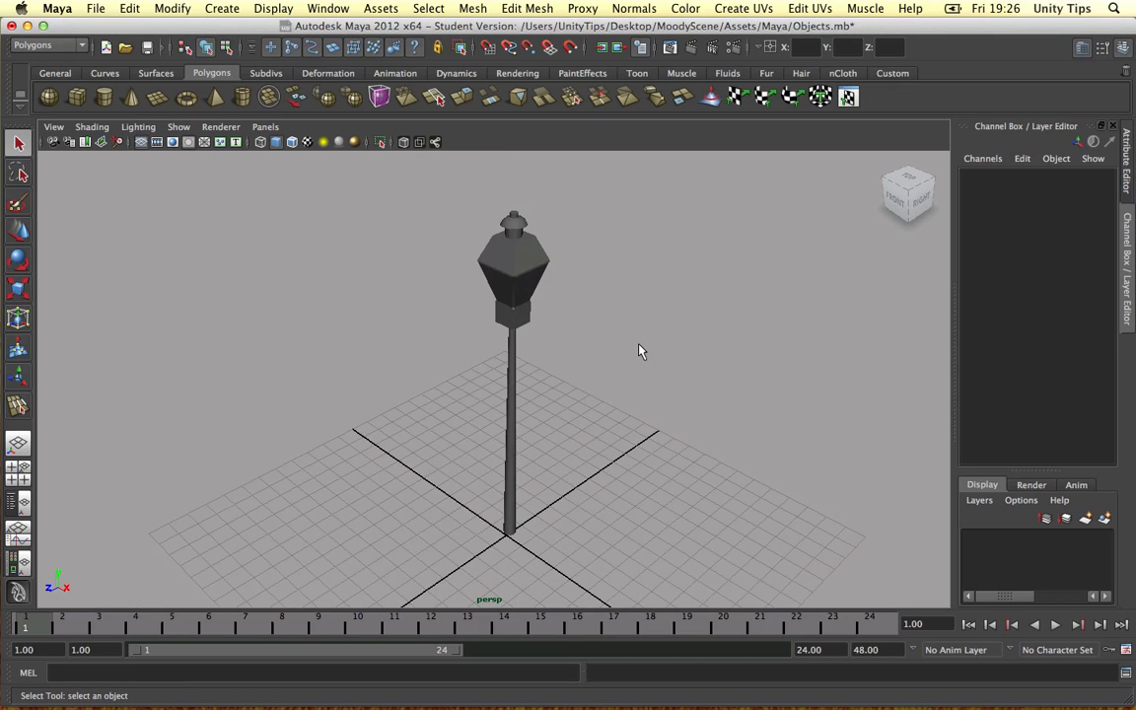